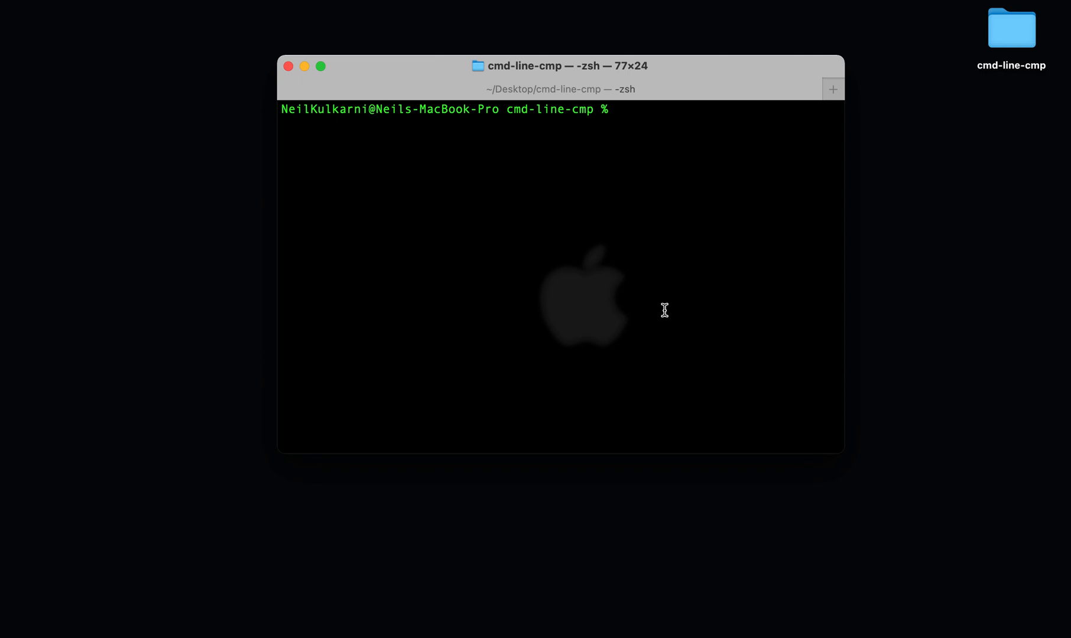
Step: Run javac -version to check the installed Java compiler version
text(javac -version)
text(java -vers)
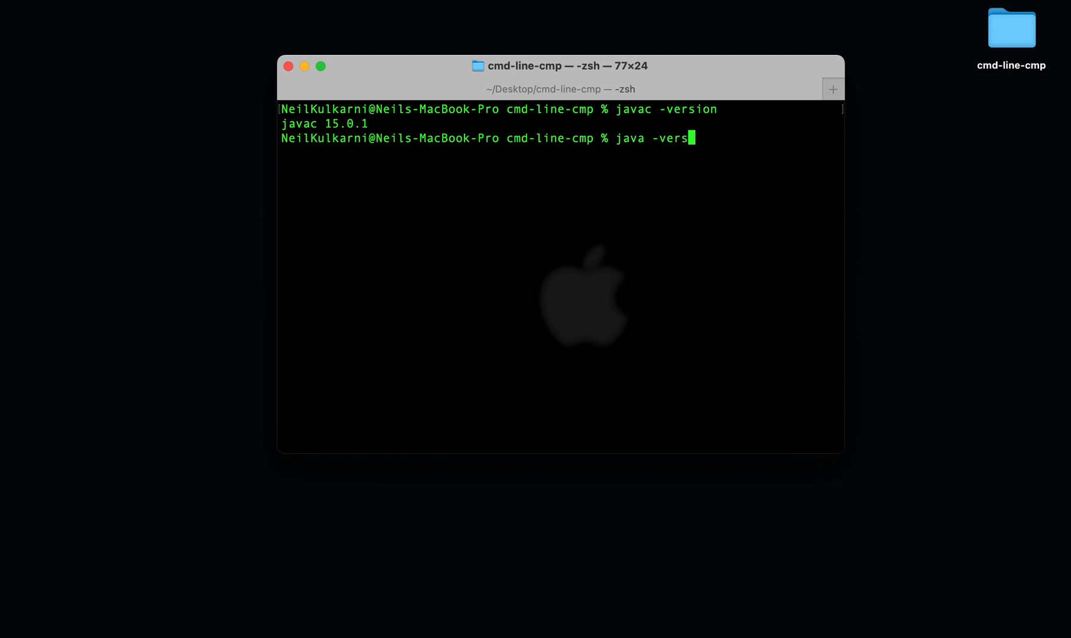
key(Return)
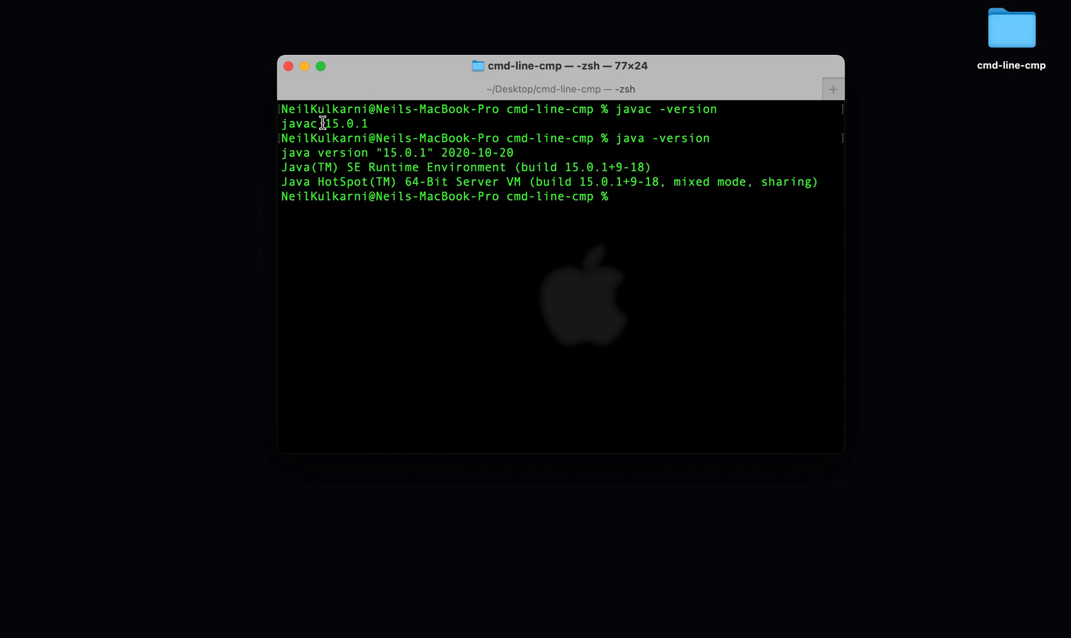
mouse_move(476, 161)
text(ls)
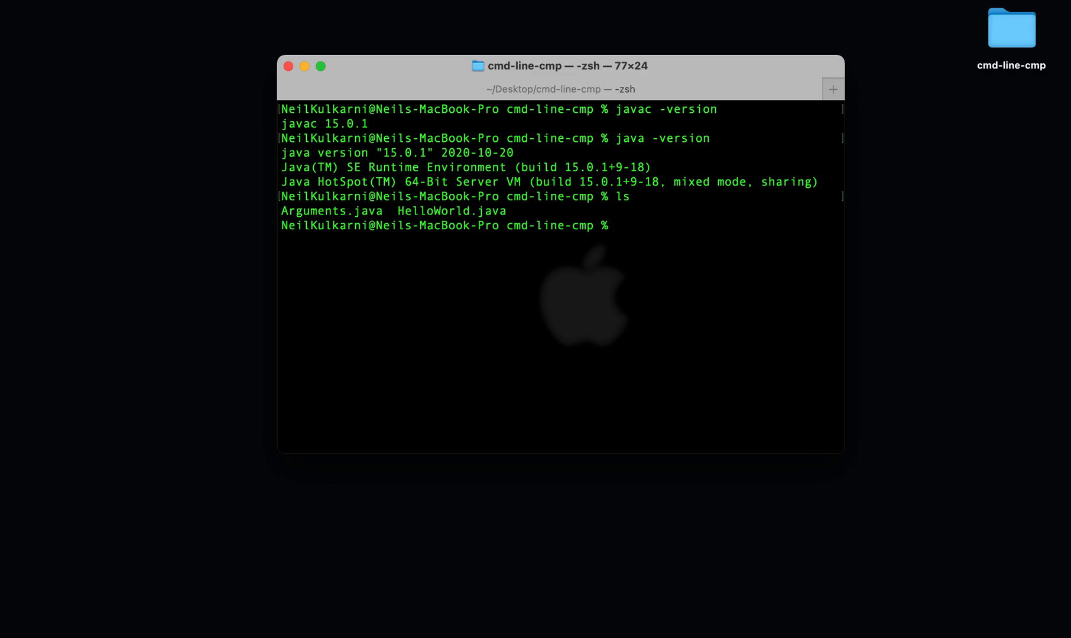
text(ca)
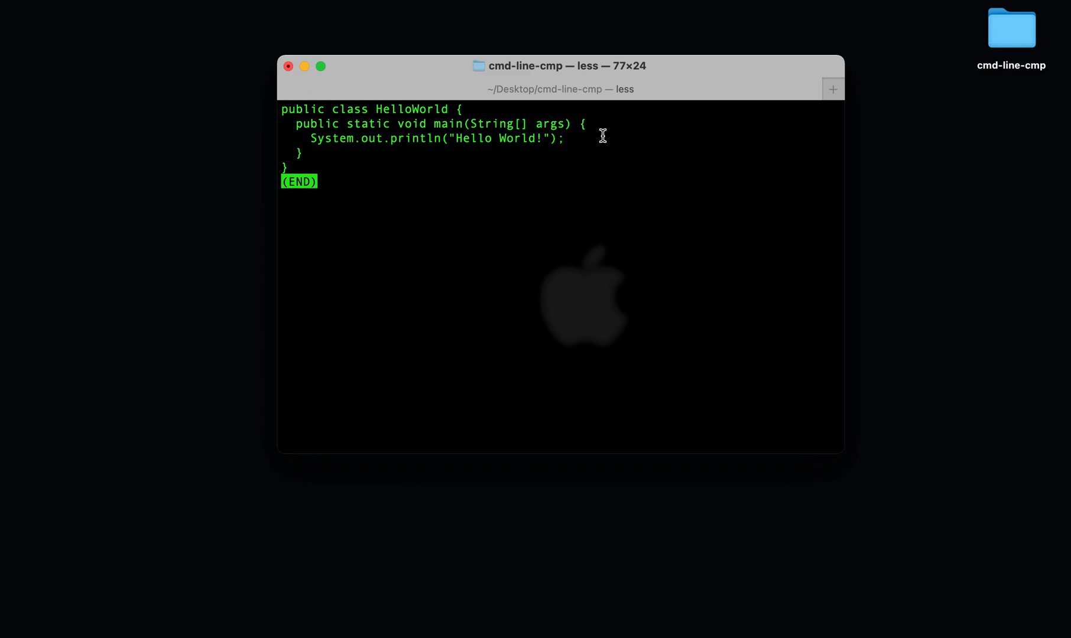
key(q)
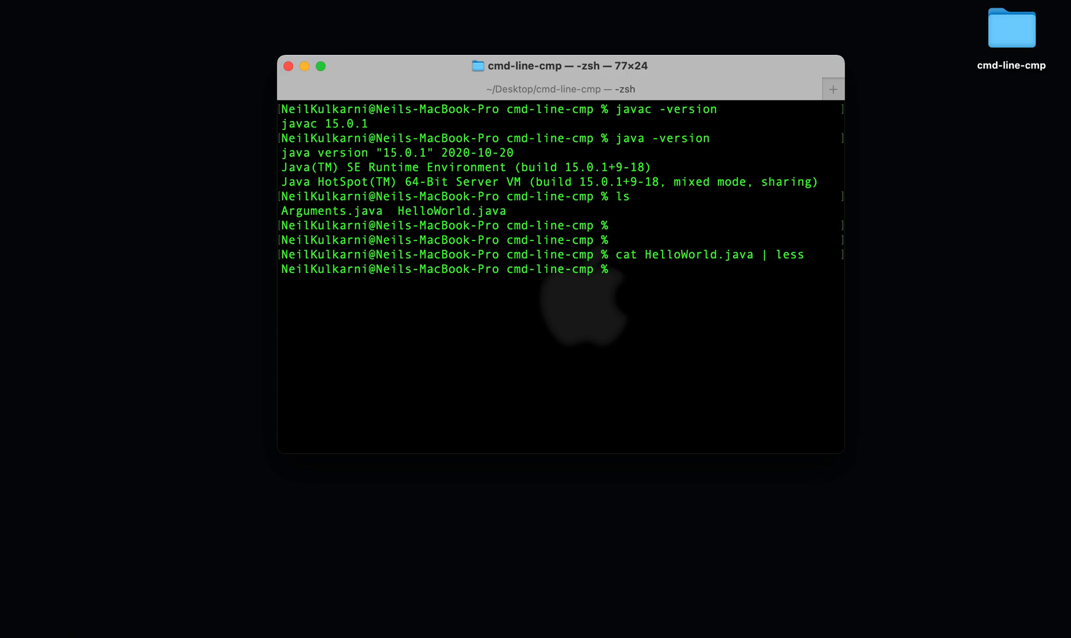
key(Return)
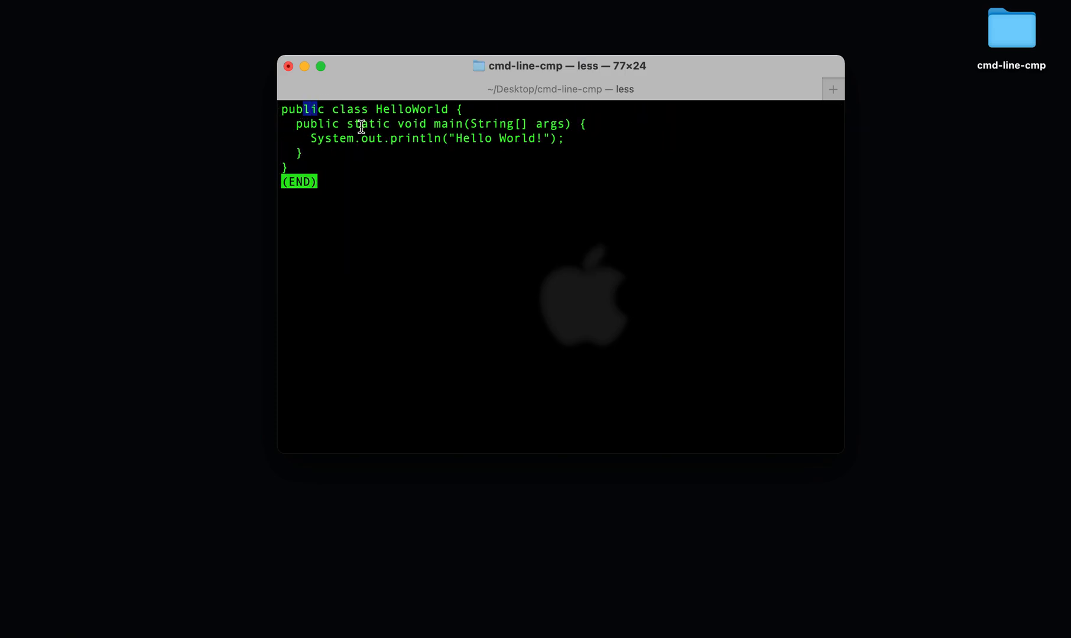
key(q)
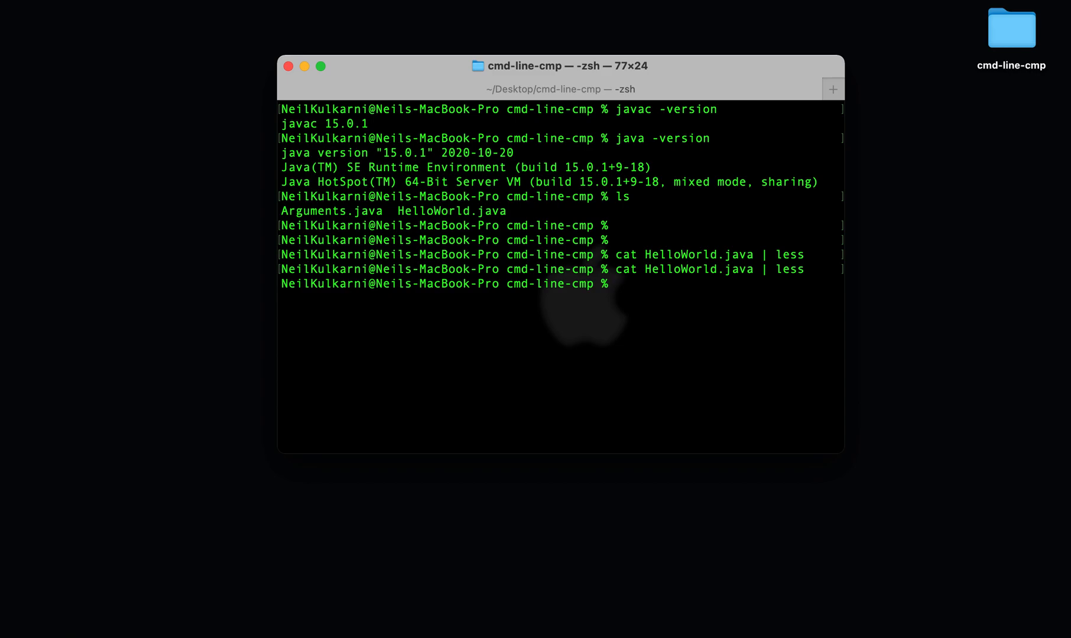
key(Return)
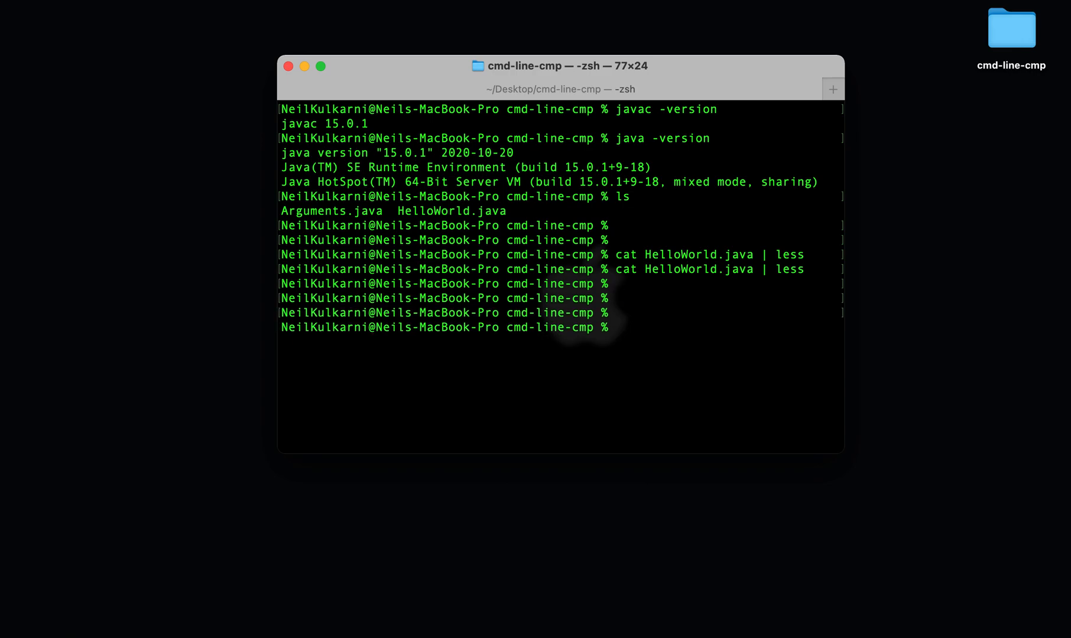
Step: Compile HelloWorld.java with javac and list the folder to confirm HelloWorld.class exists
text(javac)
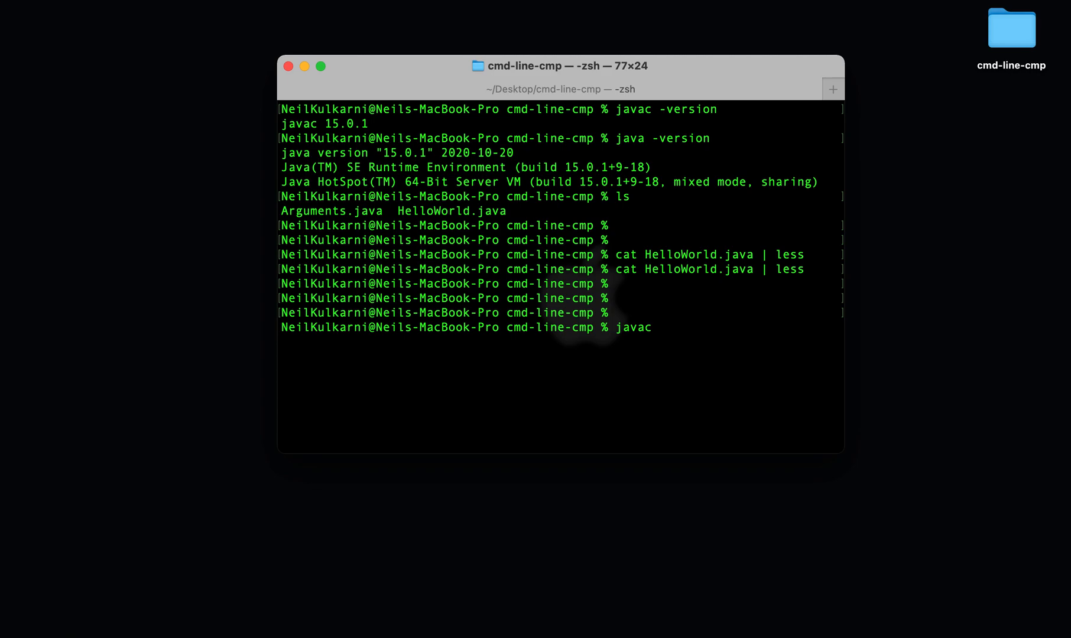
text(HelloWorld.java)
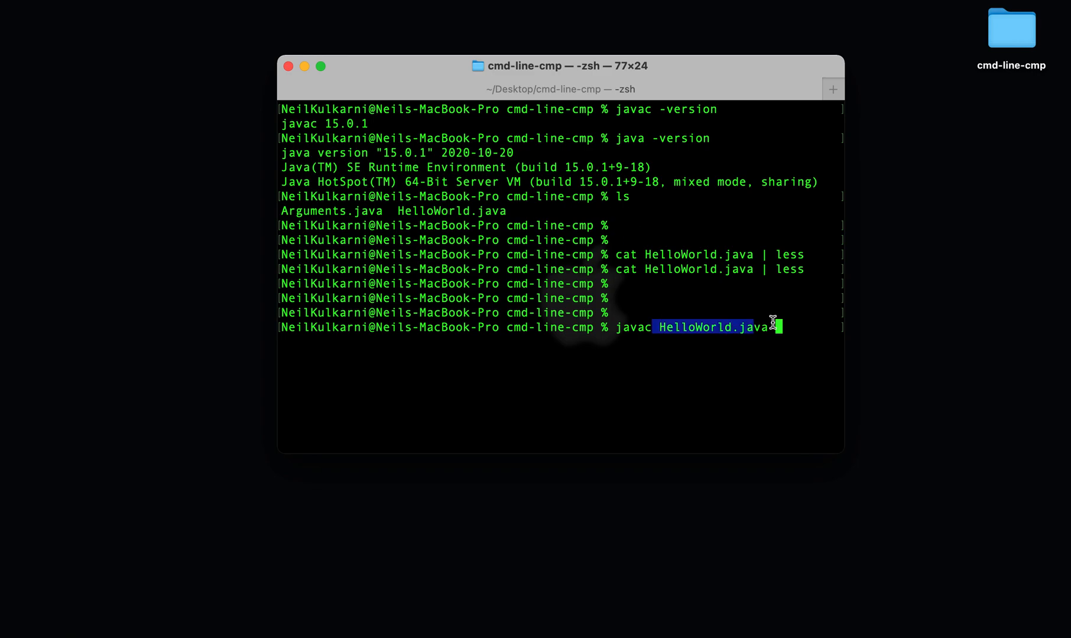
key(Return)
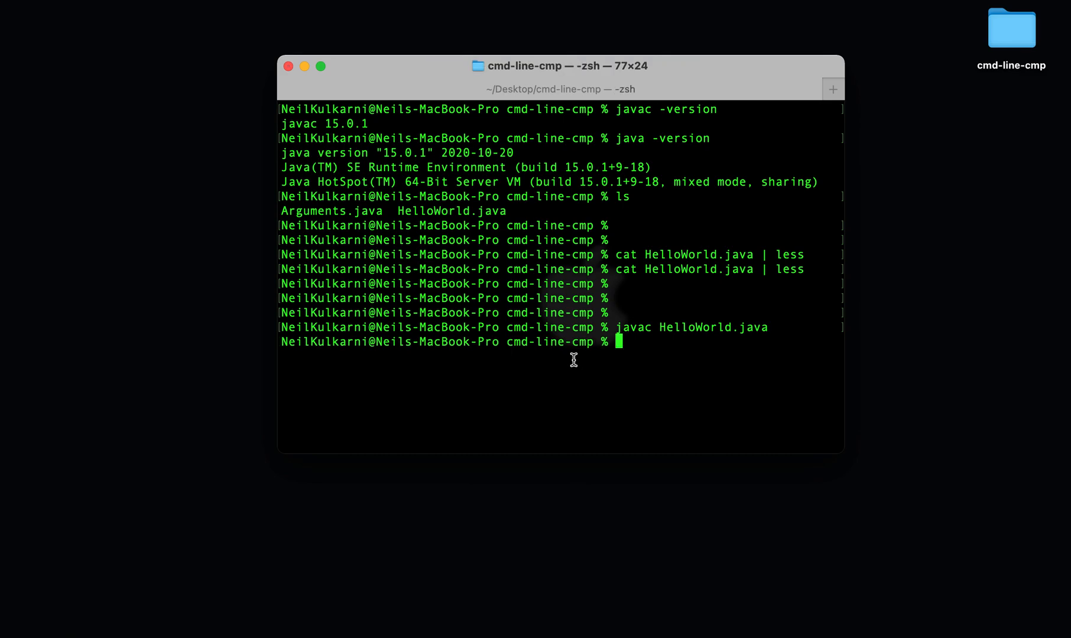
key(Return)
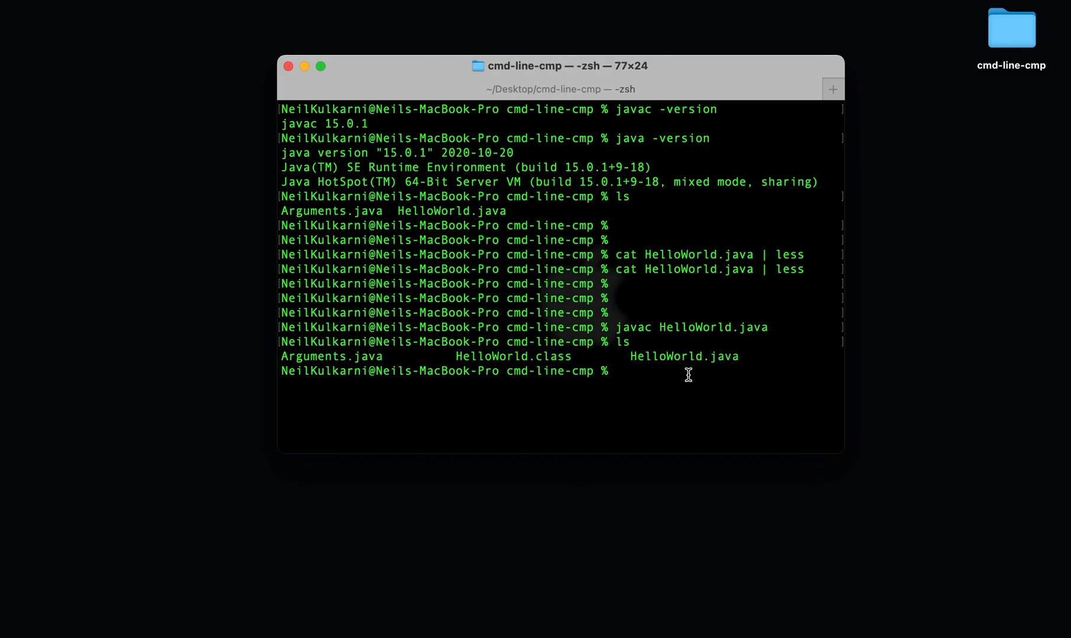
key(Return)
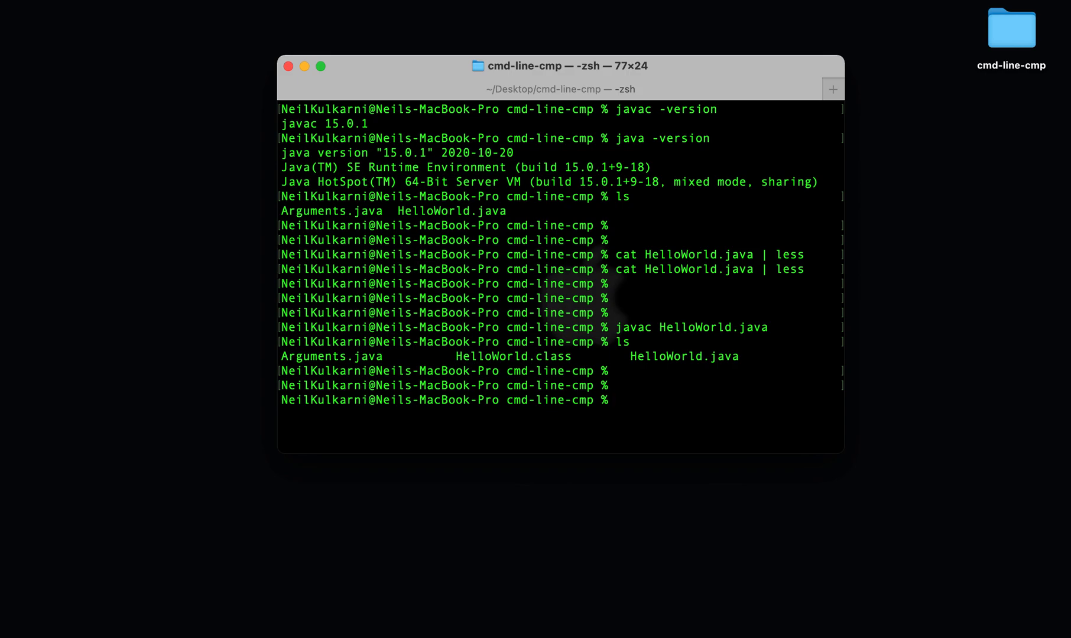
text(cat HelloWorld.)
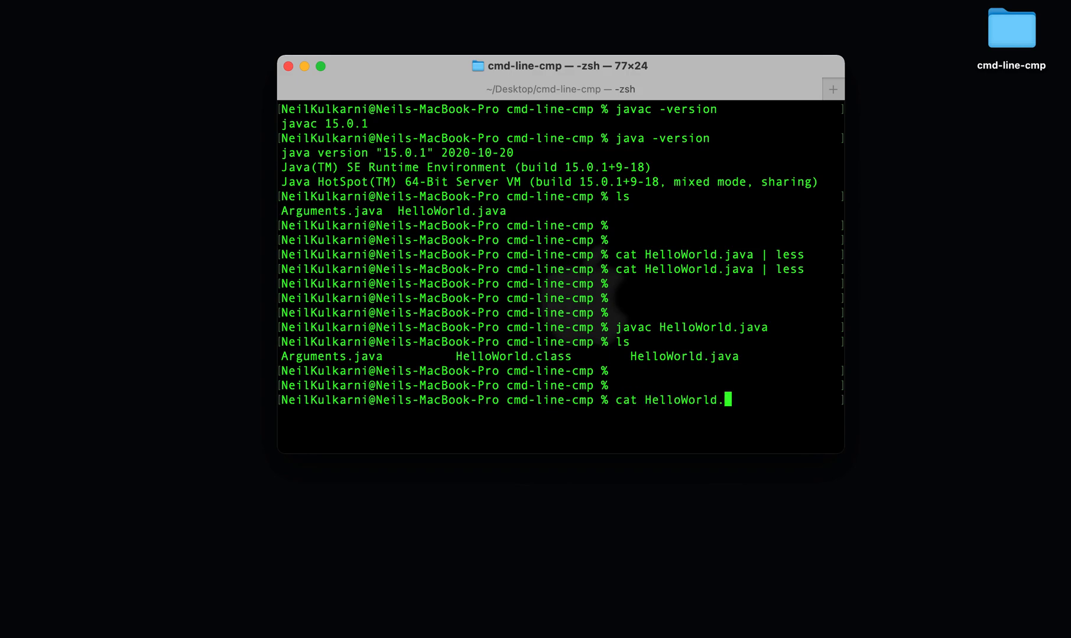
key(Return)
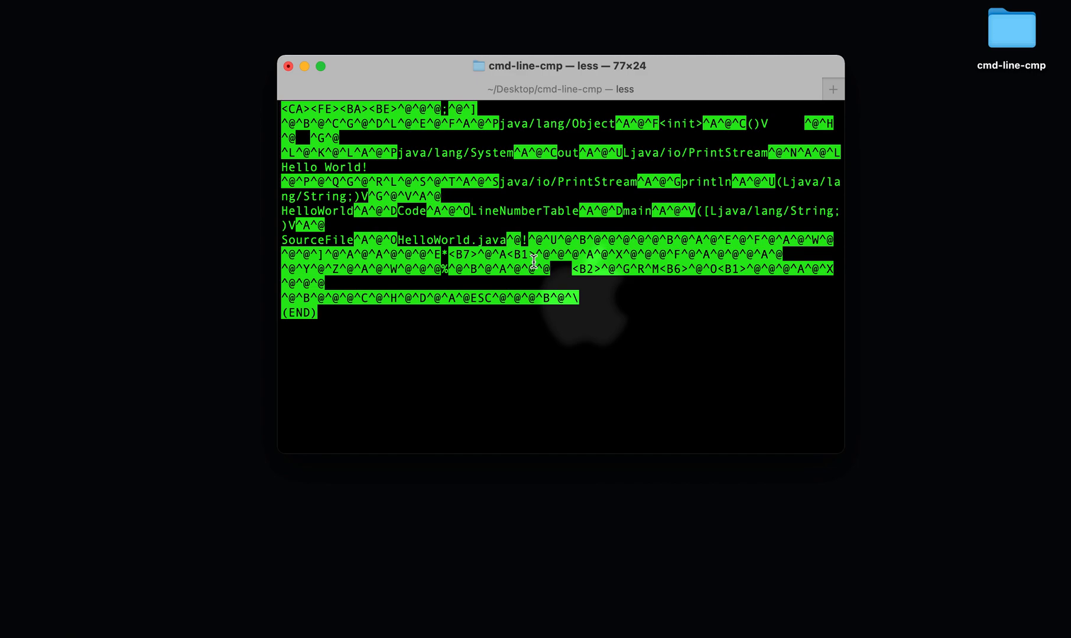
key(q)
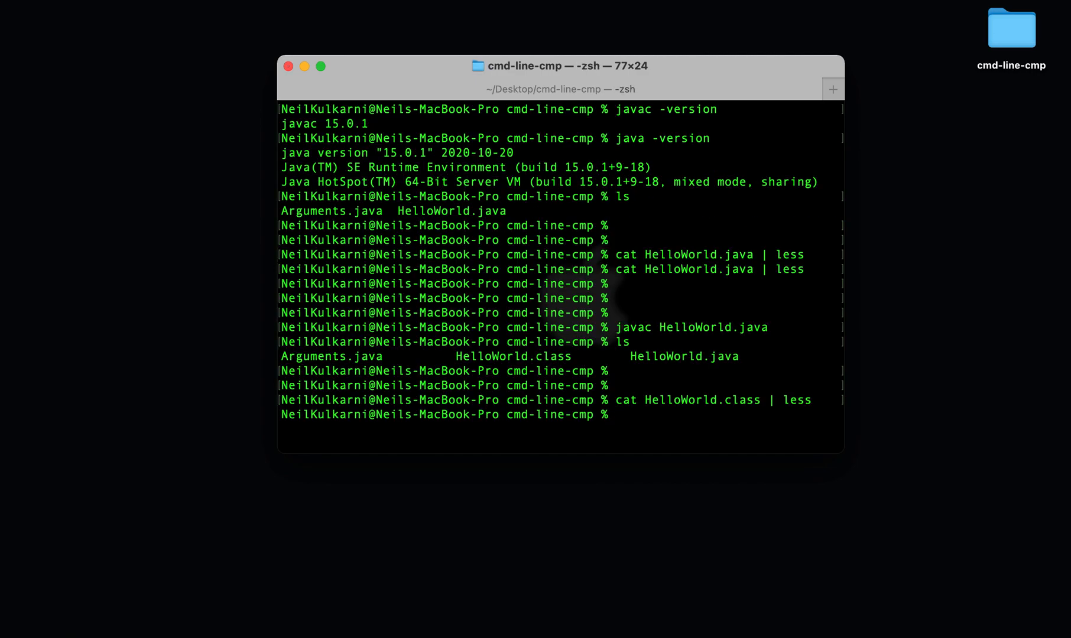
Step: Run java HelloWorld so it prints Hello World! to the console
text(java)
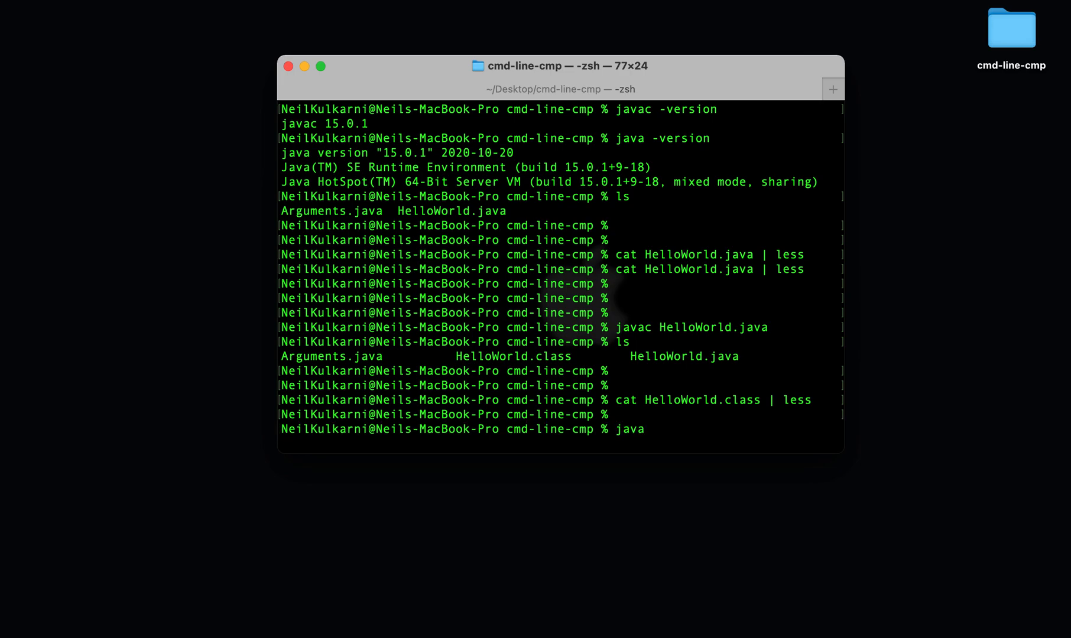
text(Hello)
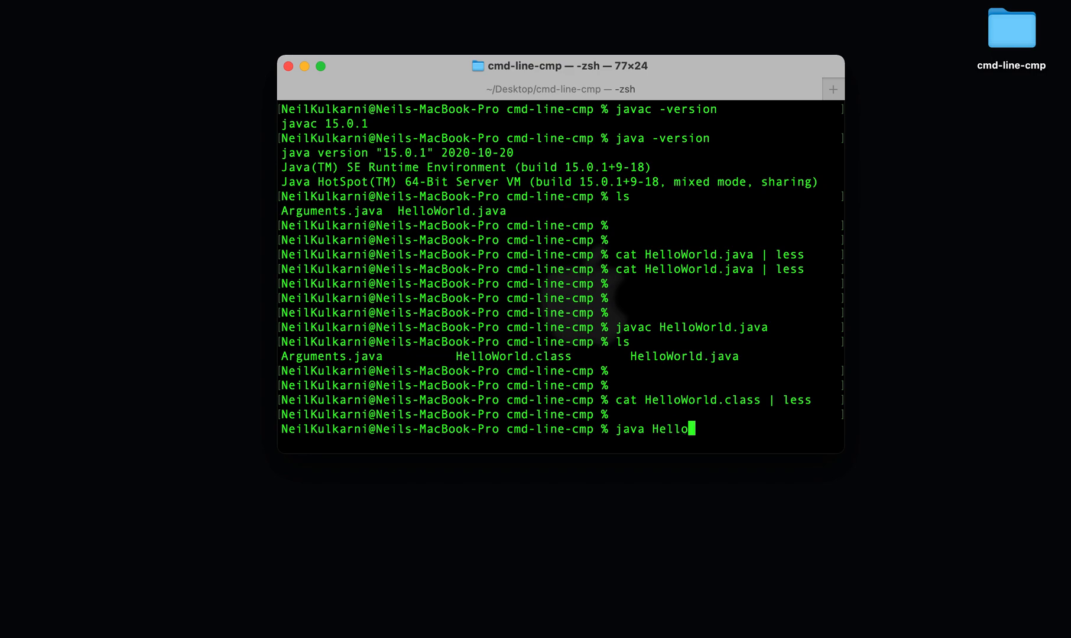
text(World)
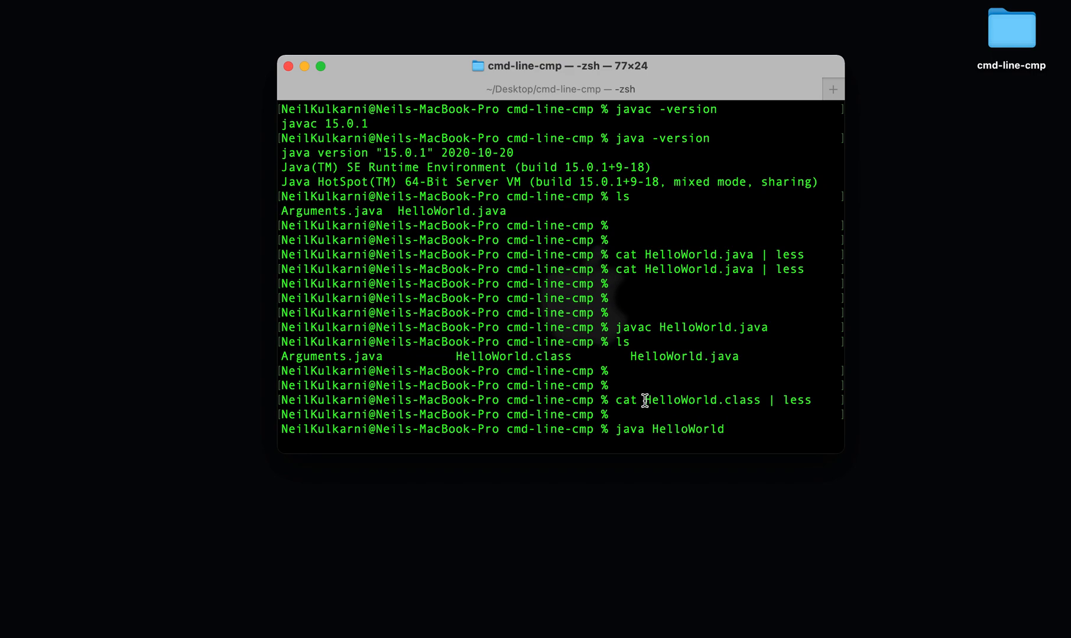
mouse_move(723, 400)
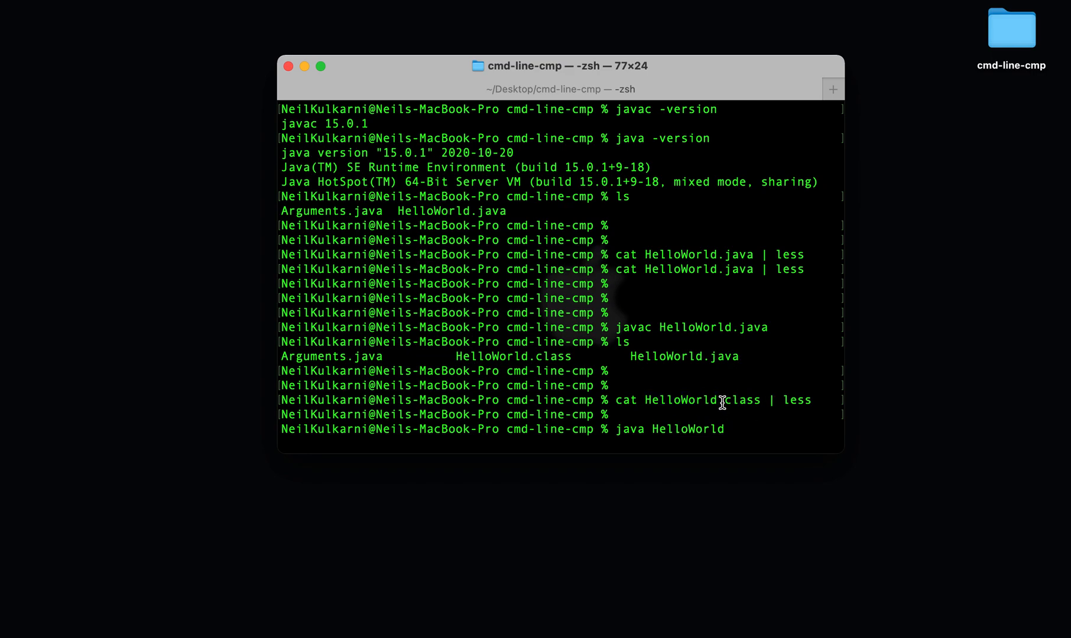
mouse_move(761, 425)
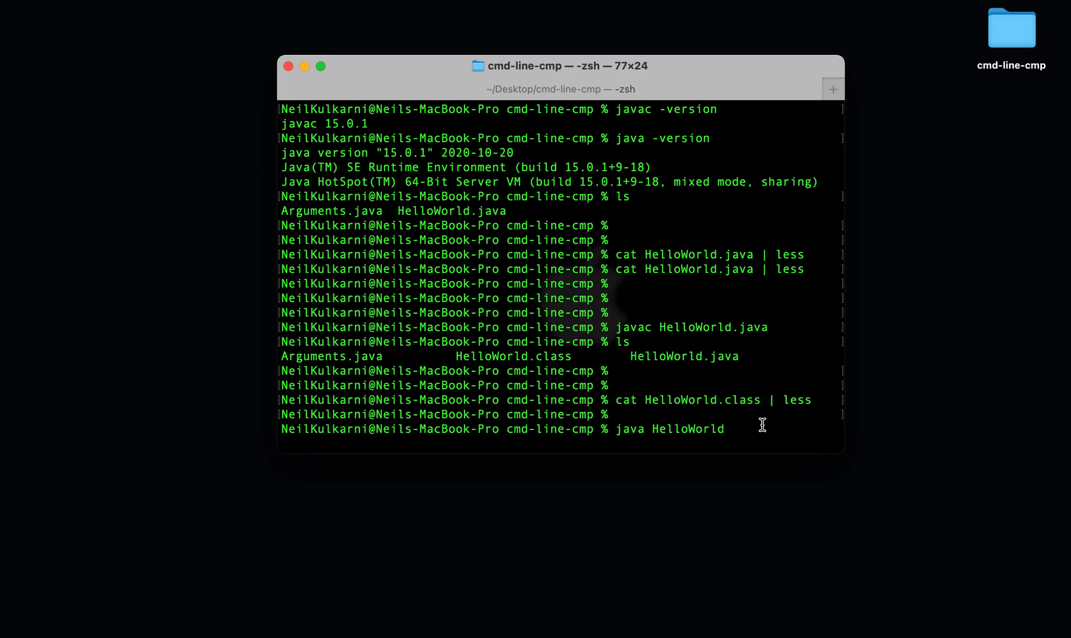
mouse_move(793, 429)
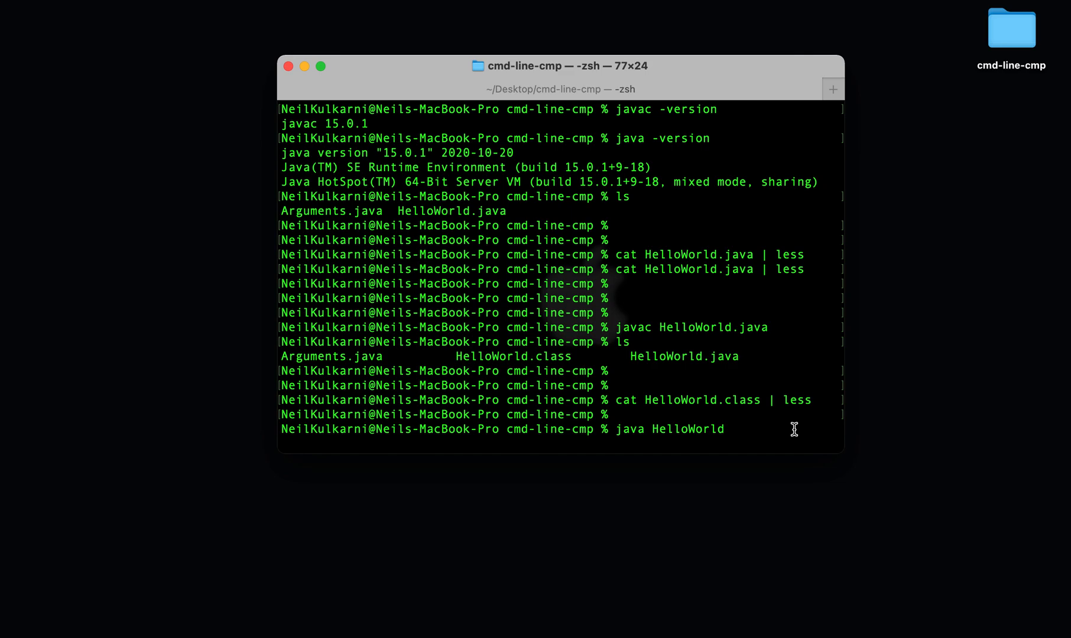
key(Return)
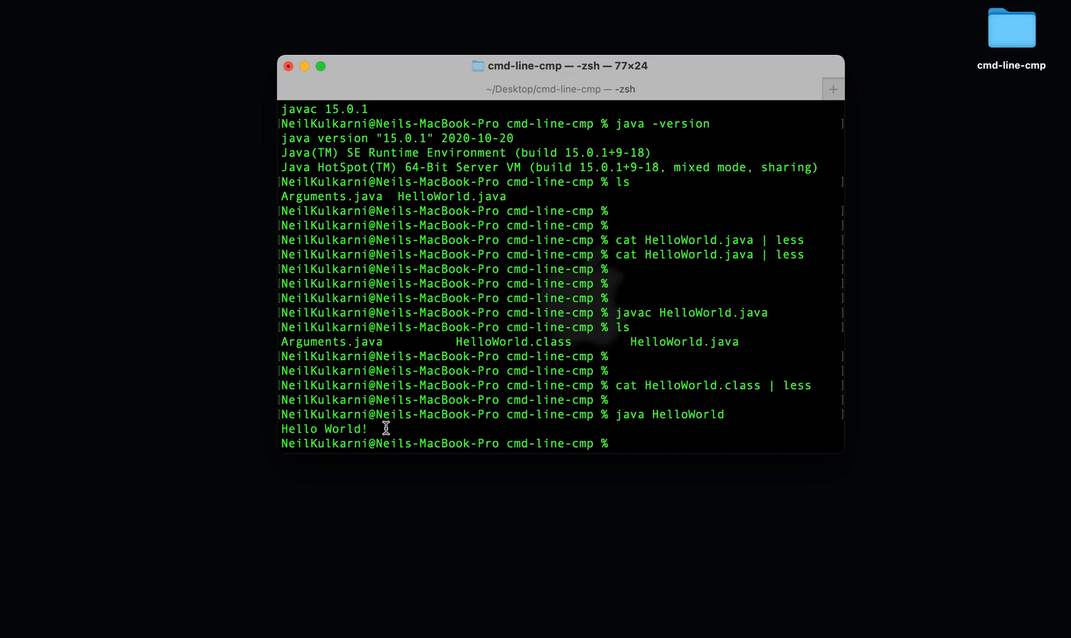
mouse_move(644, 380)
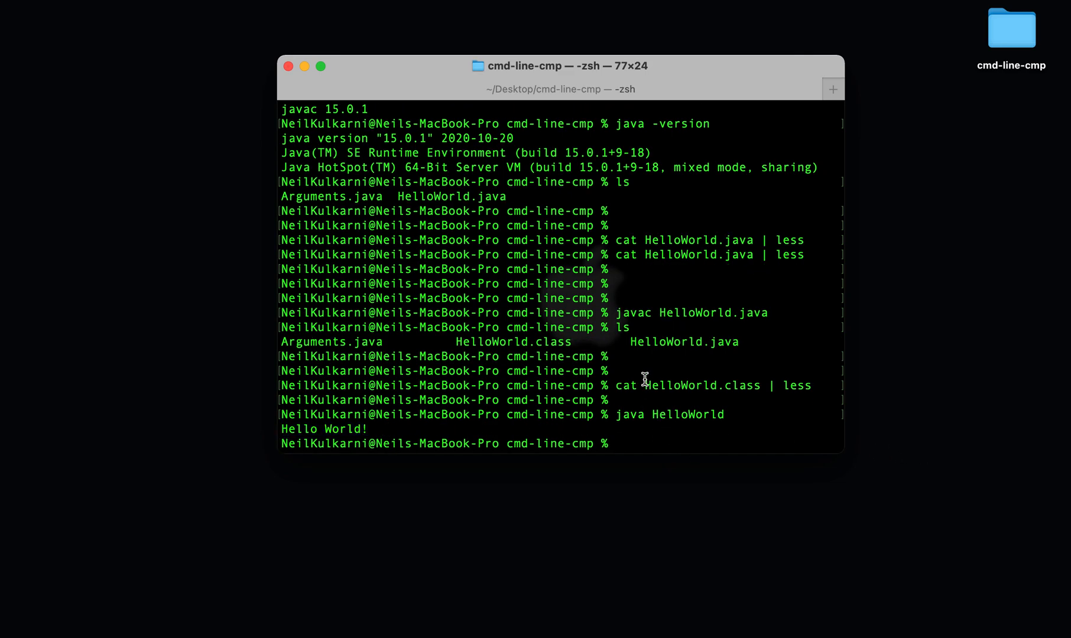
mouse_move(744, 398)
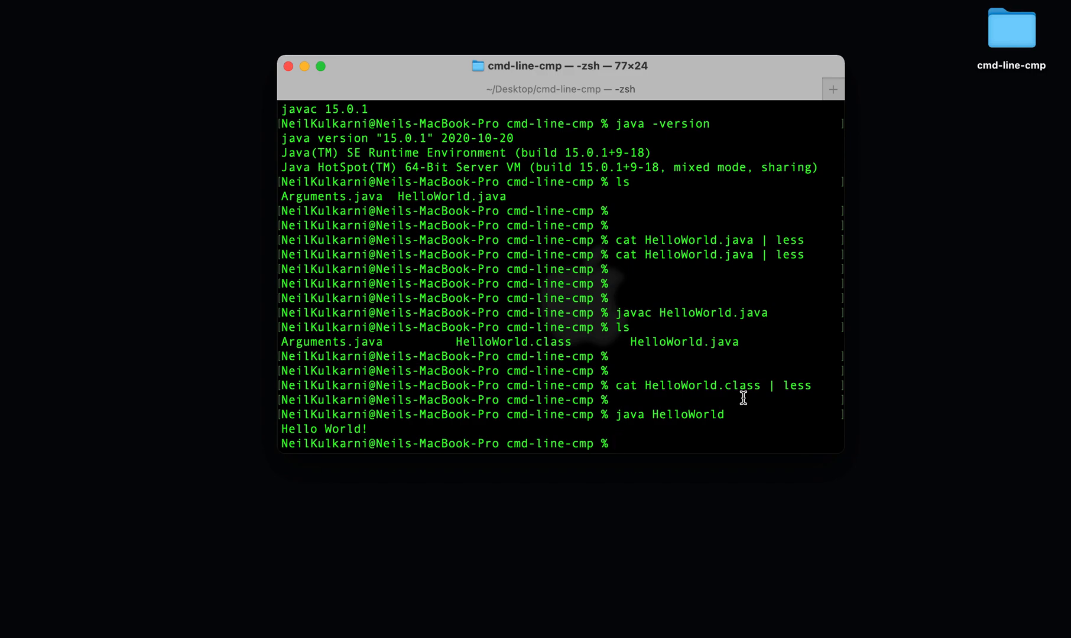
Step: Highlight the HelloWorld.java name in the earlier compile command
double_click(631, 313)
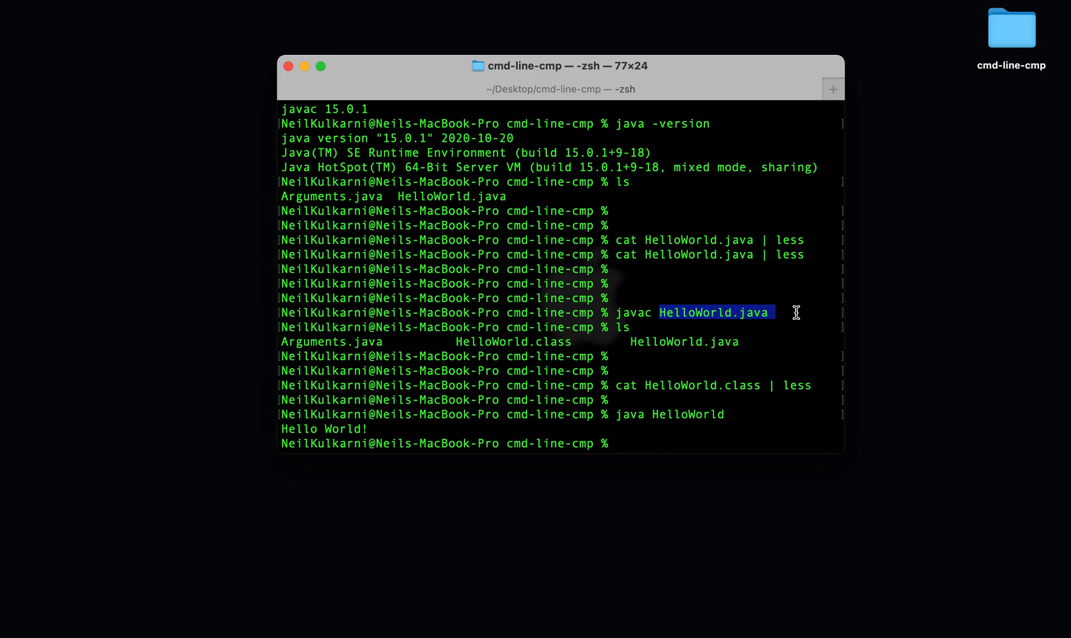
mouse_move(634, 315)
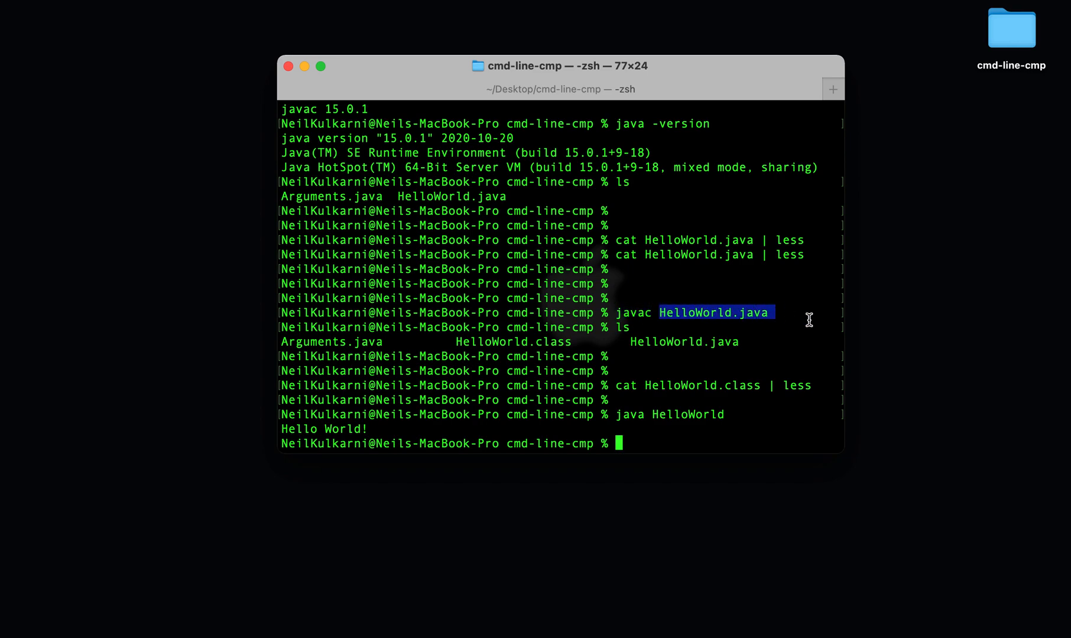
mouse_move(578, 320)
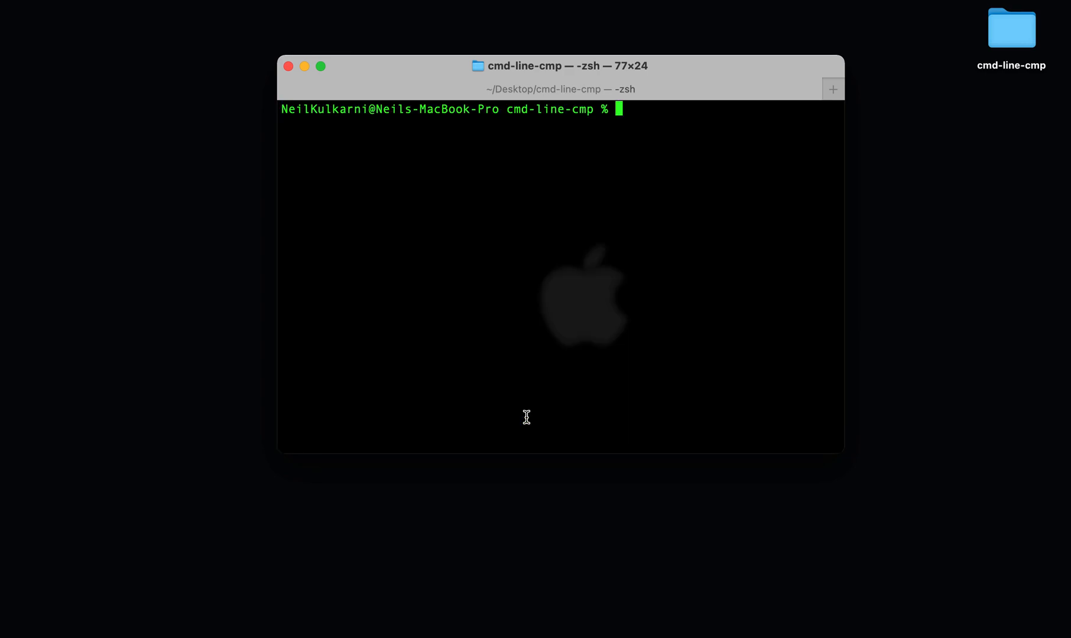
text(cat Arguments.java)
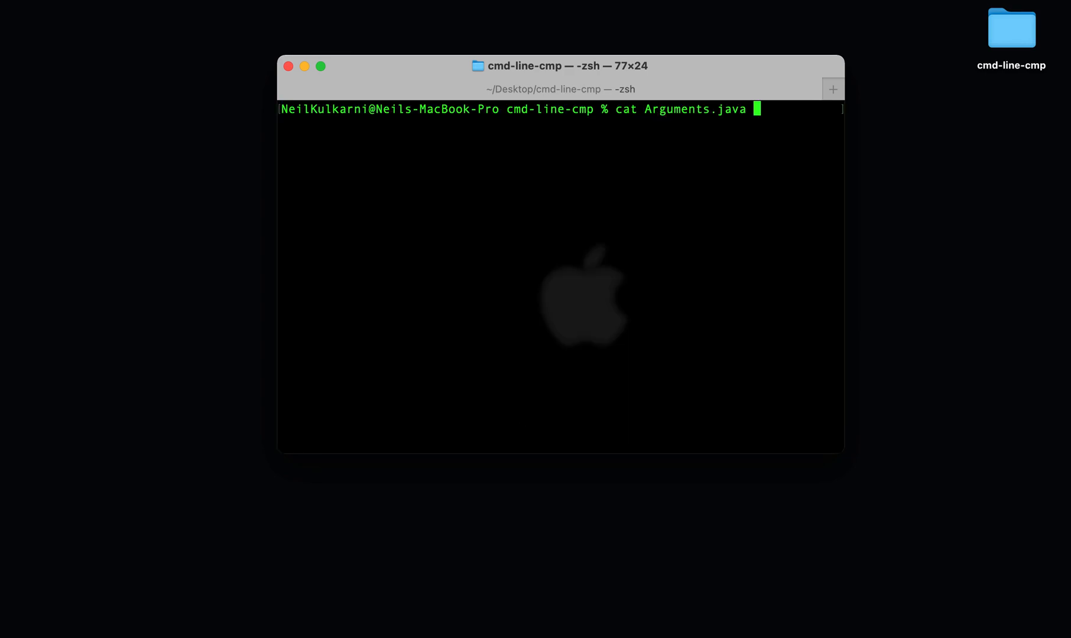
key(Return)
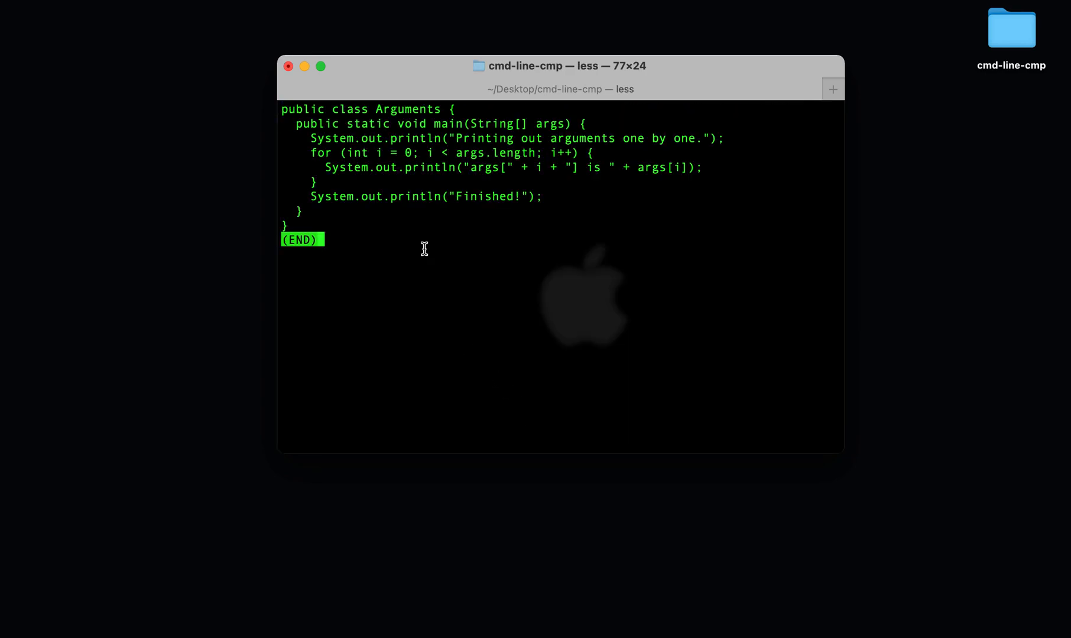
mouse_move(469, 124)
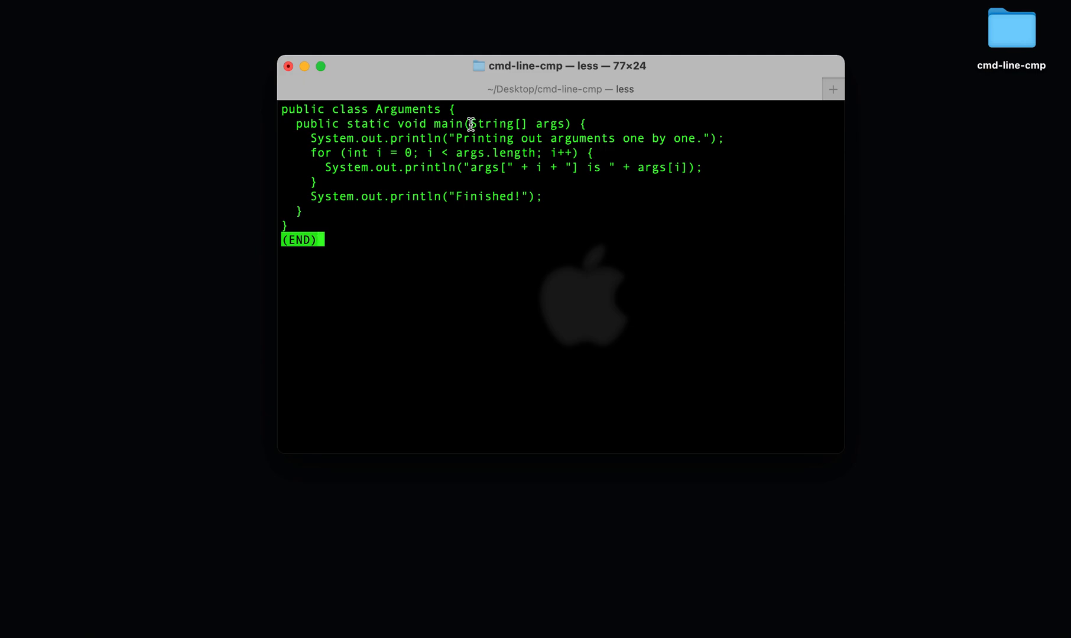
double_click(499, 124)
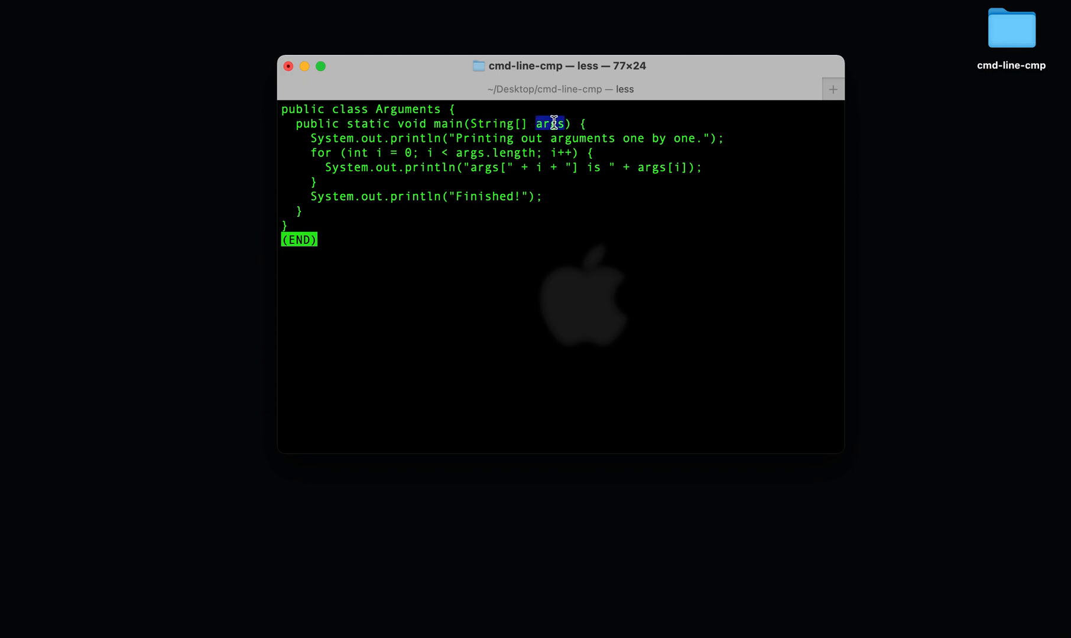
mouse_move(314, 153)
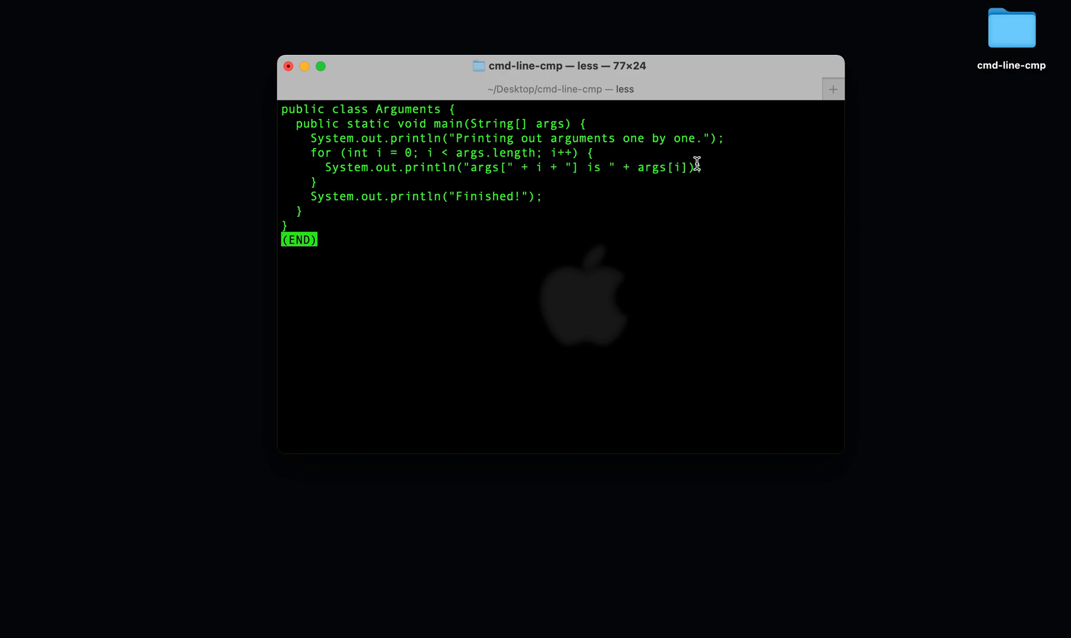
mouse_move(570, 311)
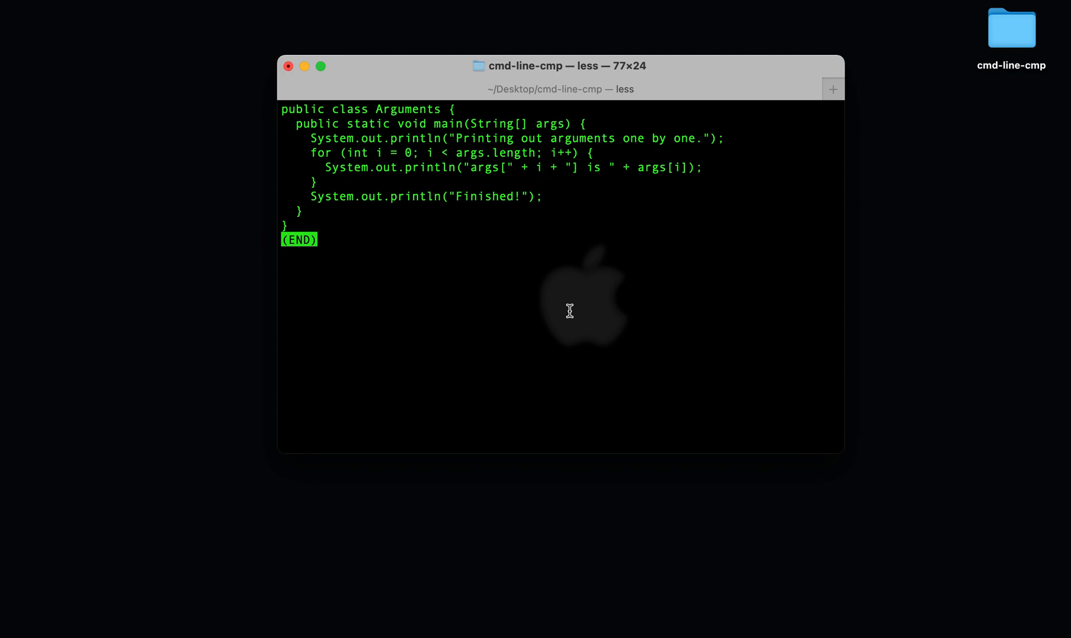
Step: Quit less, compile Arguments.java with javac, and begin the java run command
key(q)
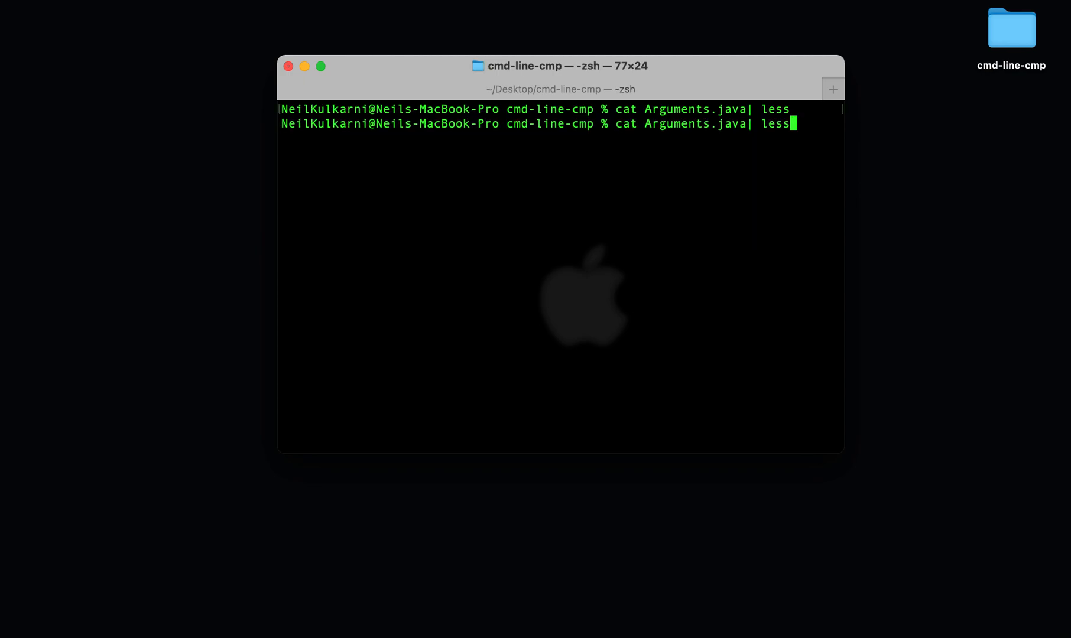
text(java)
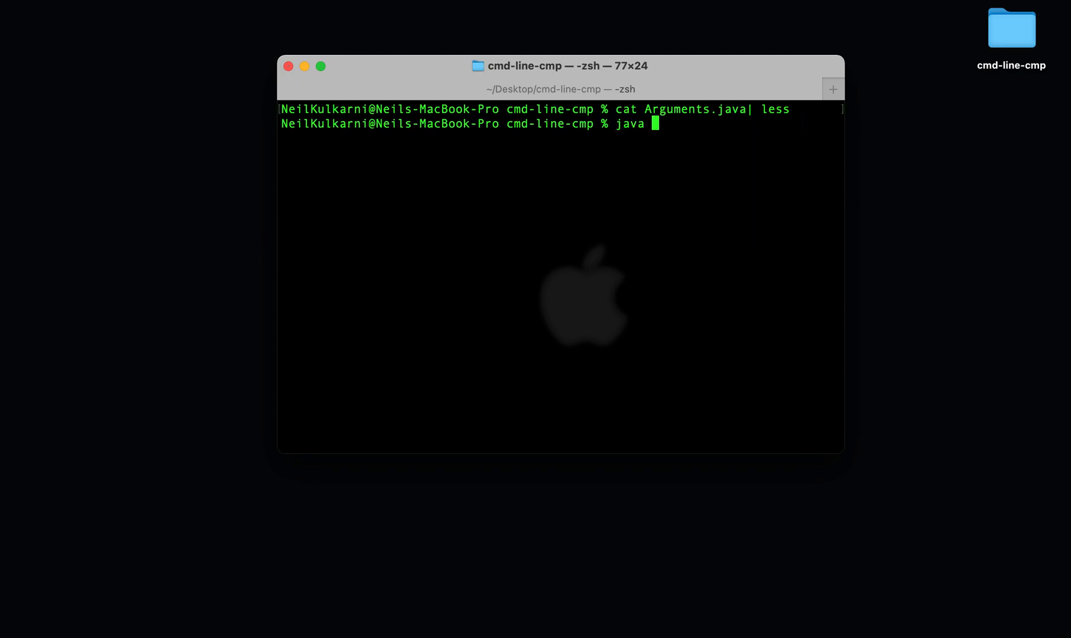
text(c Arguments.java)
text(ls)
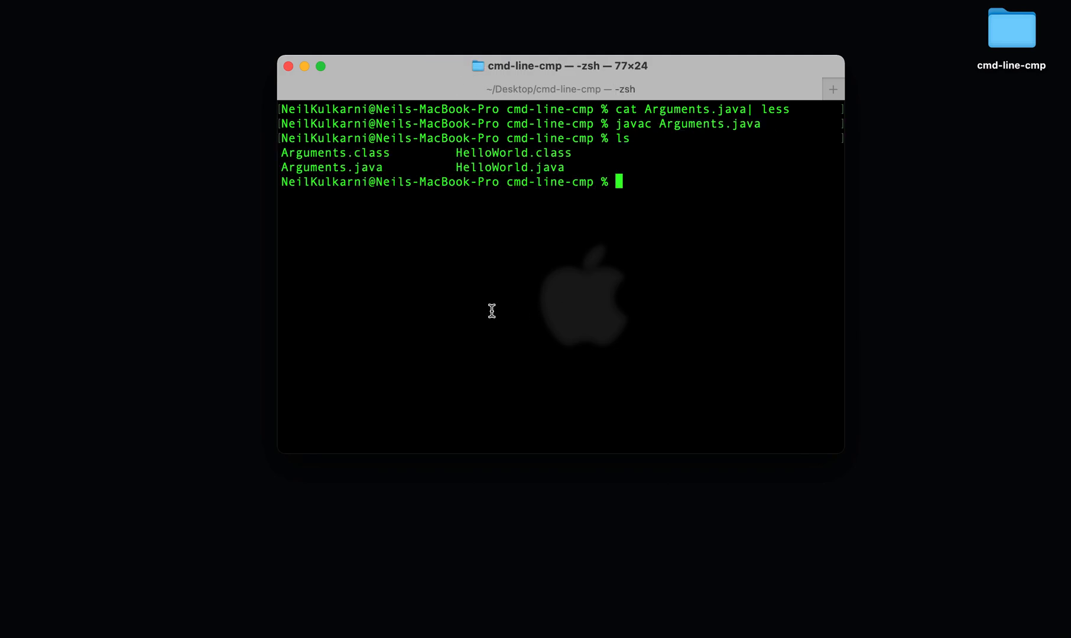
text(java Argumen)
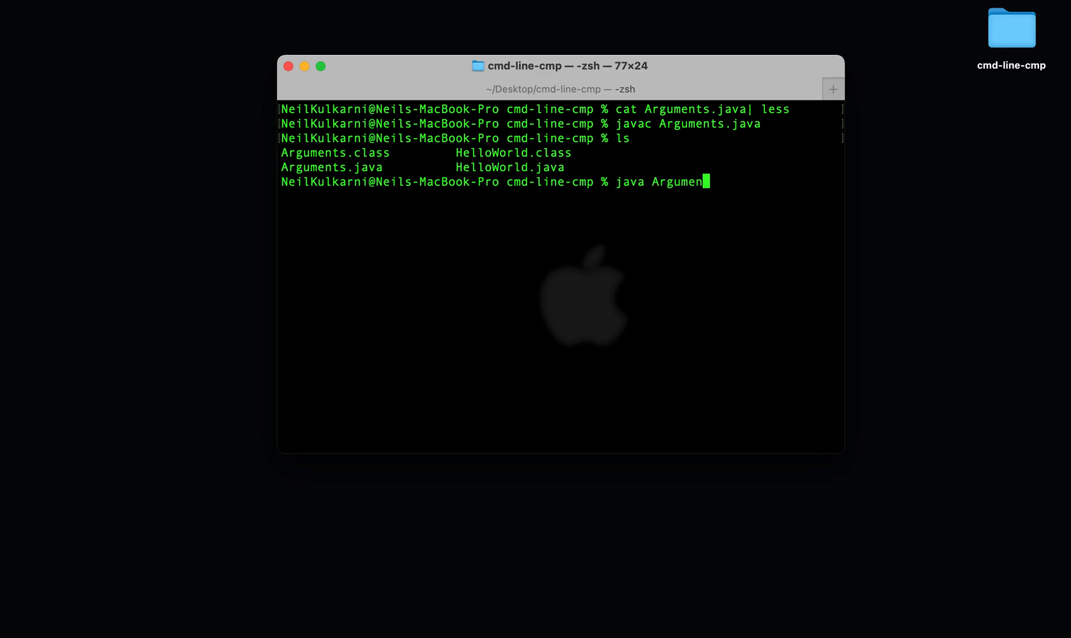
Step: Run java Arguments one two three and highlight the first line of printed output
text(ts)
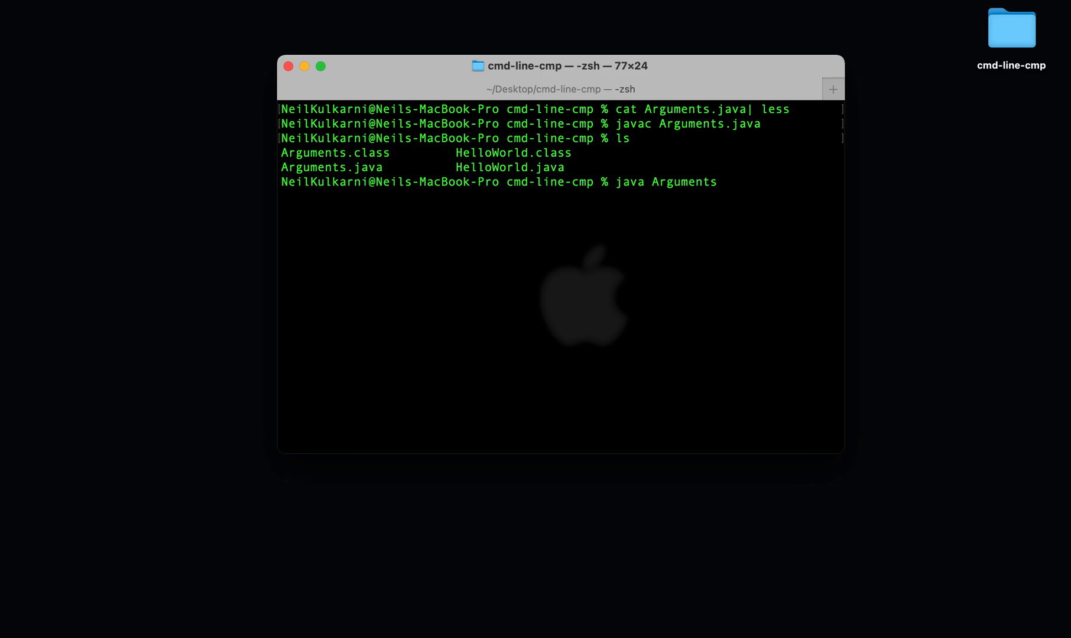
text(one three)
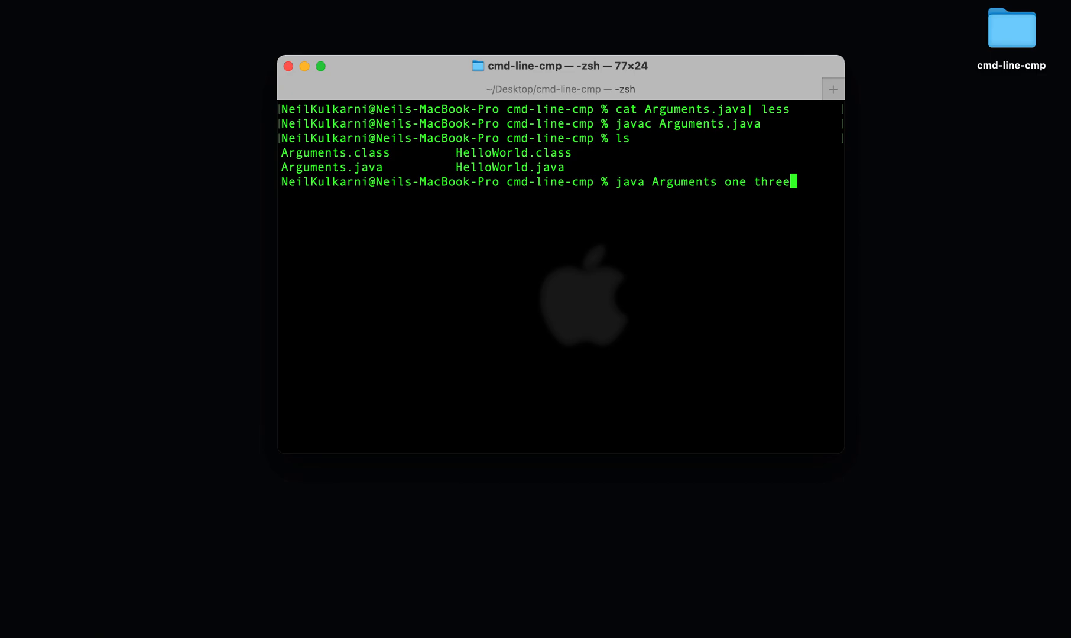
text(two t)
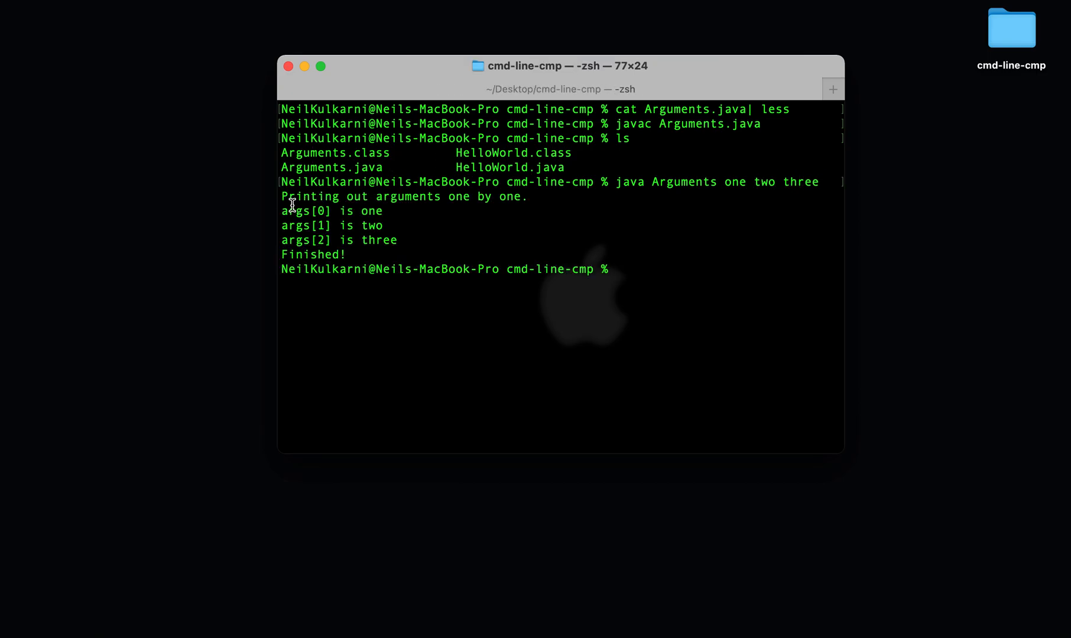
triple_click(403, 196)
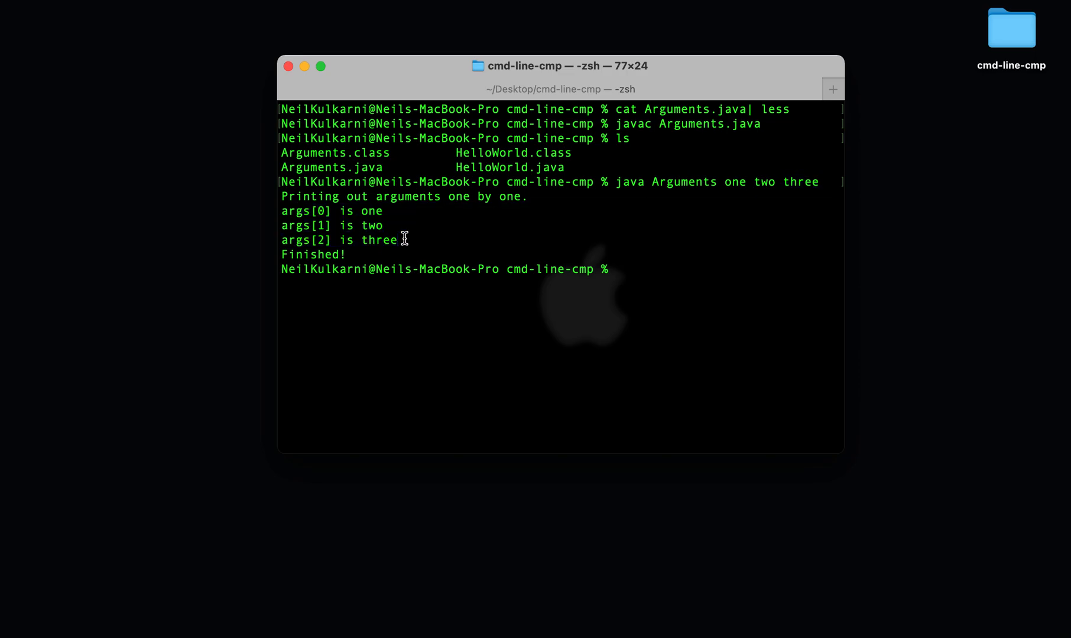
Step: Run Arguments with one two three four five six, then with no arguments at all
text(java Arguments one two three)
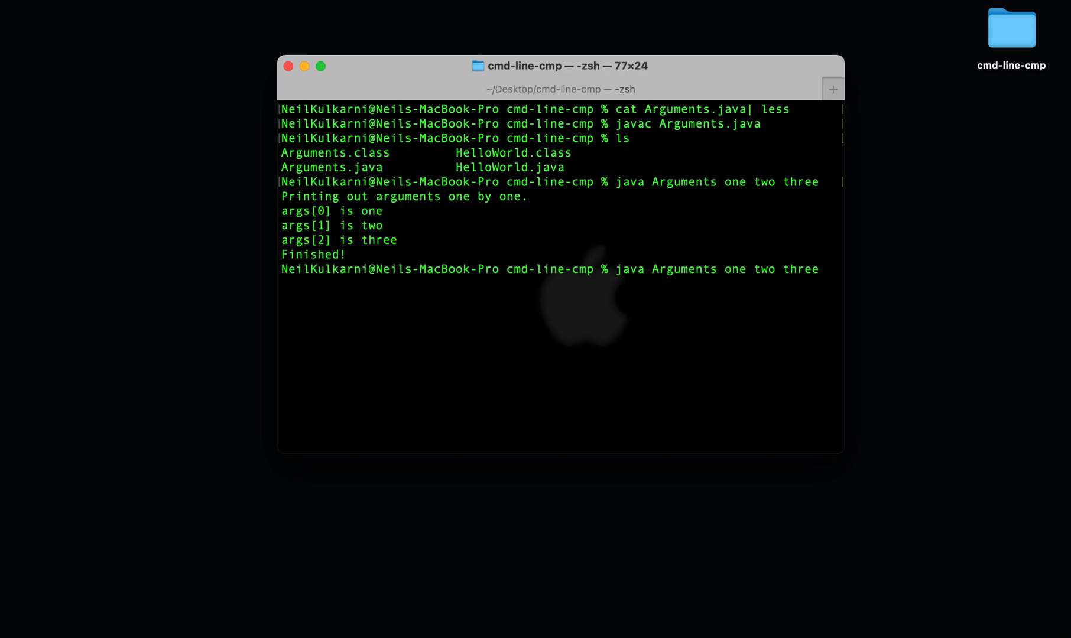
text(four fives)
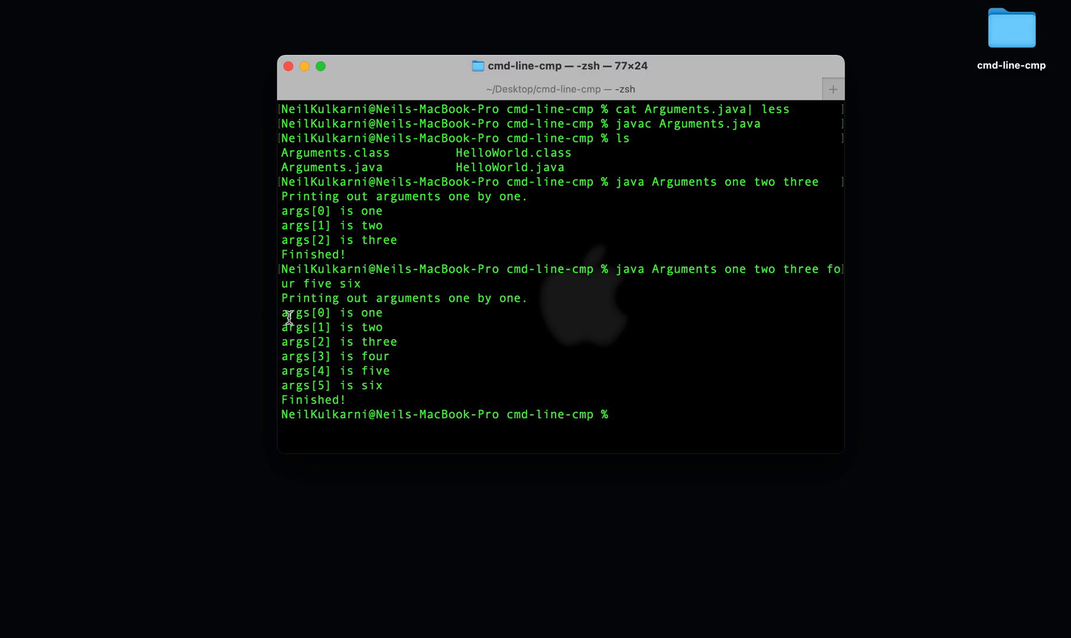
text(java)
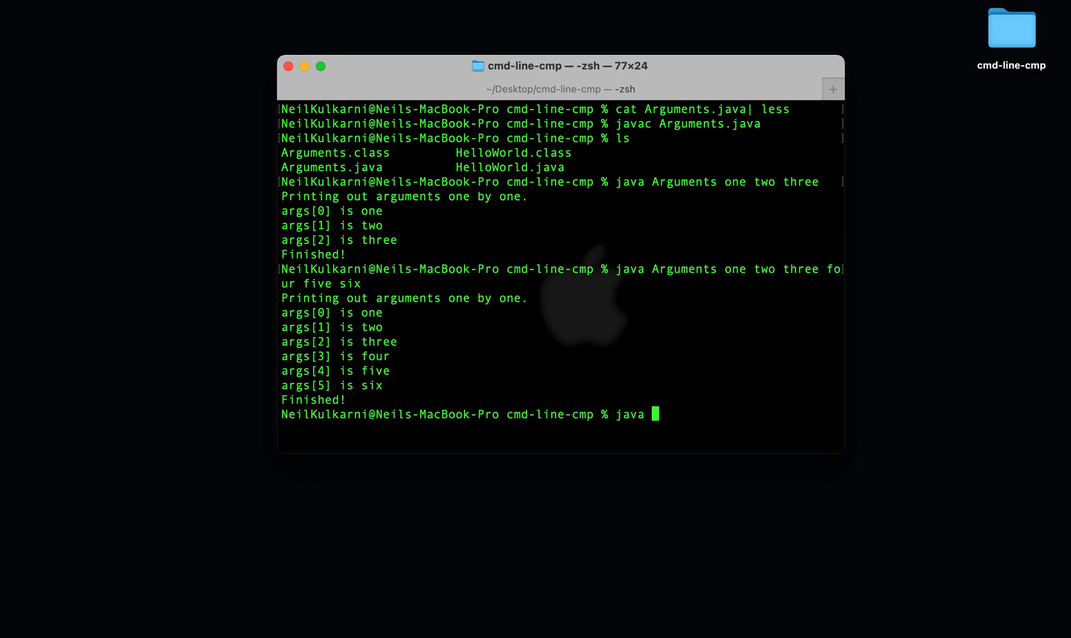
key(Return)
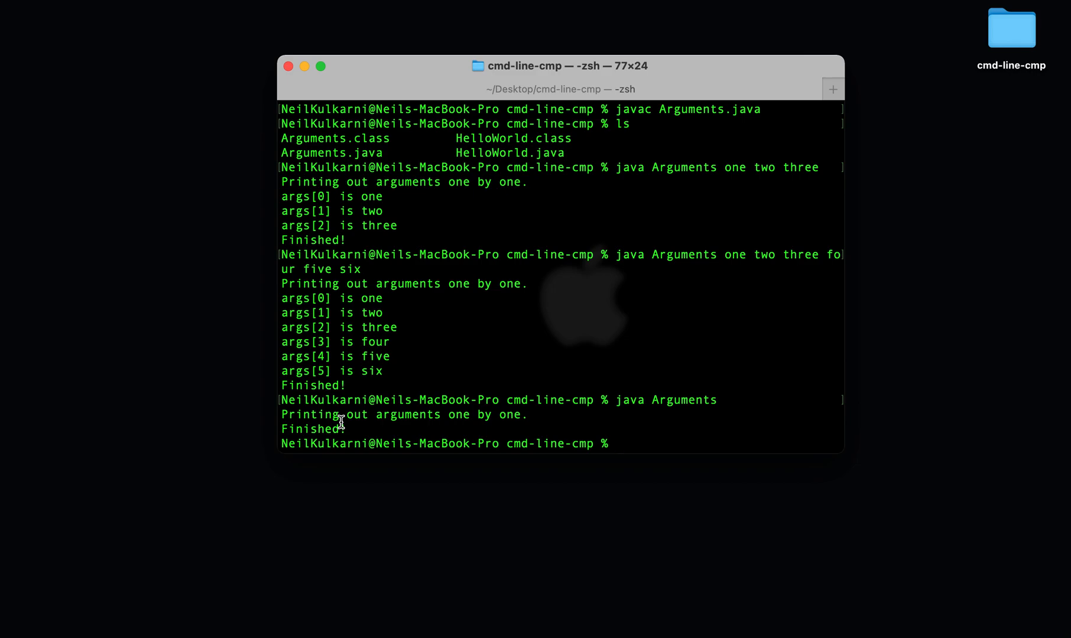
mouse_move(764, 517)
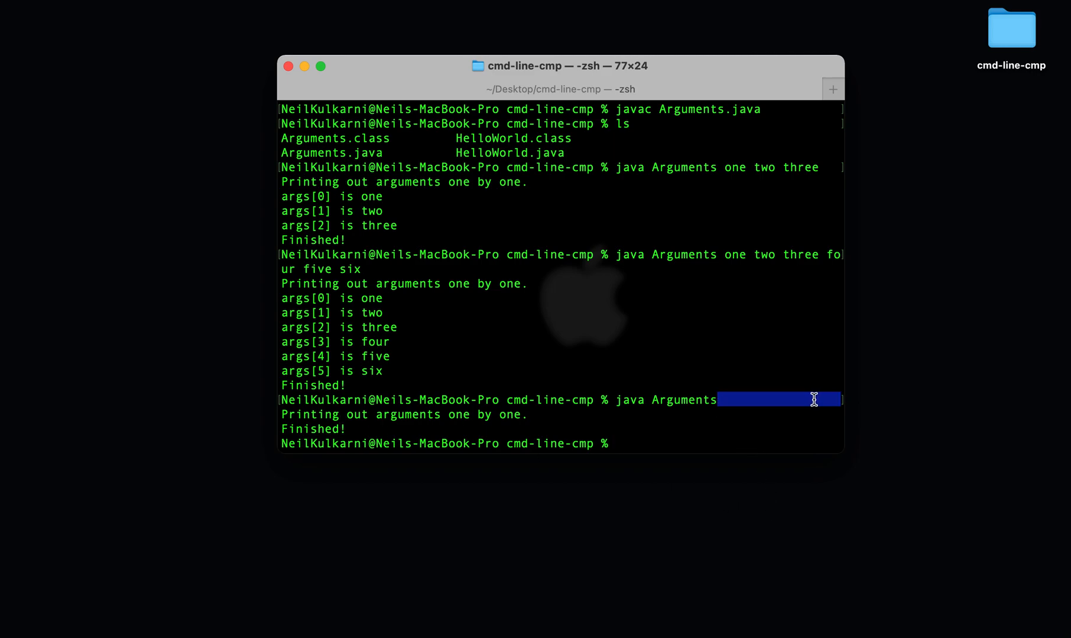
Step: Highlight the empty argument spot and the gap separating two arguments in the commands
double_click(684, 400)
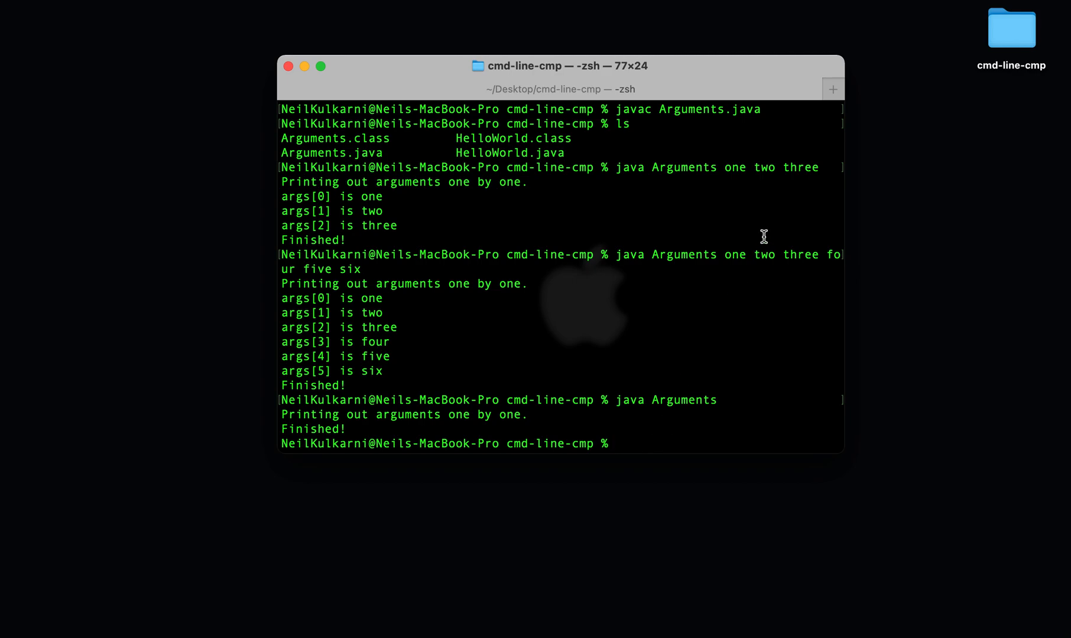
mouse_move(749, 254)
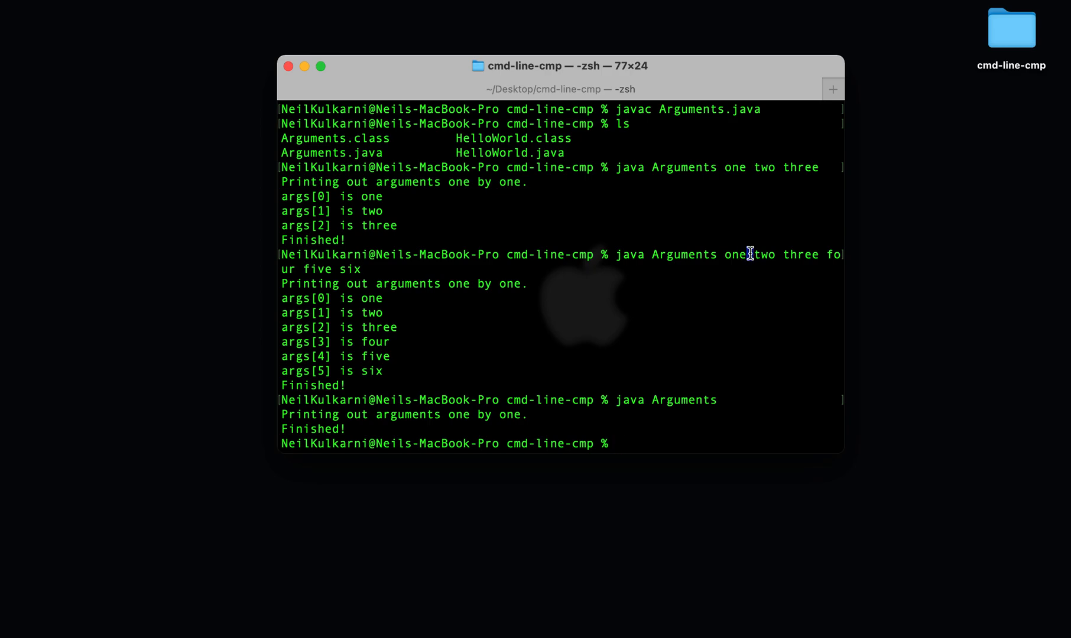
double_click(762, 254)
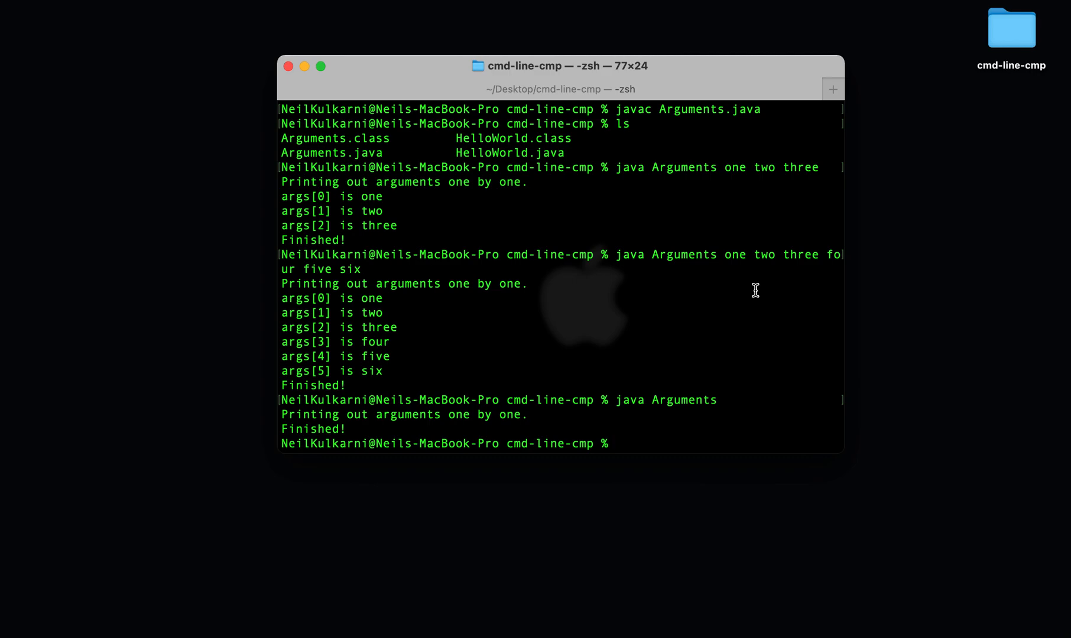
Step: Run java Arguments one "two three" four and highlight args[1] showing the quoted phrase as one argument
text(java Arguments)
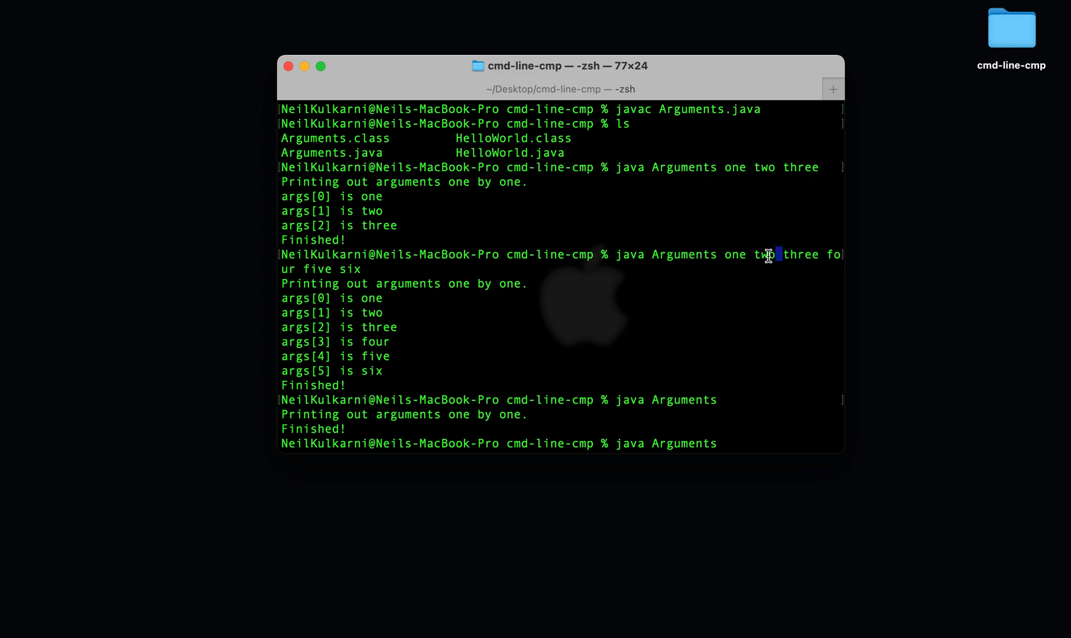
mouse_move(811, 335)
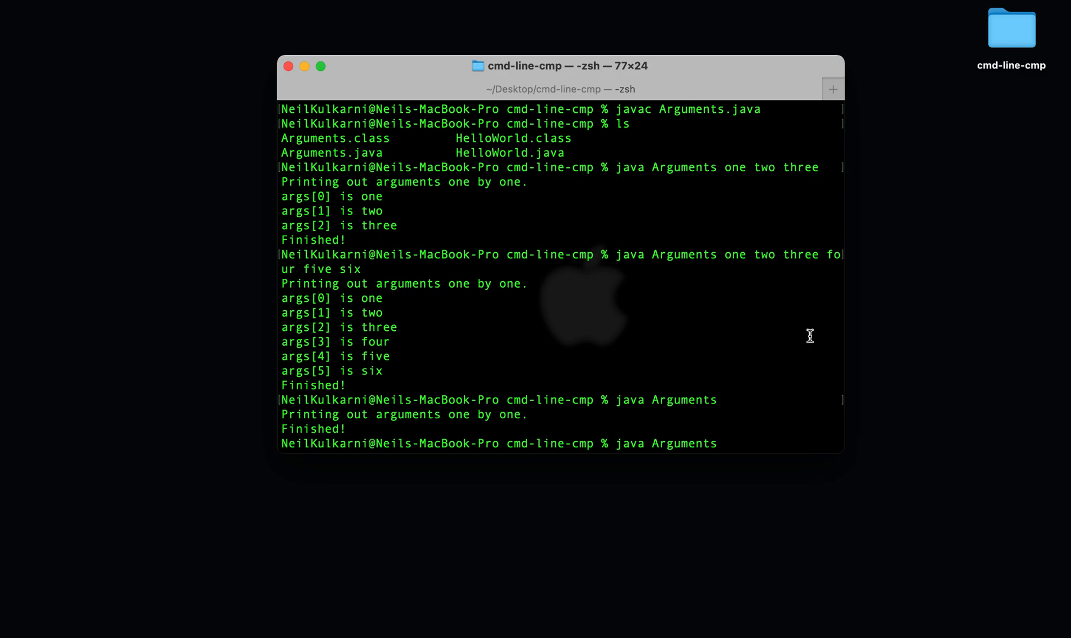
text(one "two t)
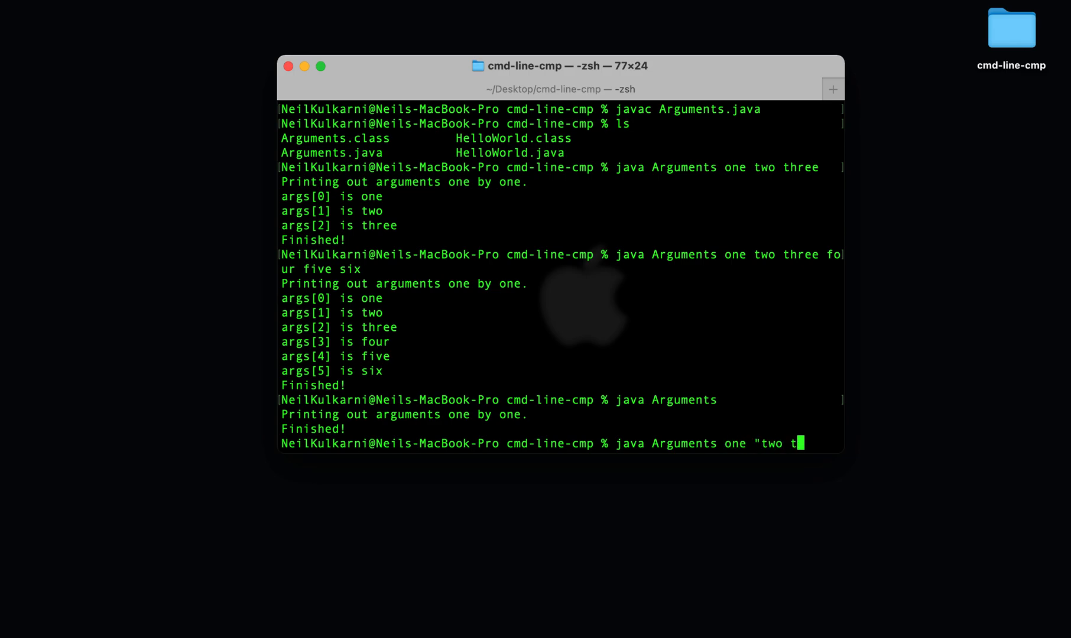
text(hree" fours)
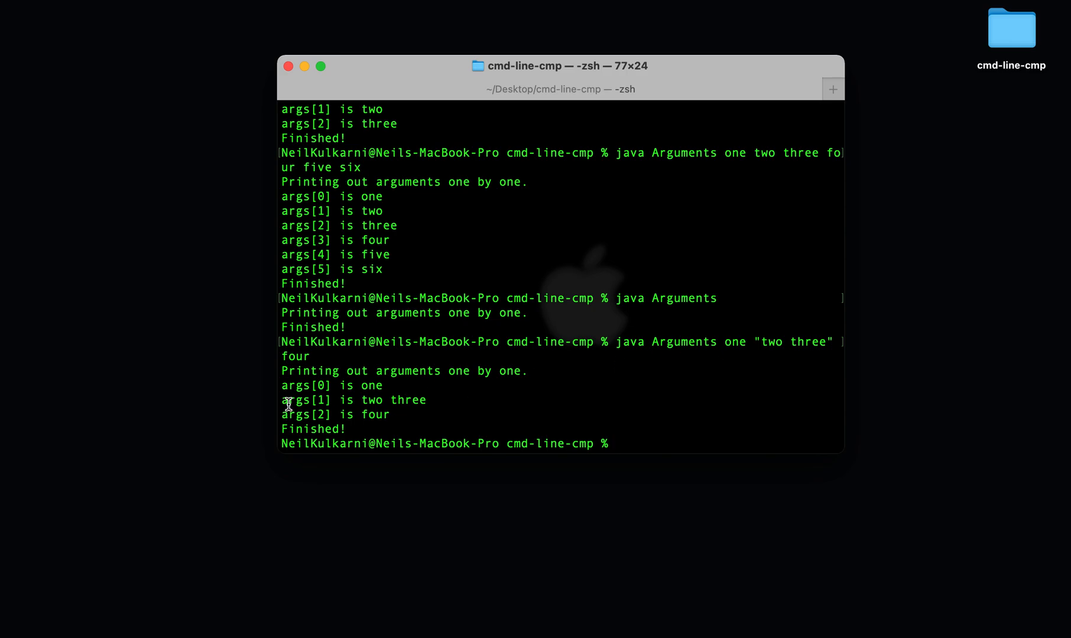
double_click(318, 400)
text(cd -)
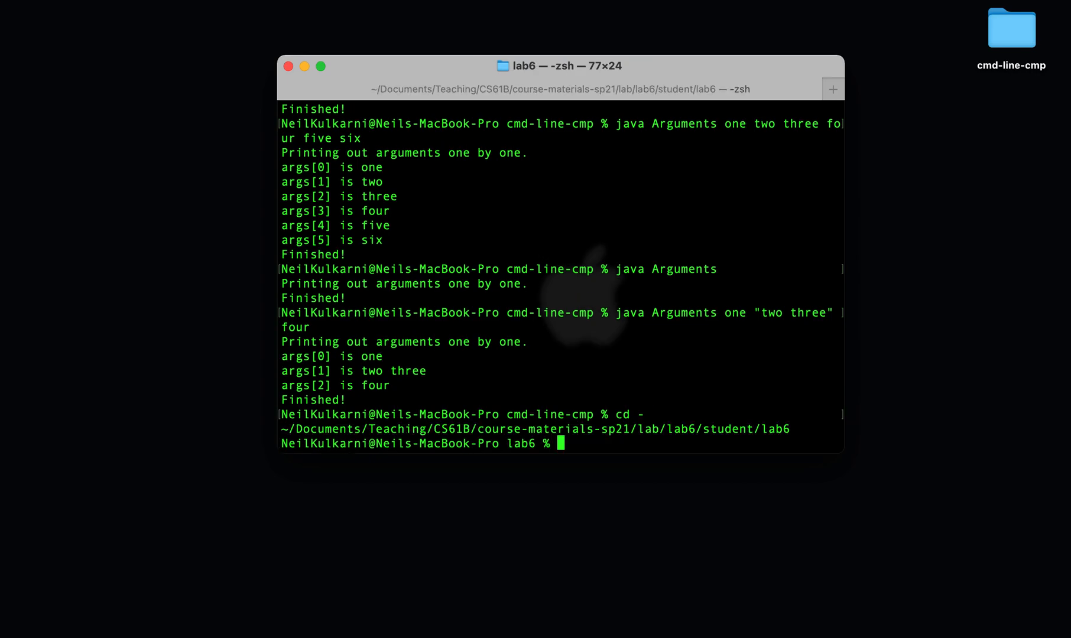
Step: List lab6, cd into capers, and highlight the capers prompt name and Dog.java in its listing
text(ls)
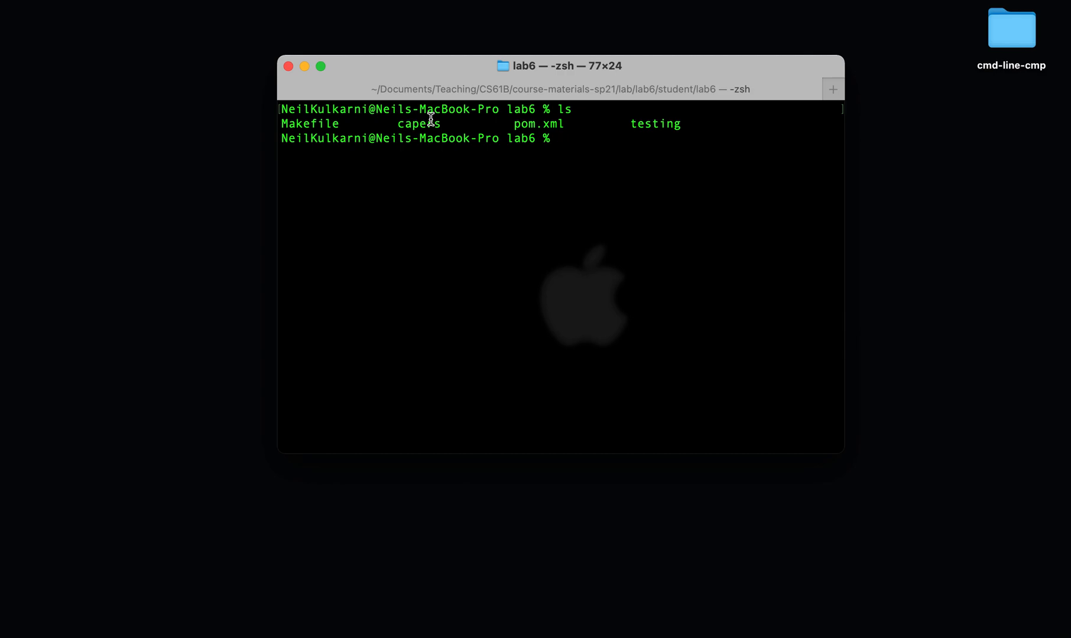
text(cd capers)
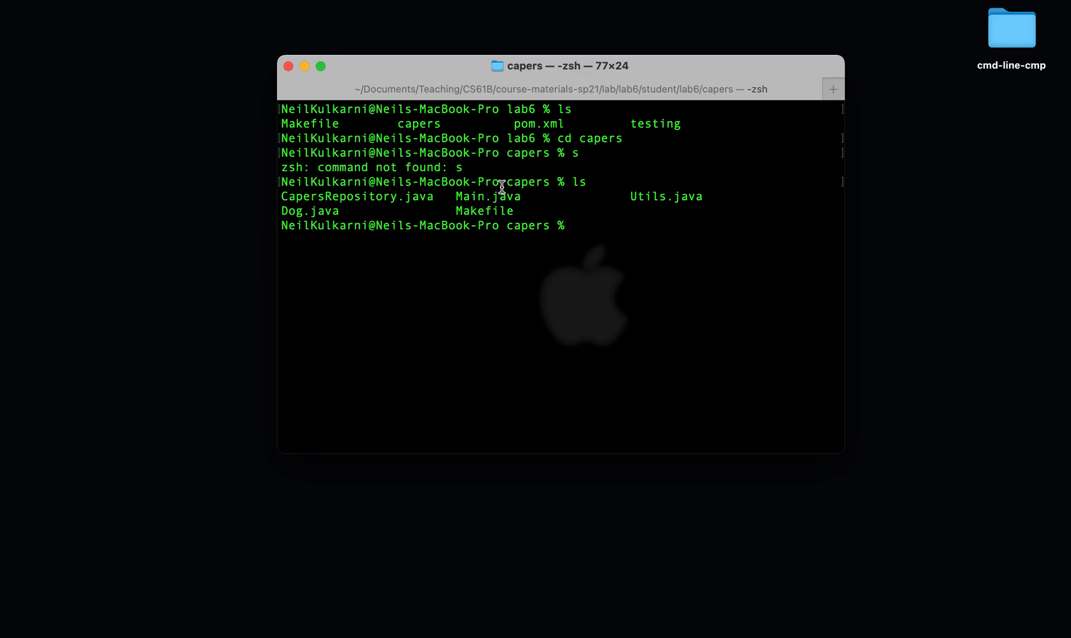
double_click(488, 196)
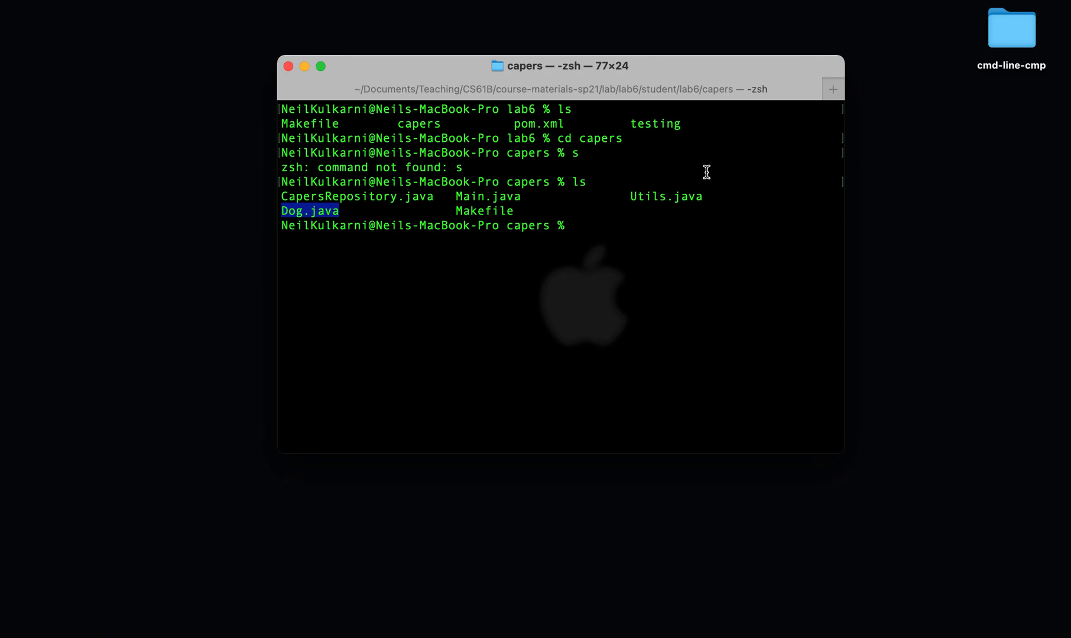
double_click(664, 196)
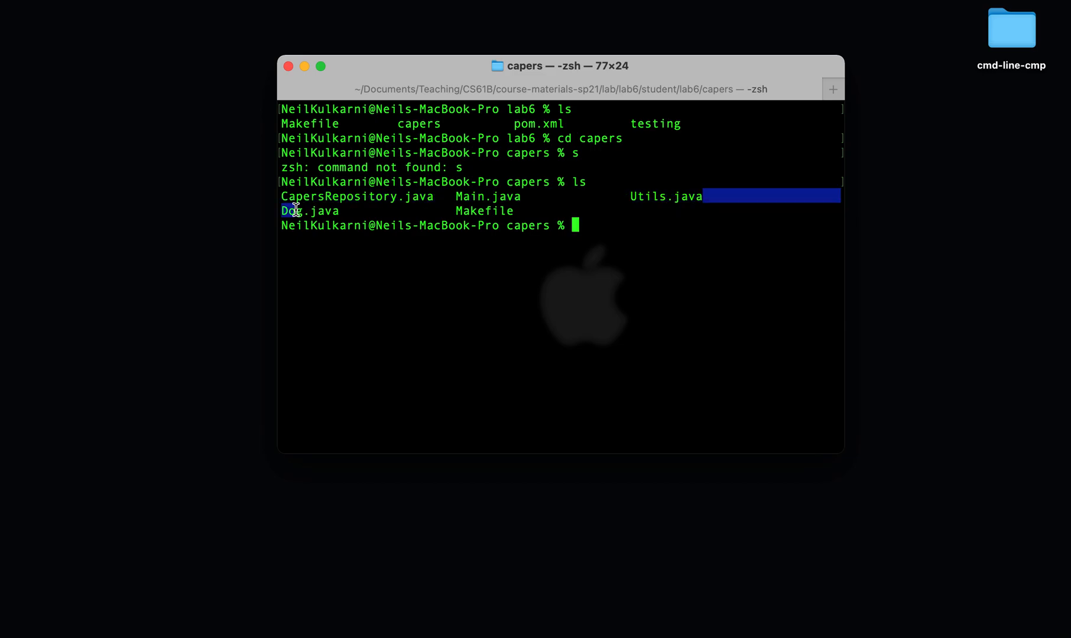
Step: Compile Main.java, CapersRepository.java, Utils.java and Dog.java together with javac
text(javac)
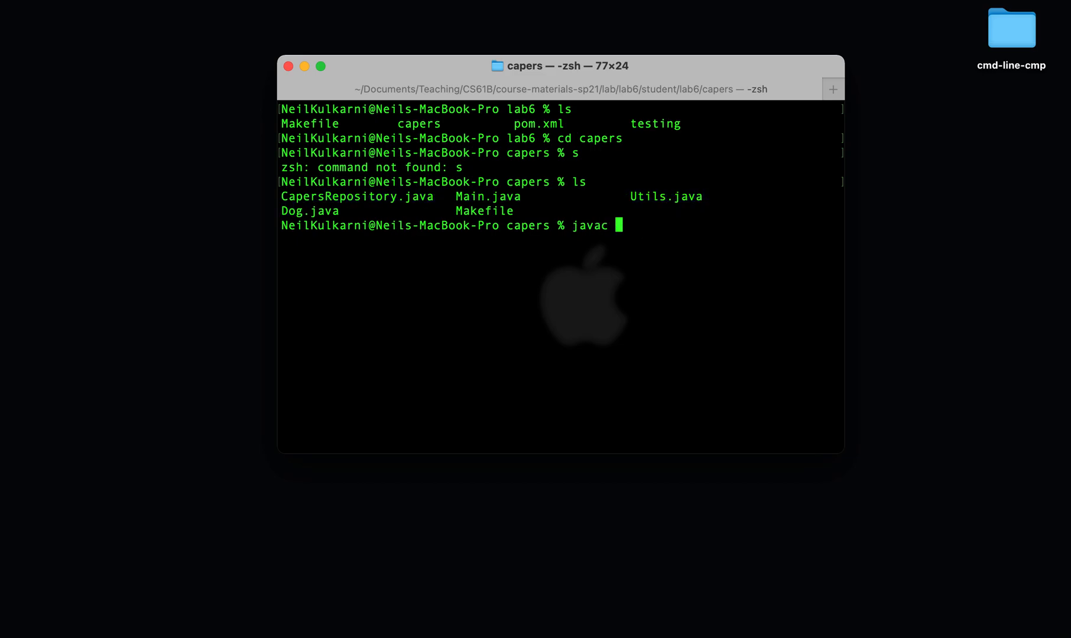
text(Main.java)
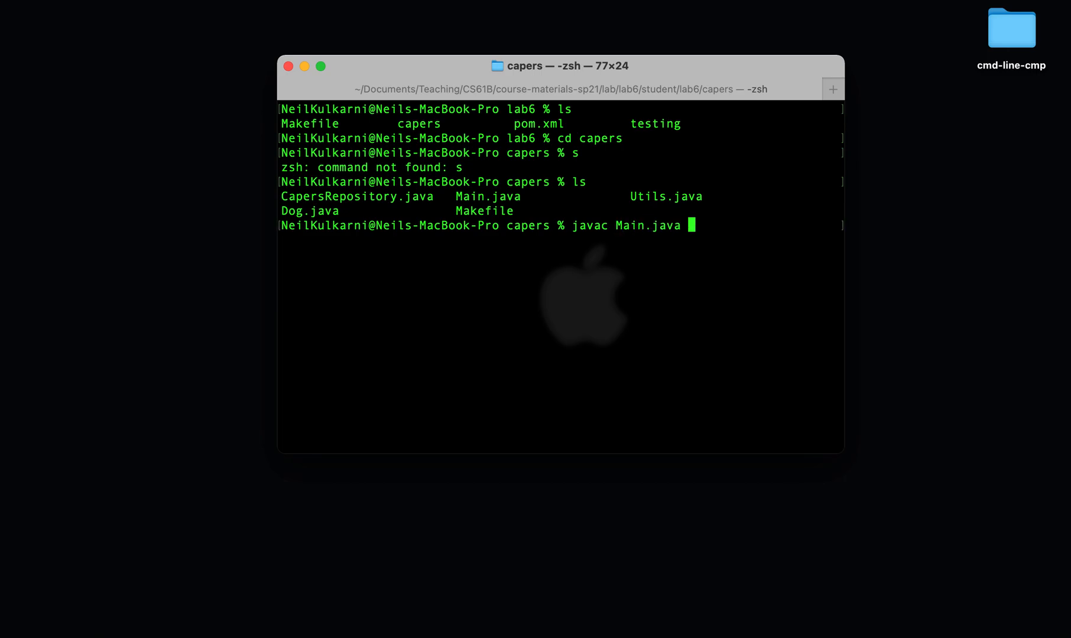
text(CapersRepository.java U)
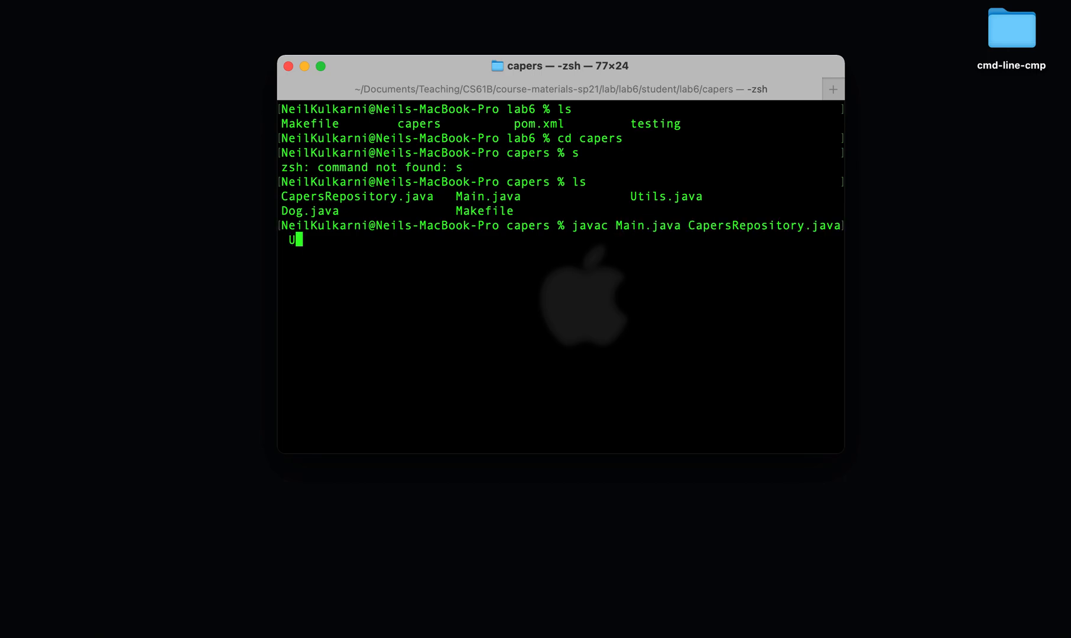
text(tils.java Dog.java)
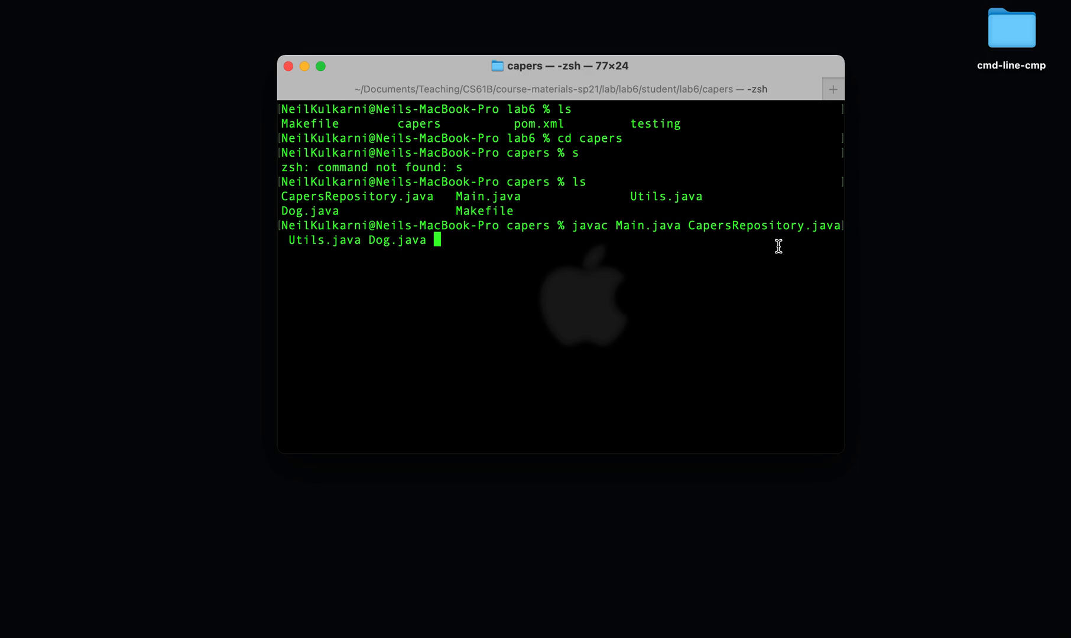
key(Return)
text(ls)
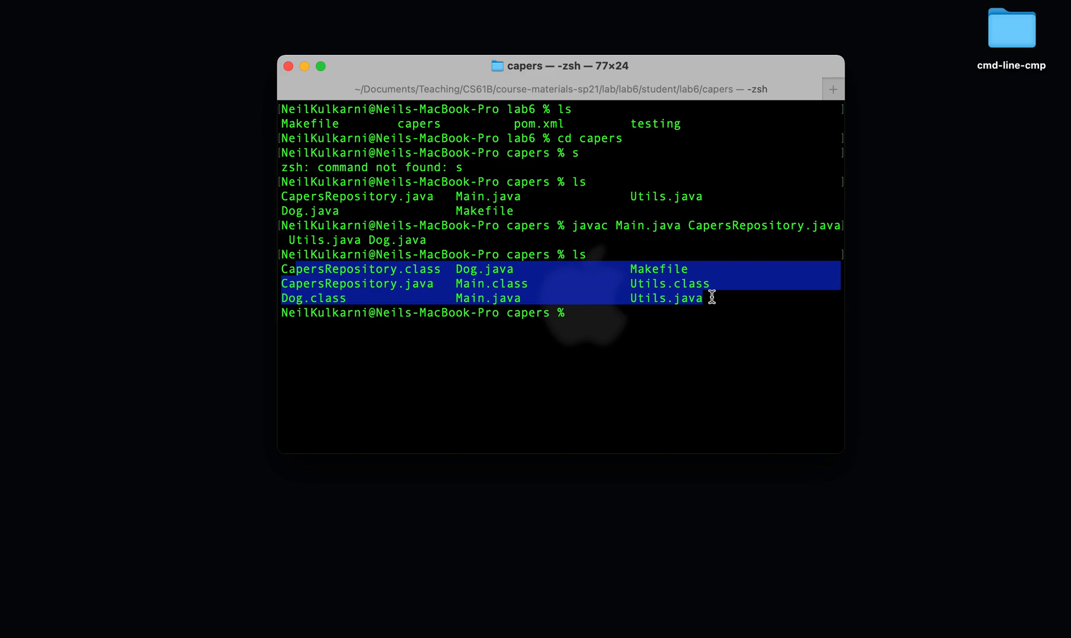
Step: Begin a java command and highlight Main.java in the earlier compile line
text(java)
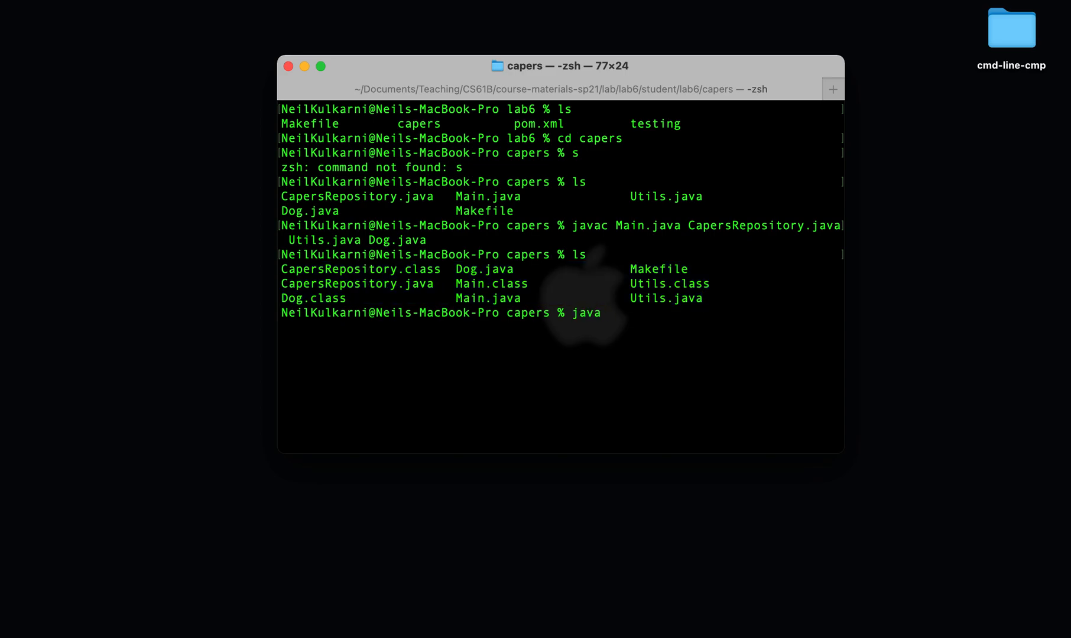
mouse_move(630, 221)
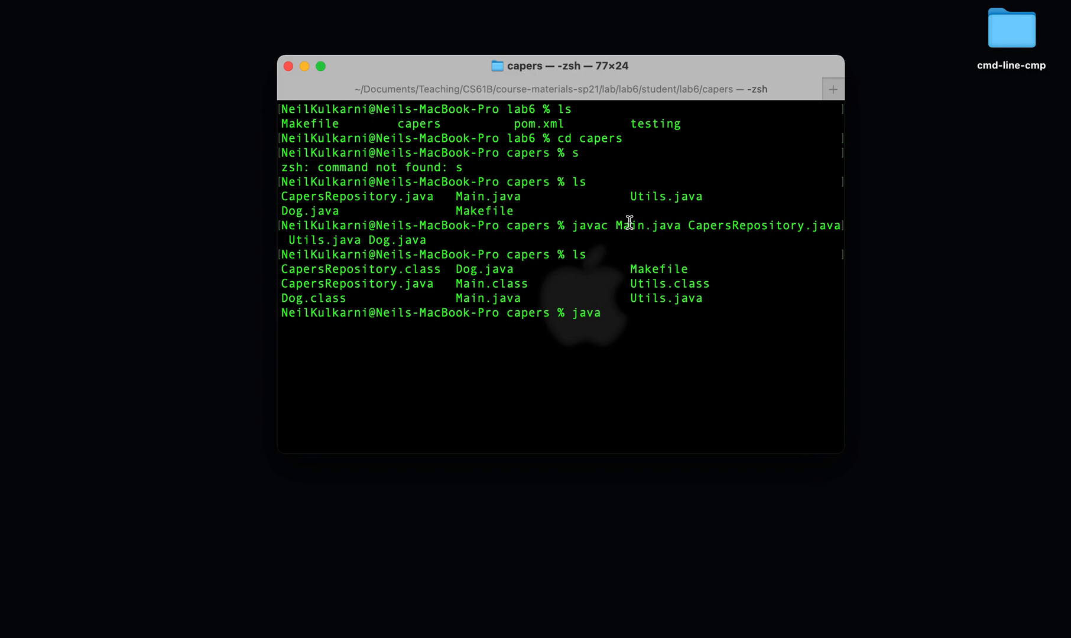
double_click(646, 226)
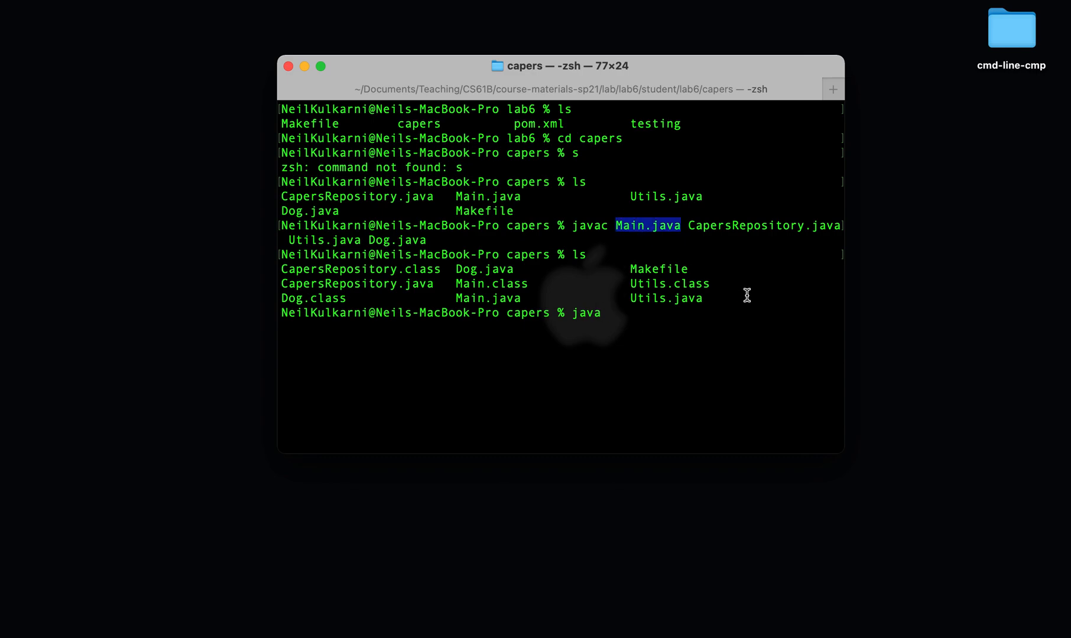
text(cat M)
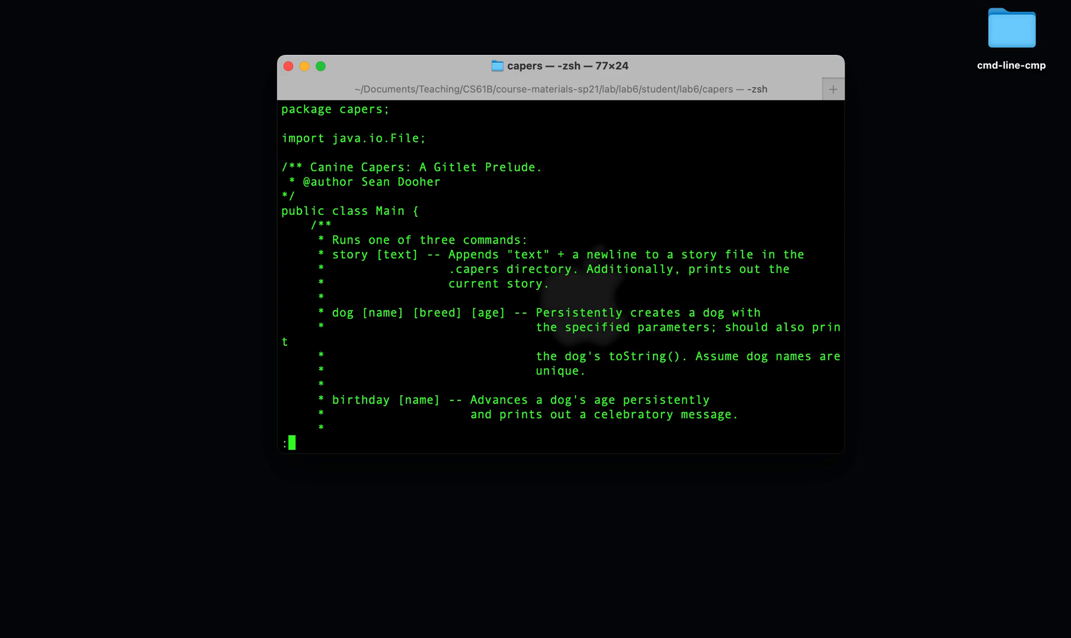
scroll(down, 3)
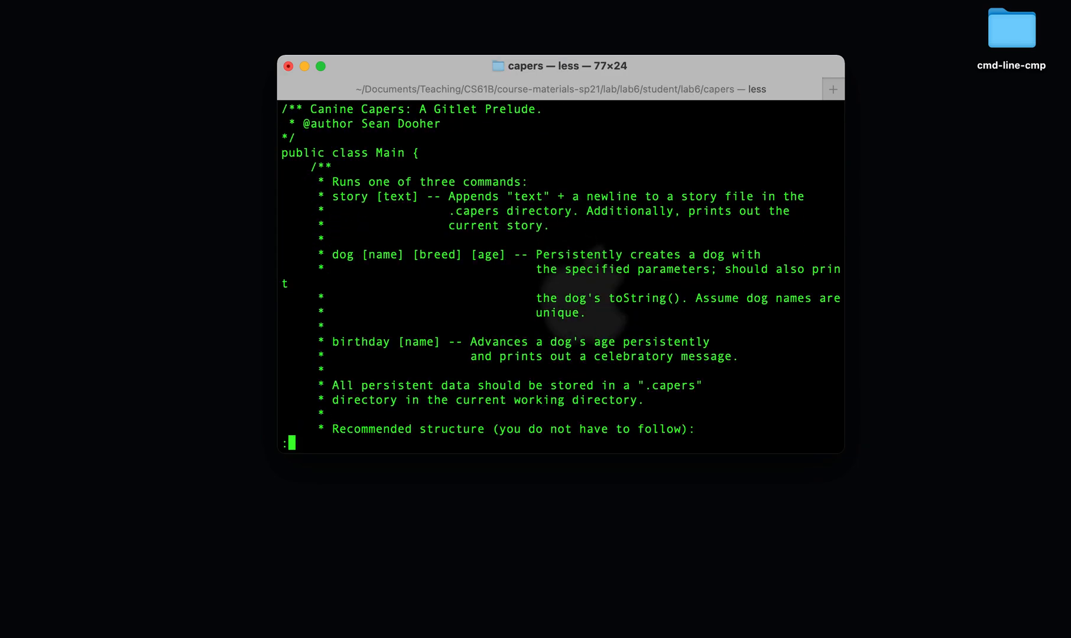
scroll(down, 3)
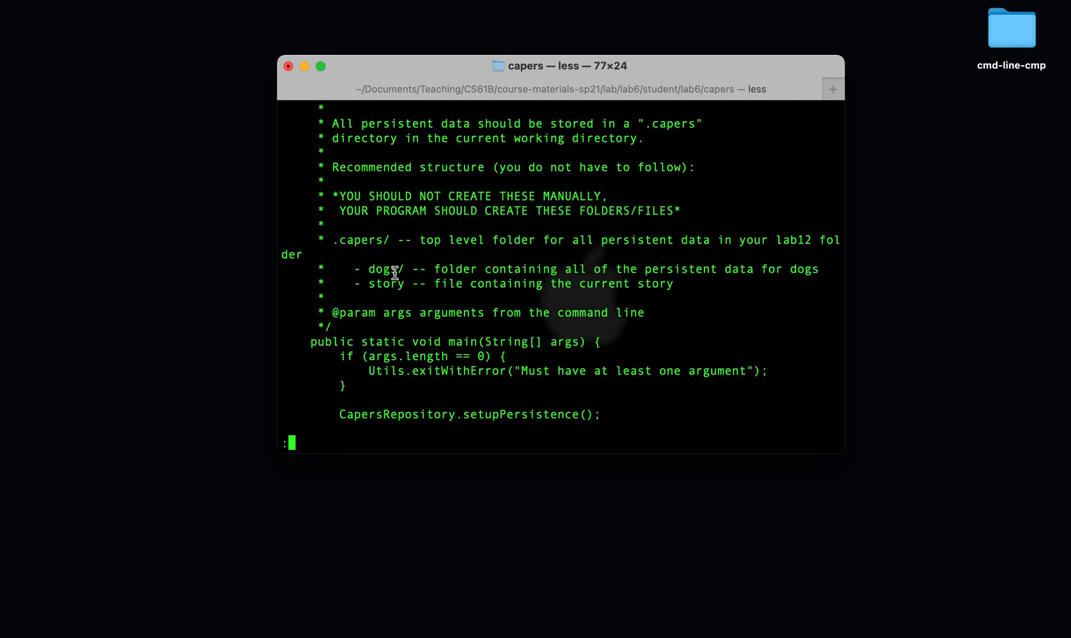
key(q)
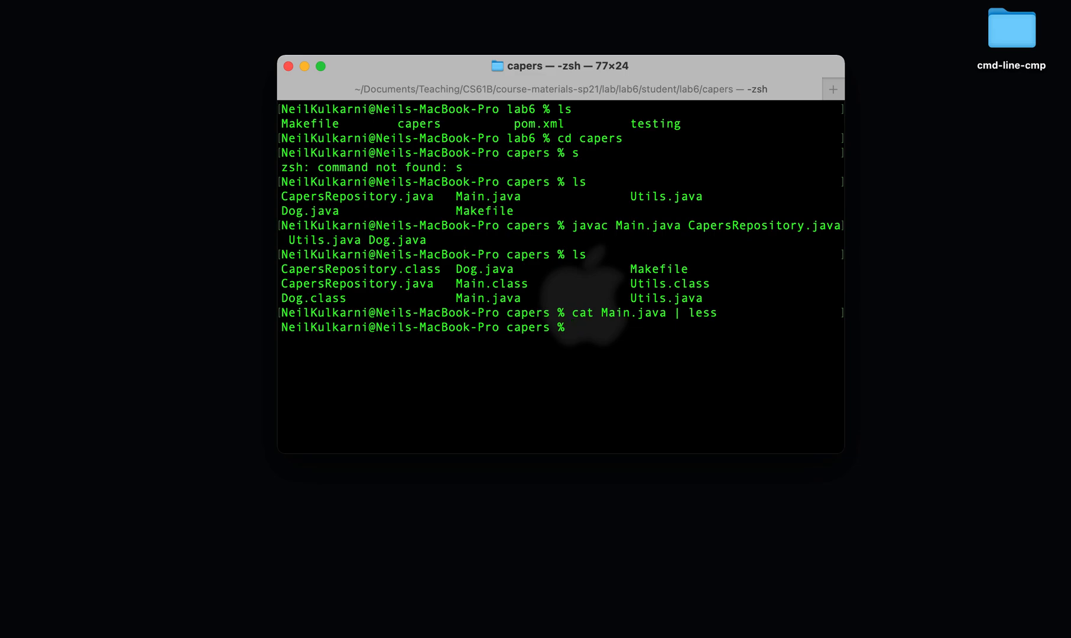
Step: Run java Main inside capers, hitting the wrong-name capers/Main error, and check Main.java's package line
text(java)
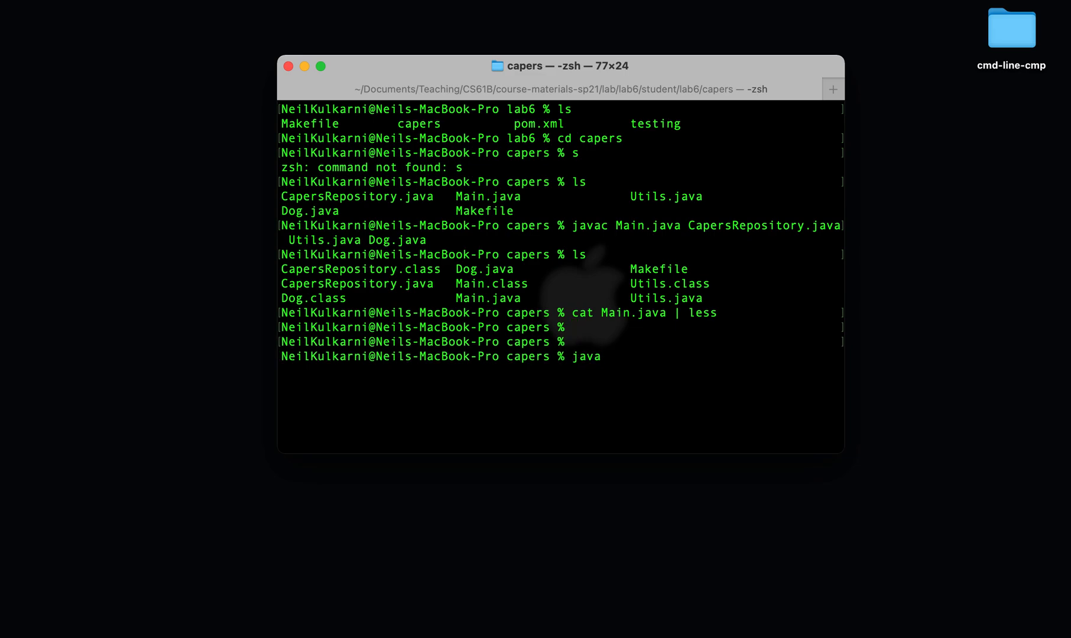
text(Main)
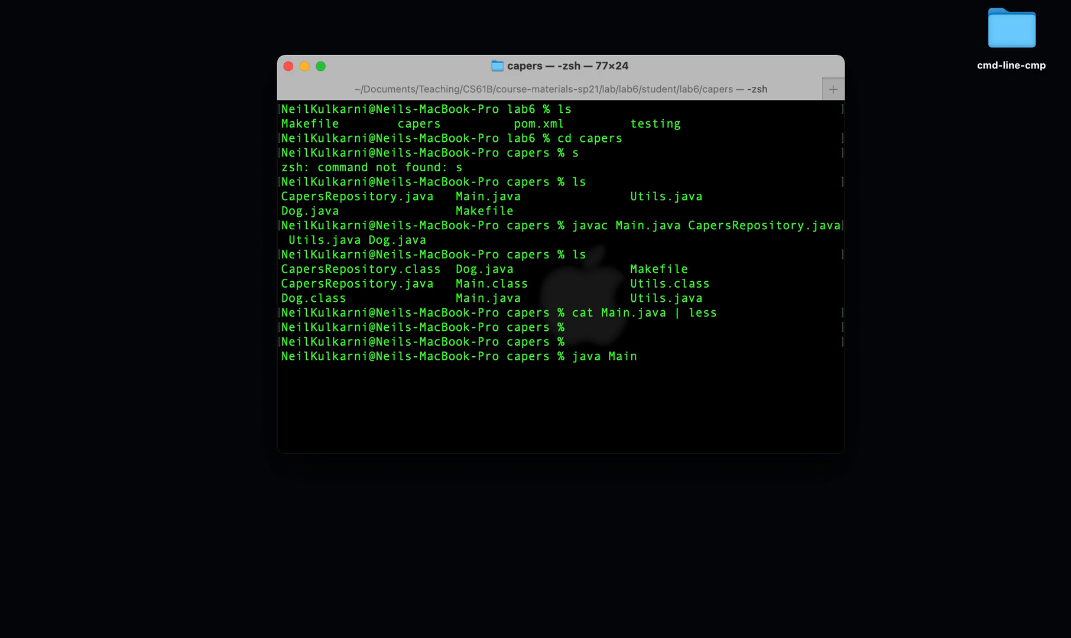
key(Return)
text(cat Main.java | less)
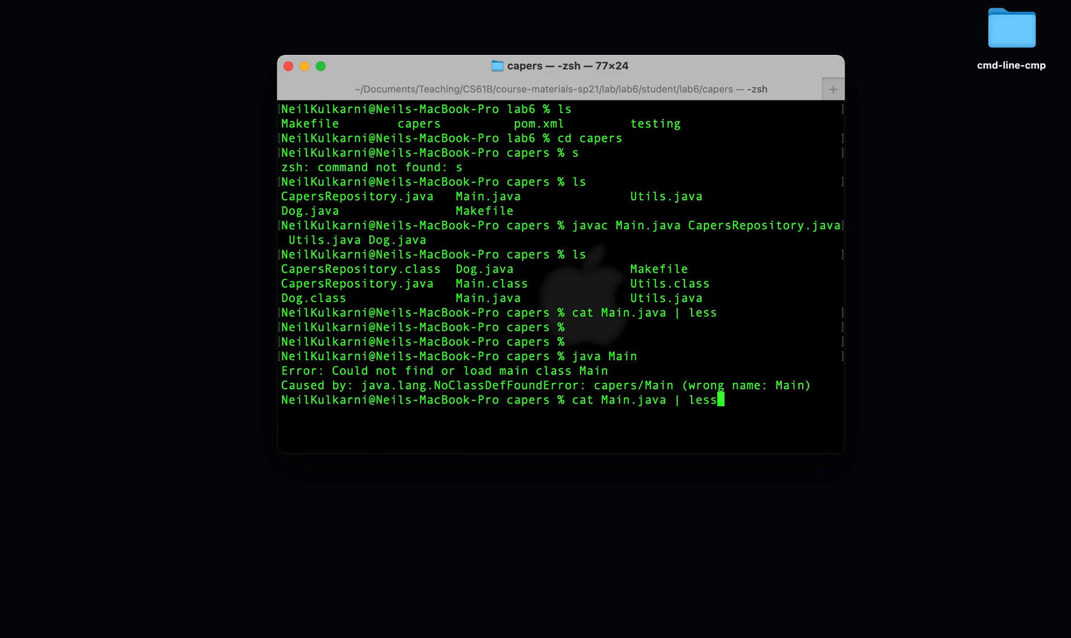
key(Return)
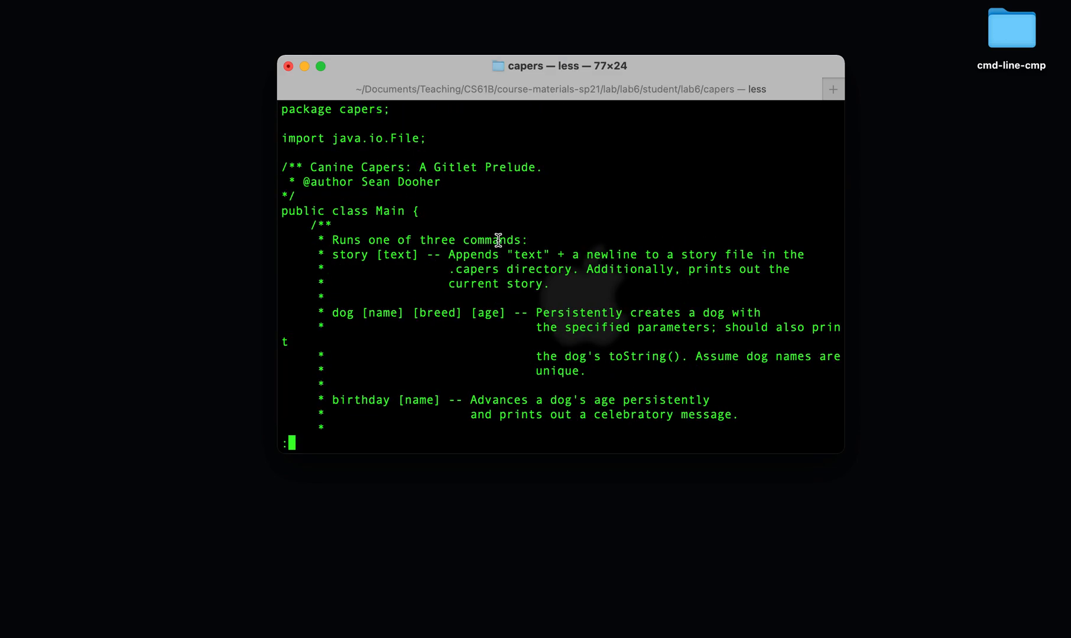
key(q)
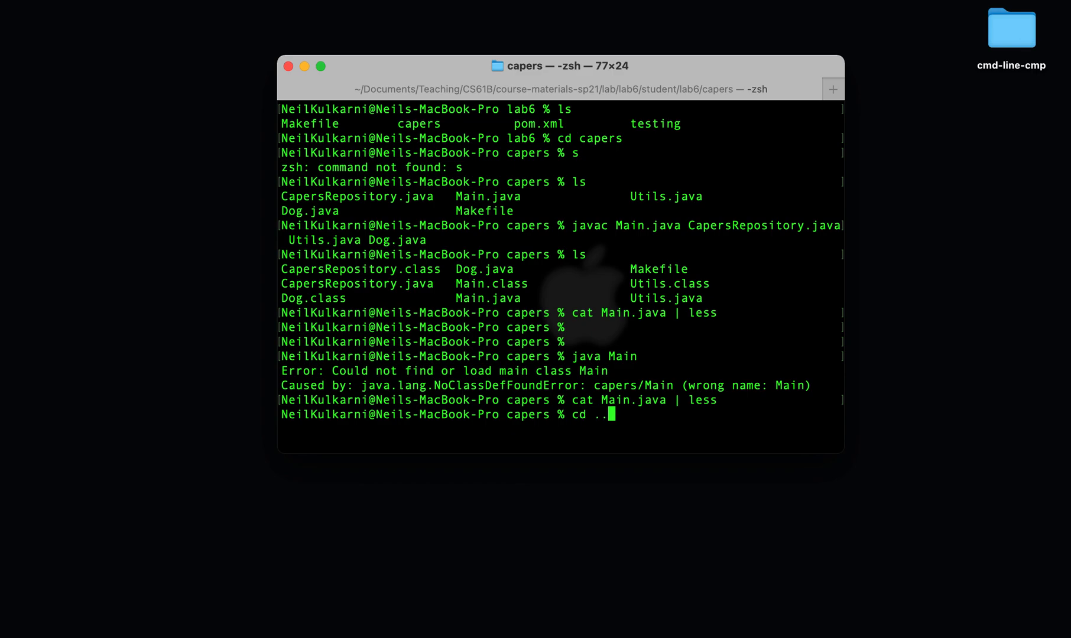
Step: Move up to lab6 and run java capers.Main, which prints "Must have at least one argument"
key(Return)
text(ls)
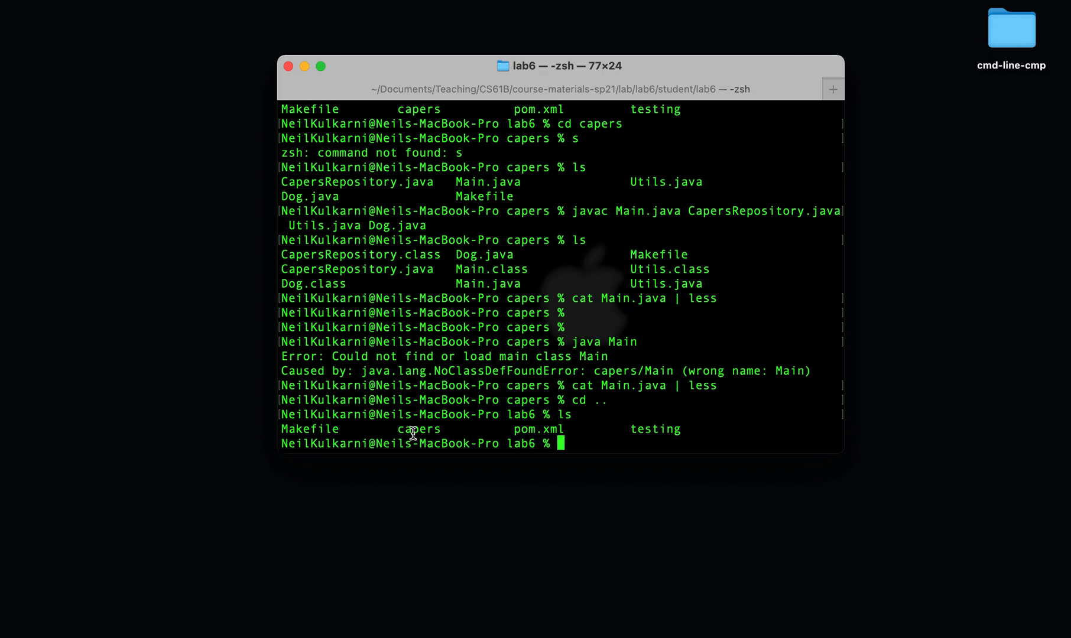
mouse_move(607, 430)
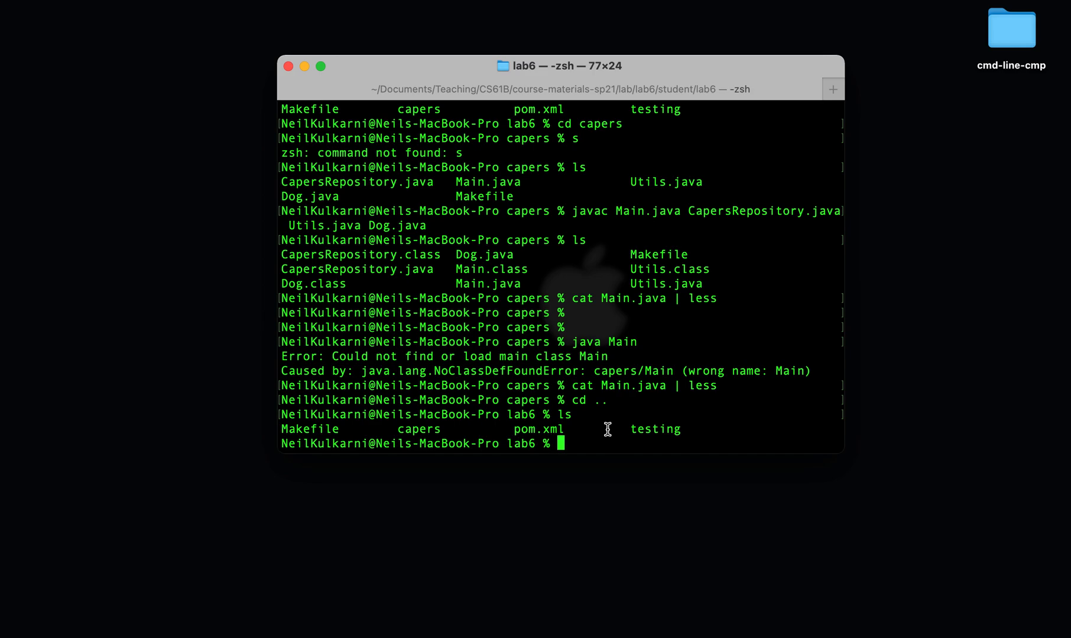
text(java)
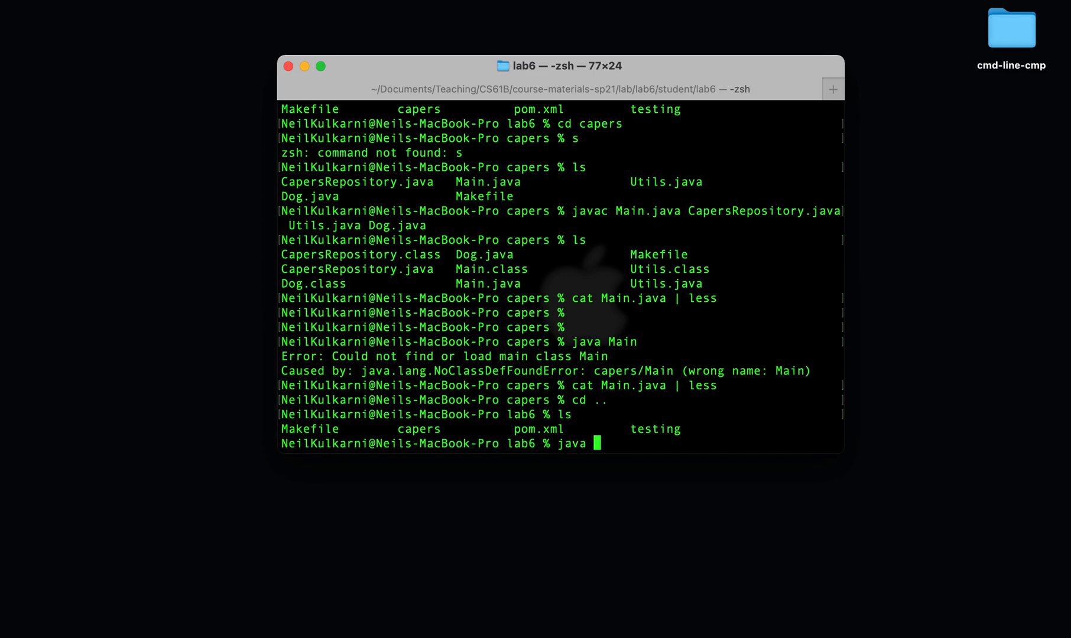
text(capers)
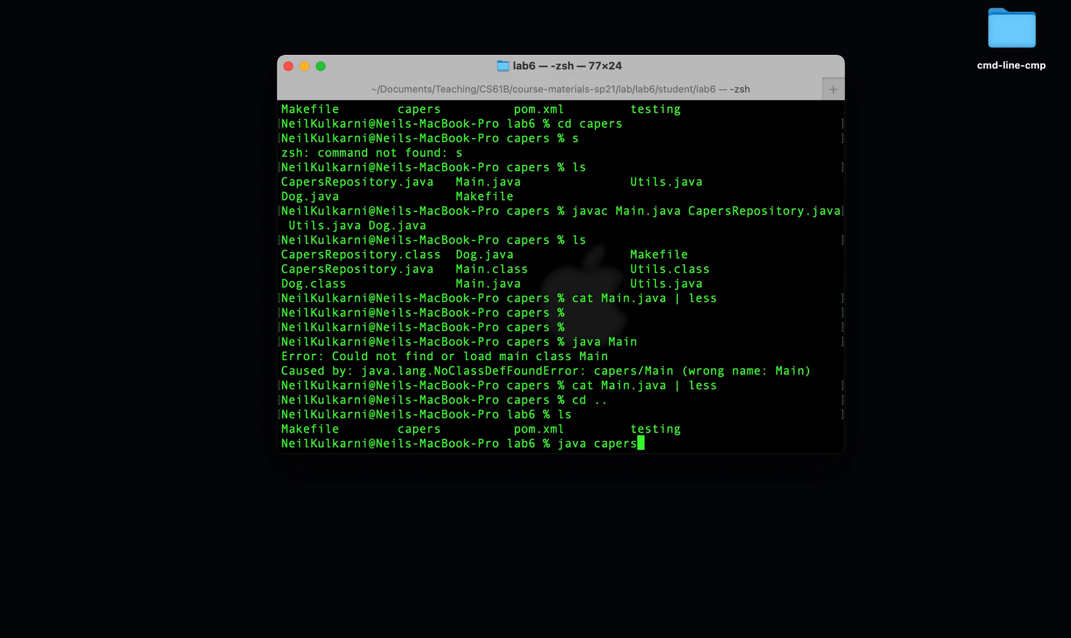
key(Return)
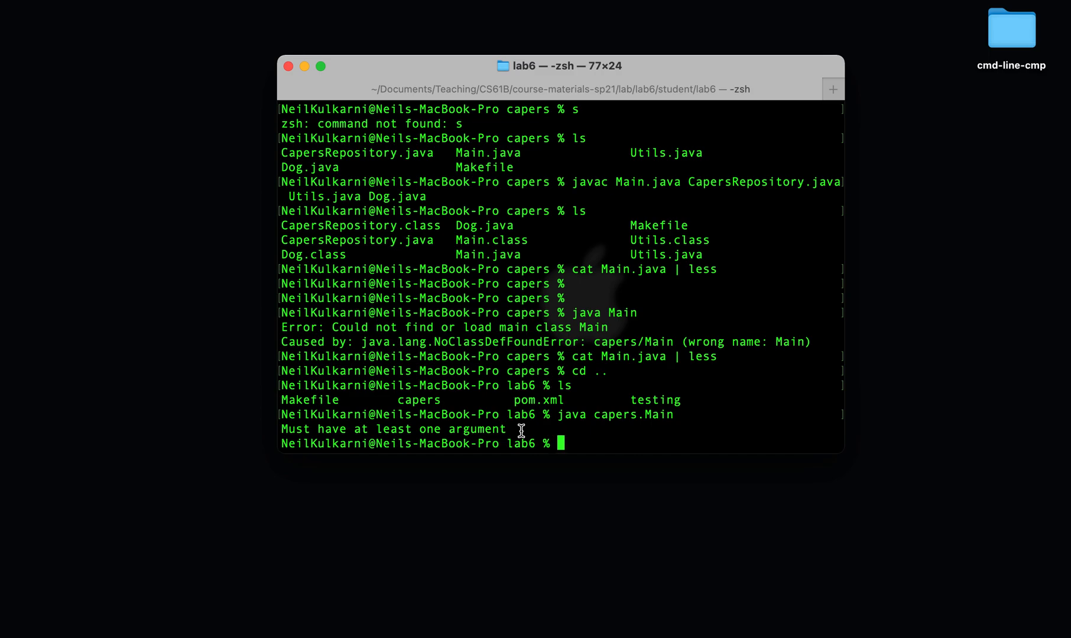
mouse_move(578, 429)
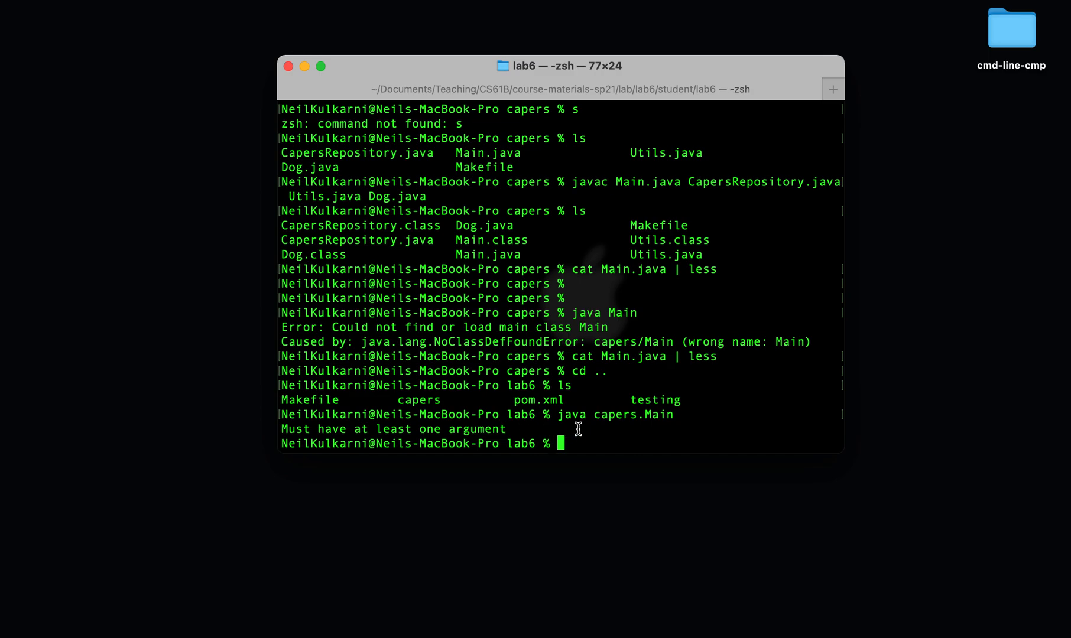
text(c)
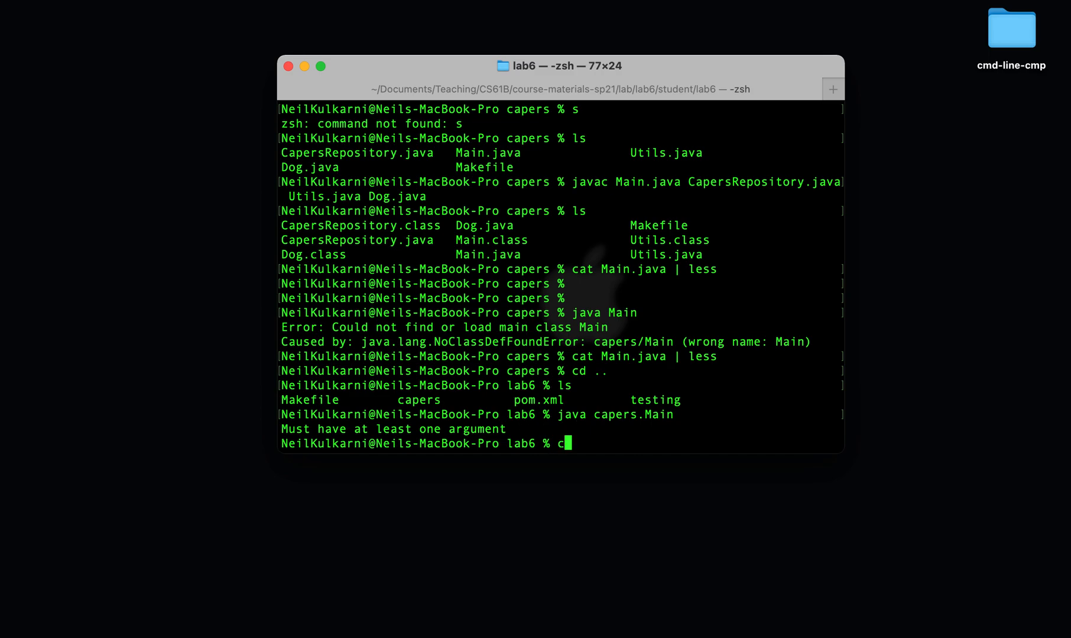
text(at capers/Ma)
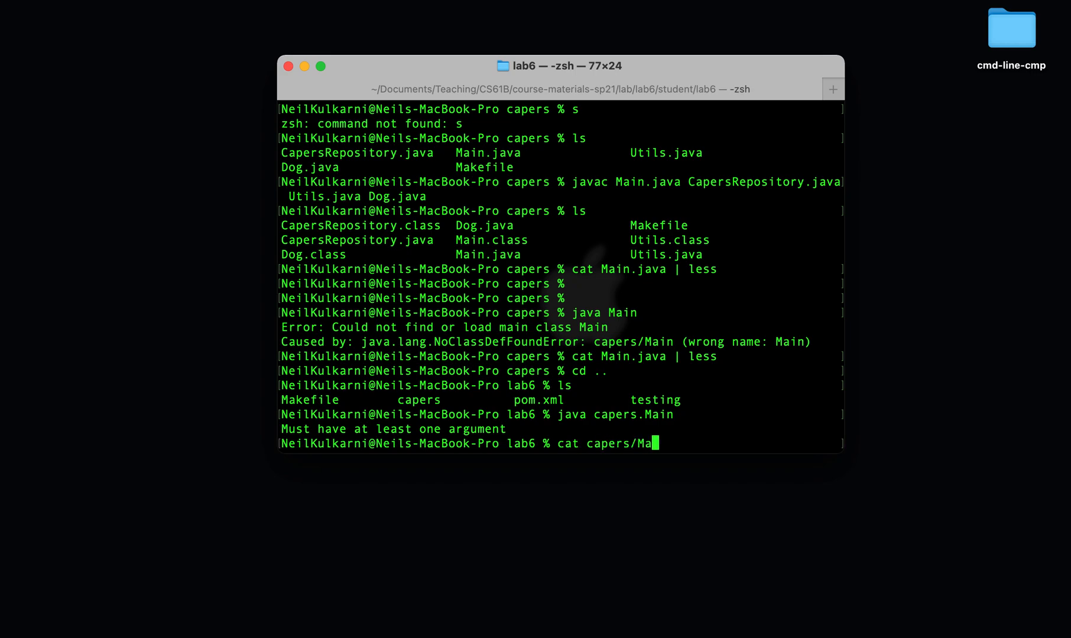
text(in.java)
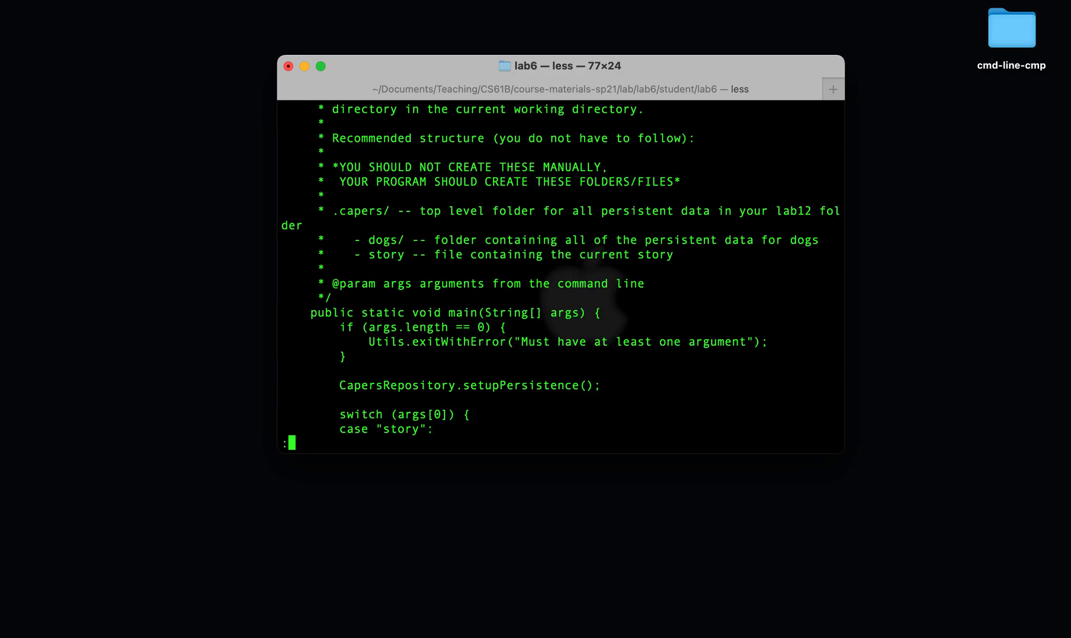
scroll(down, 3)
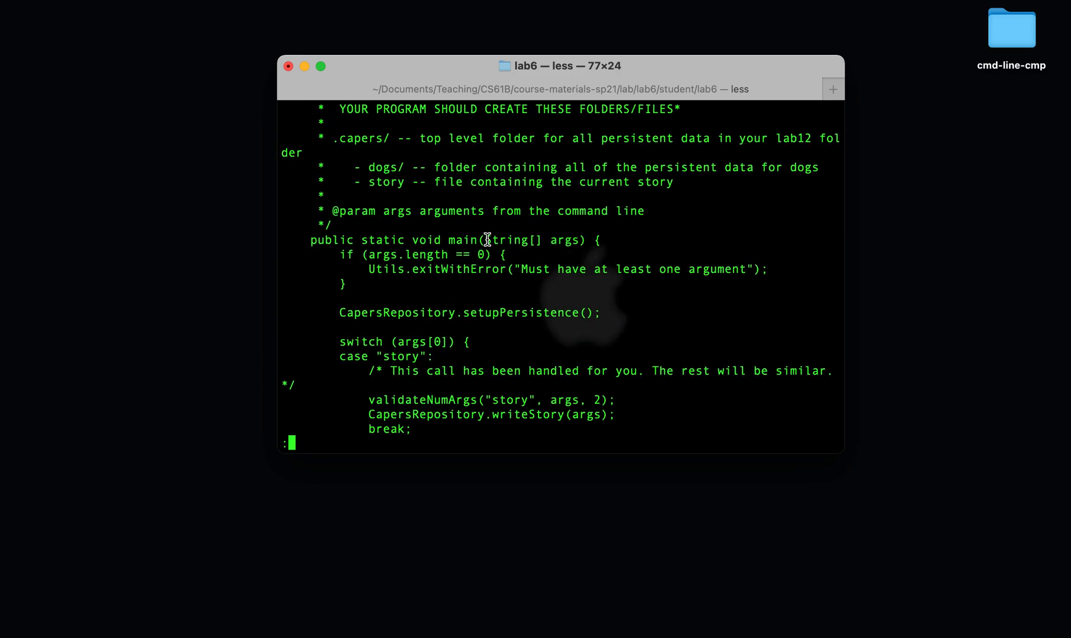
mouse_move(456, 246)
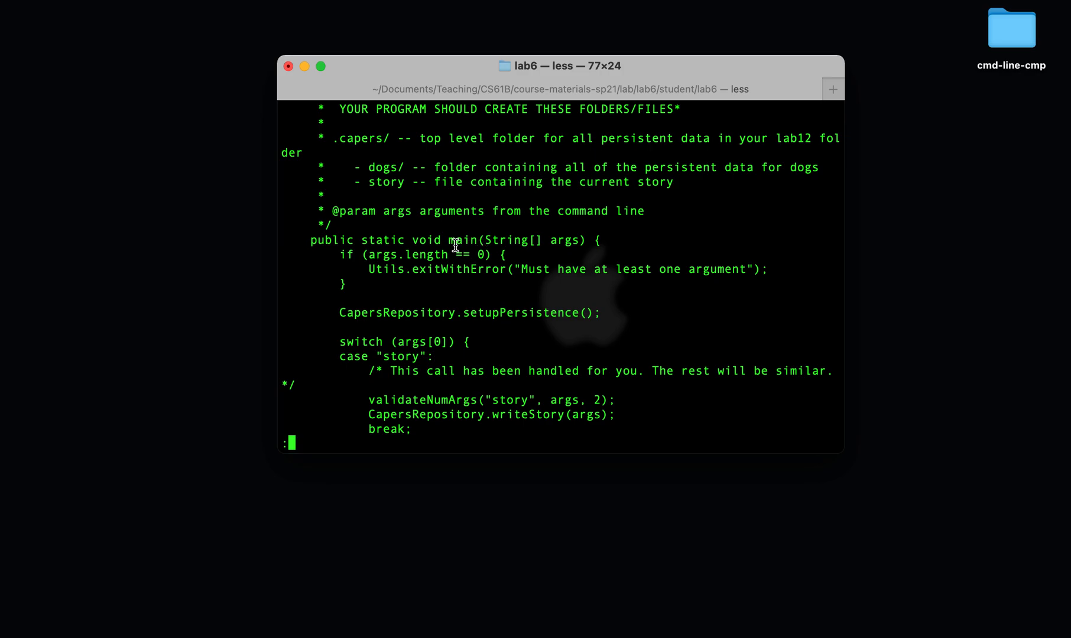
mouse_move(429, 270)
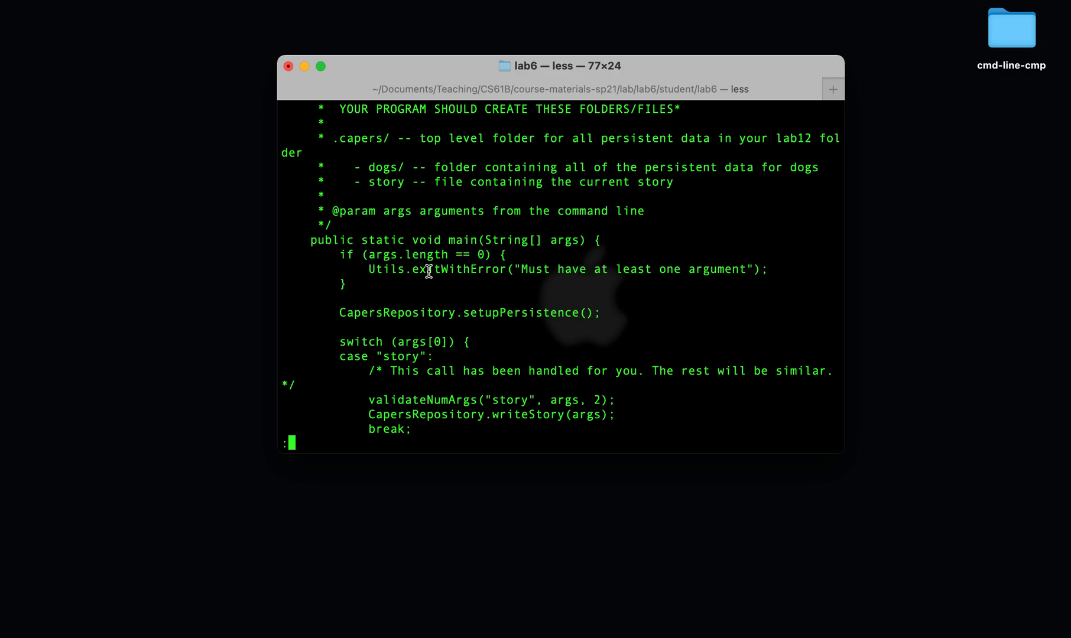
double_click(385, 270)
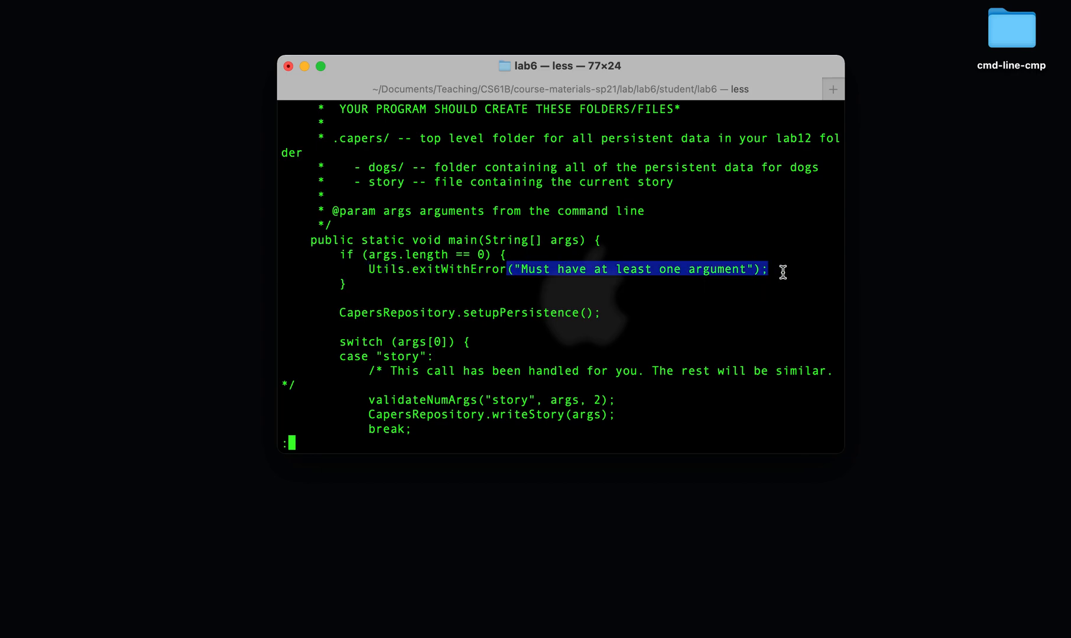
mouse_move(315, 331)
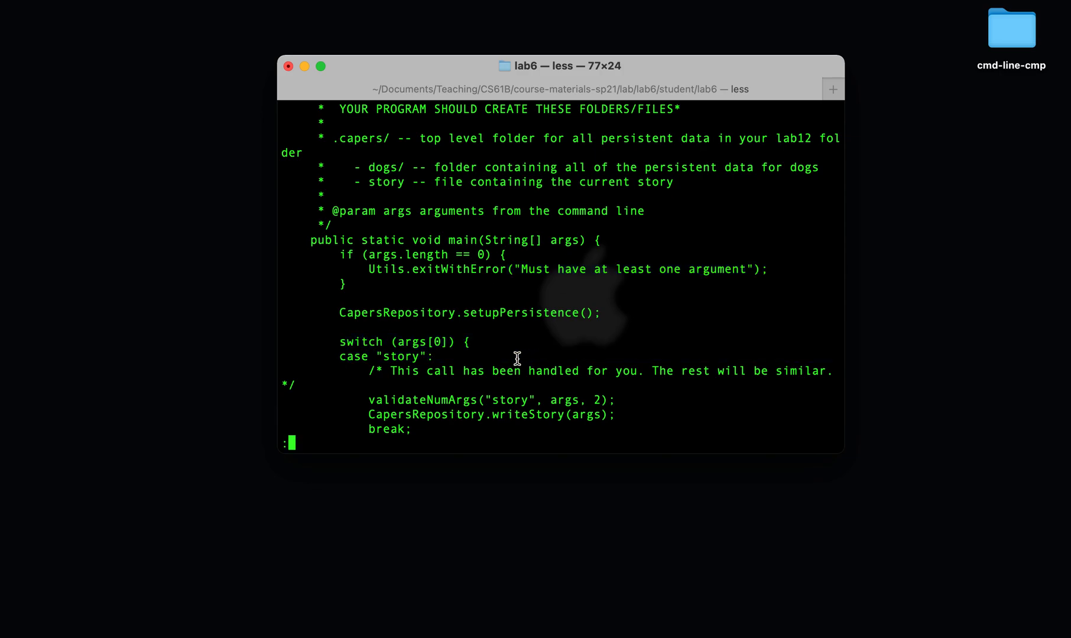
double_click(400, 355)
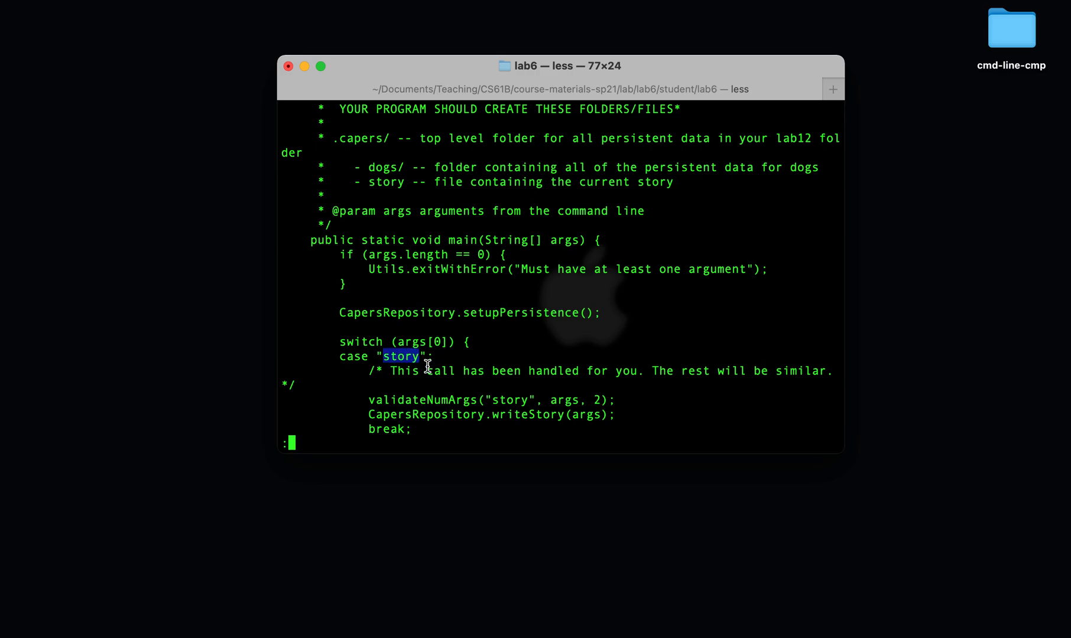
key(q)
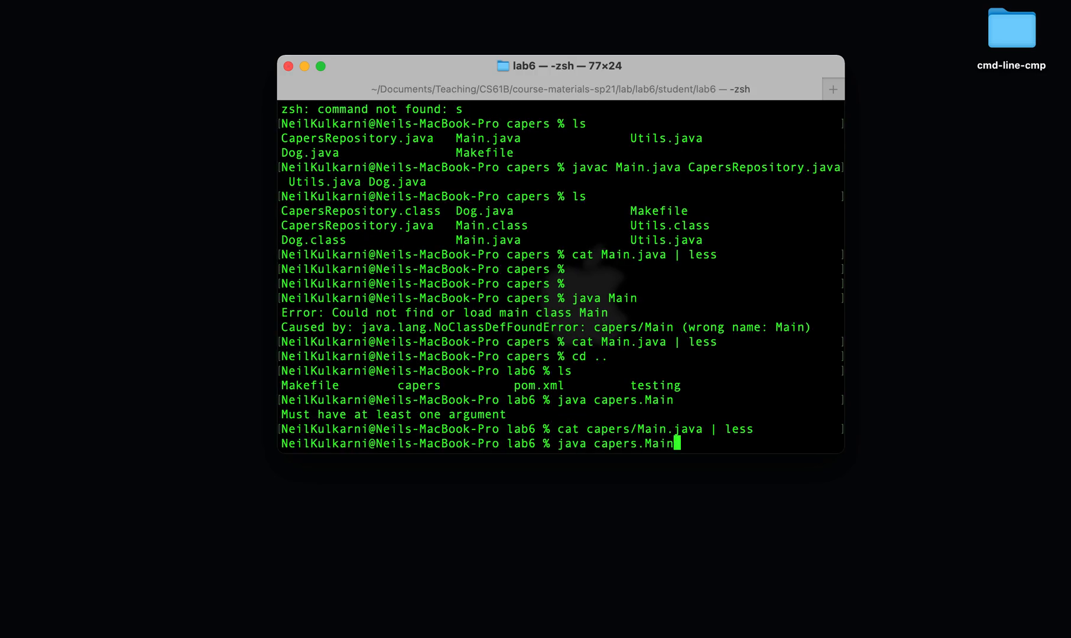
Step: Run java capers.Main story, which throws an invalid-number-of-arguments exception
text(story)
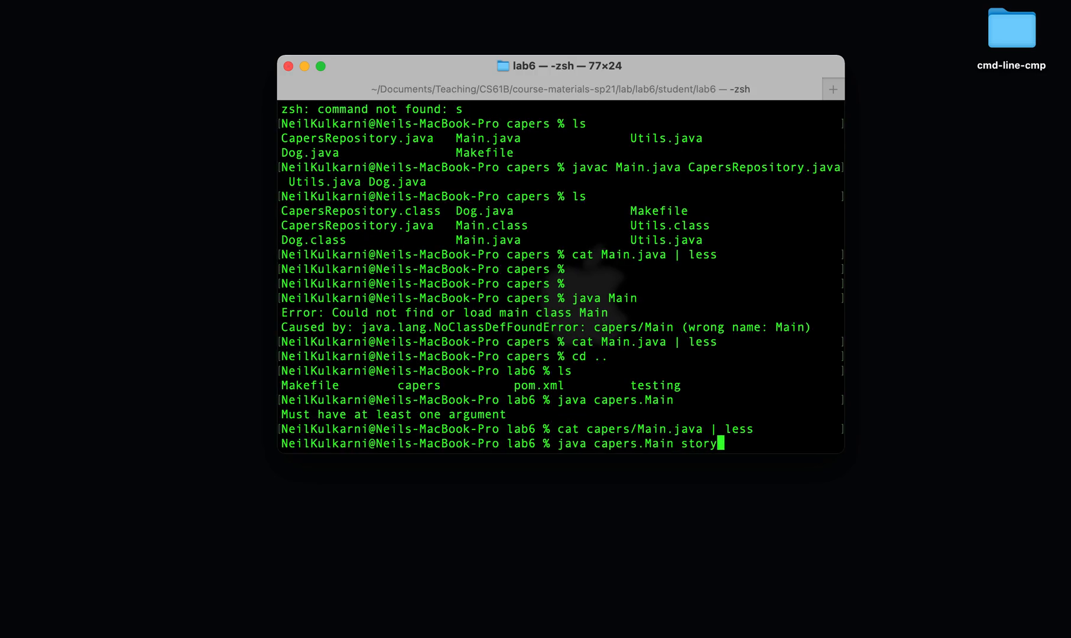
key(Return)
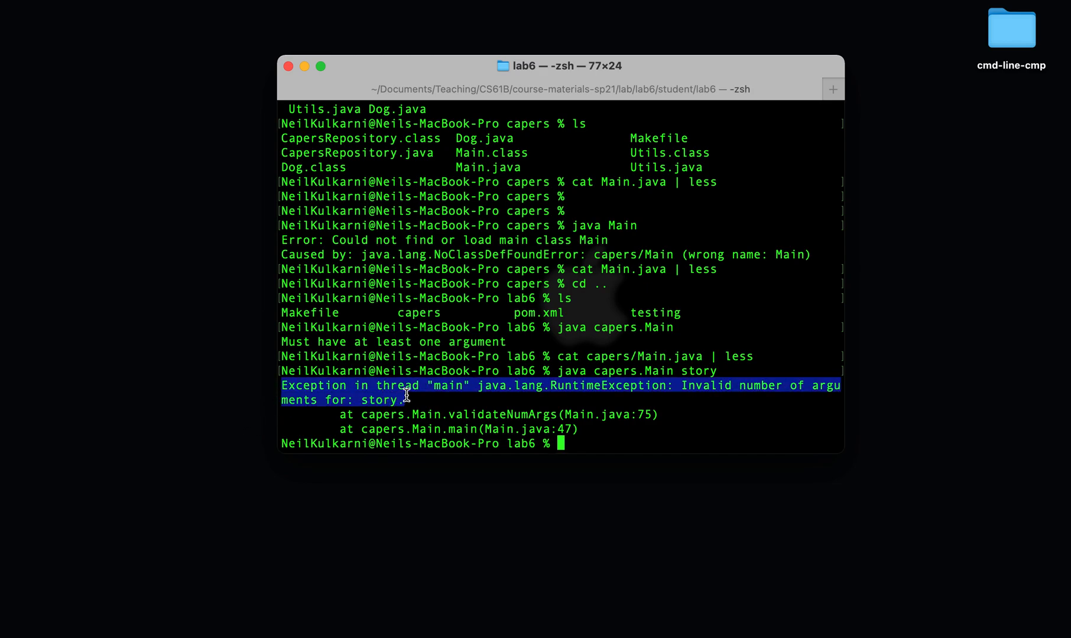
Step: View capers/Main.java in less and review the story case's two-argument check
text(cat capers/Main.java | less)
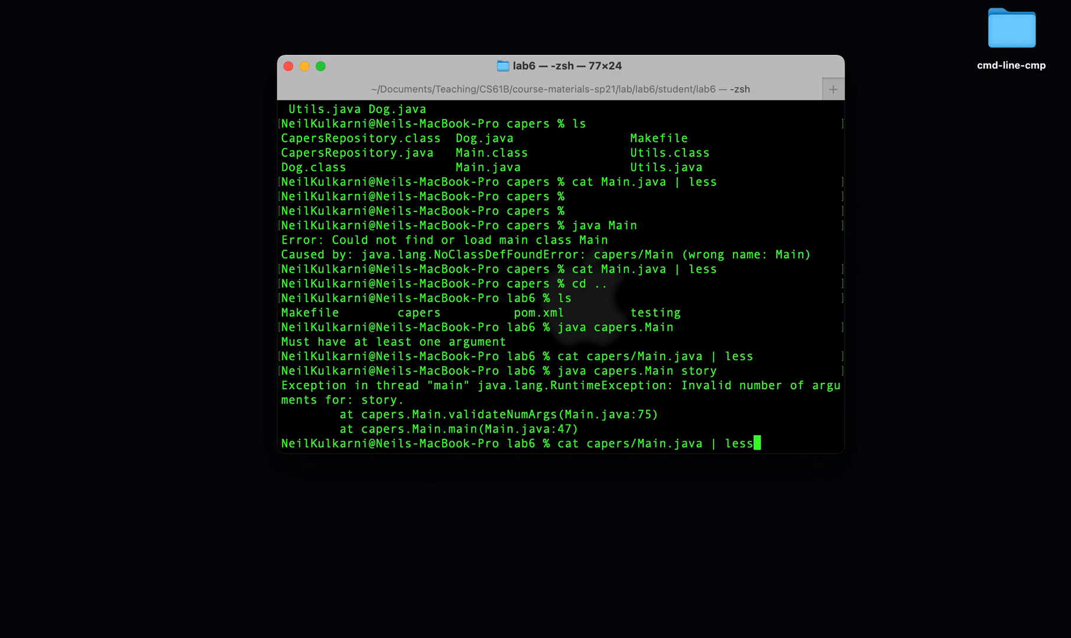
key(Return)
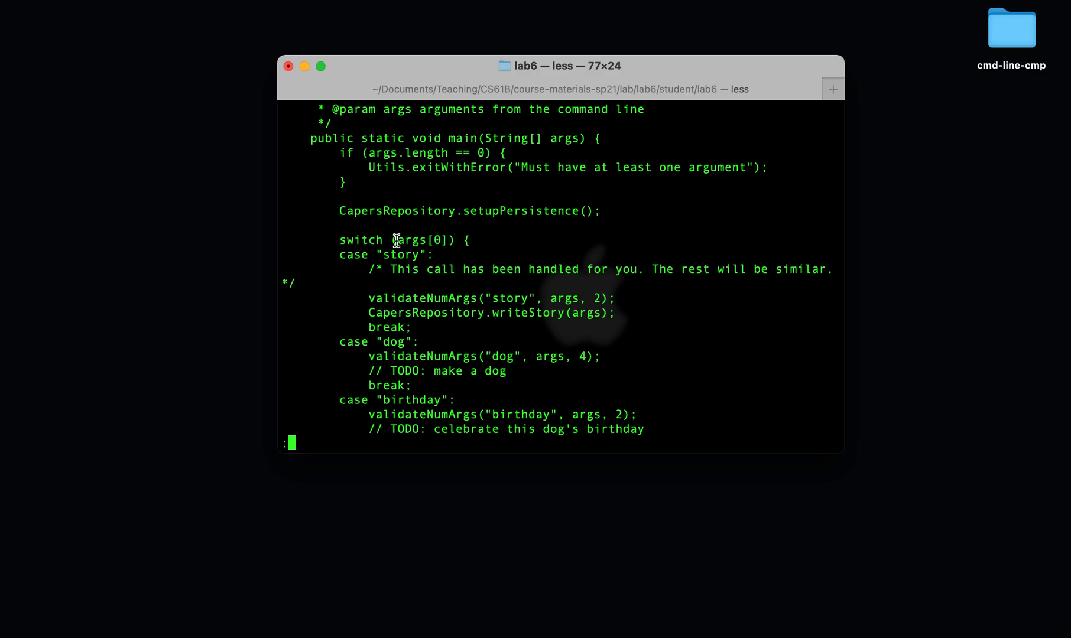
double_click(419, 240)
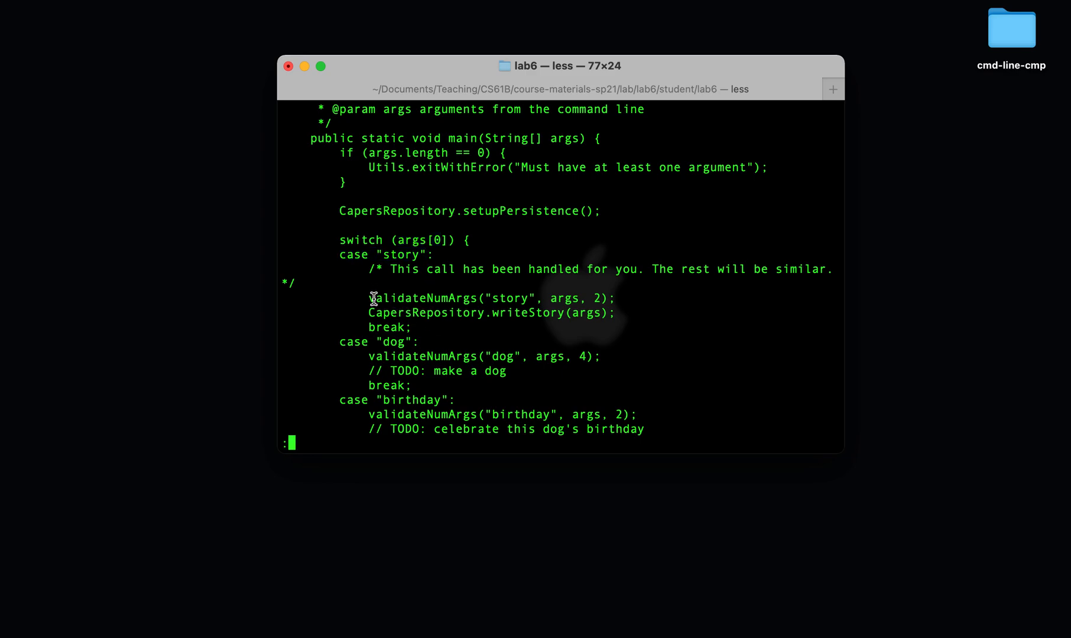
mouse_move(484, 305)
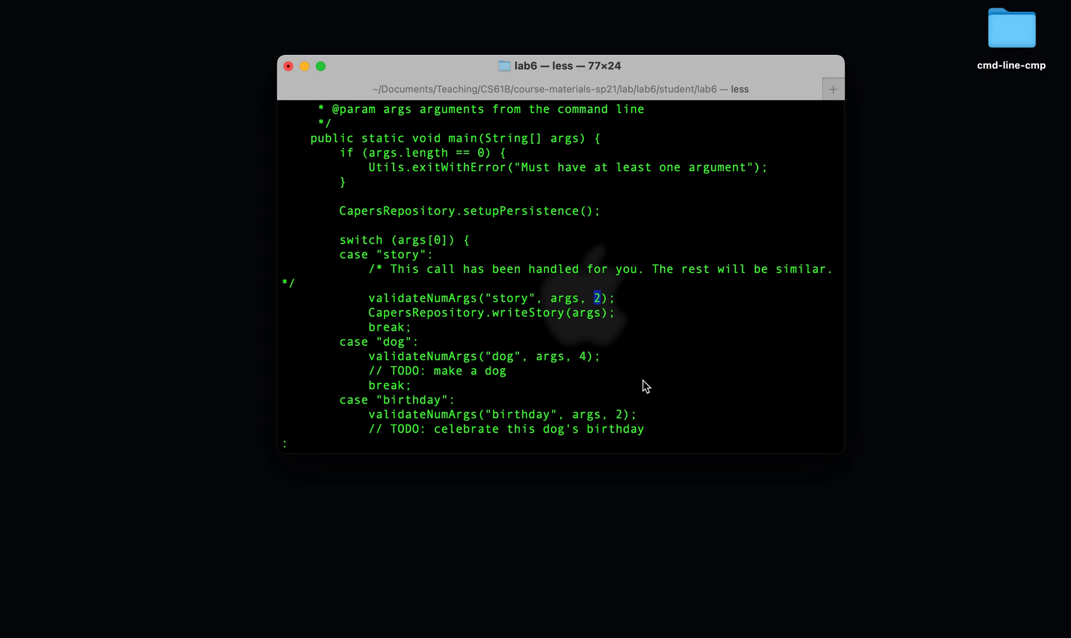
key(q)
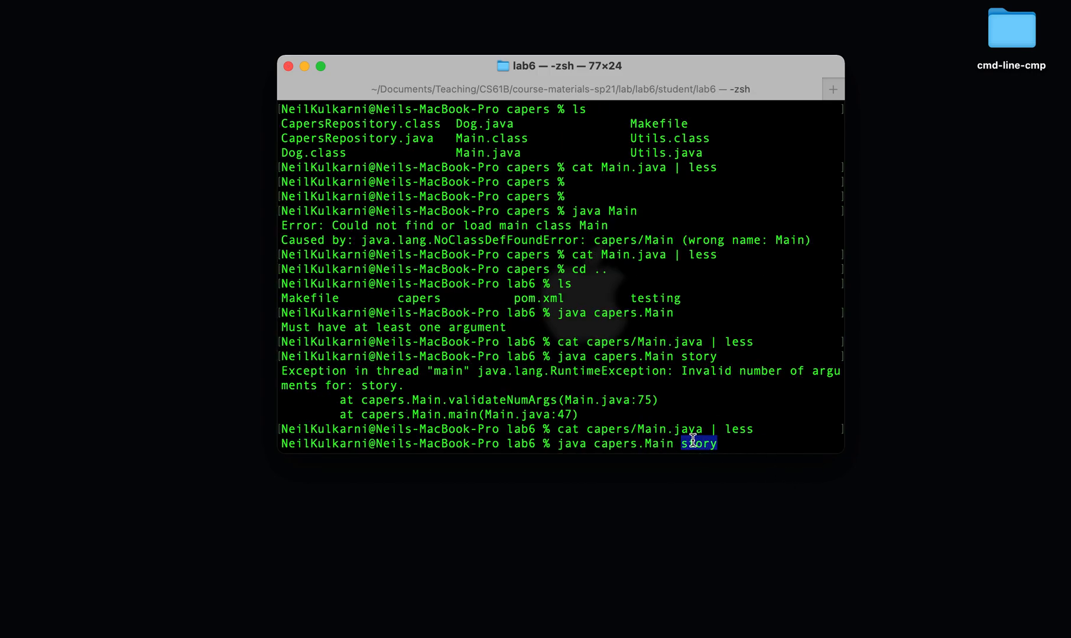
Step: Run java capers.Main story "this is my story", which completes without error
text(")
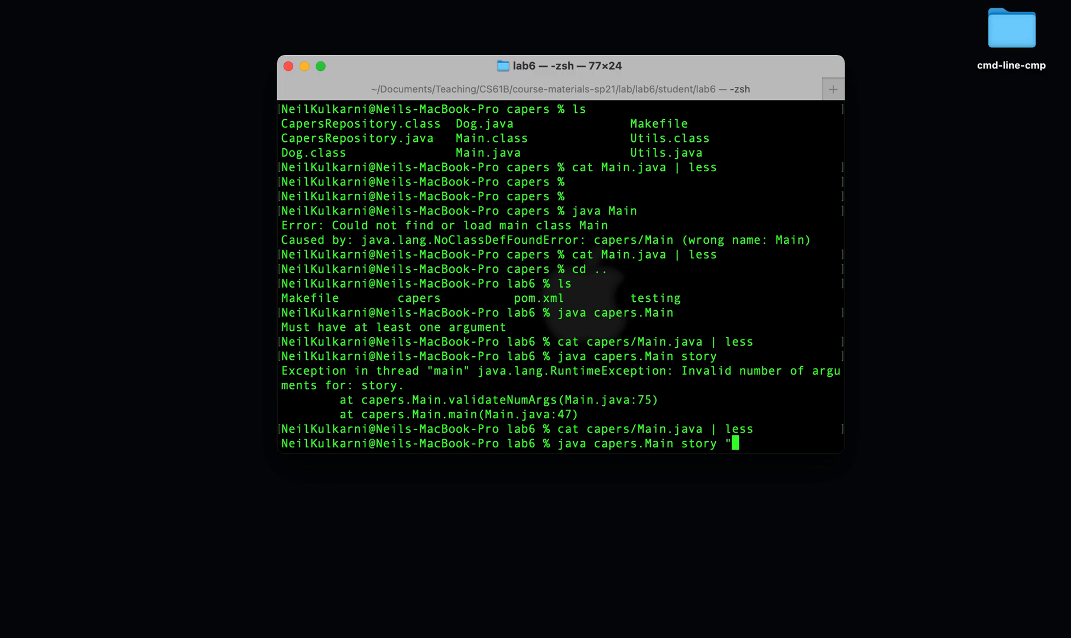
text(this is my s)
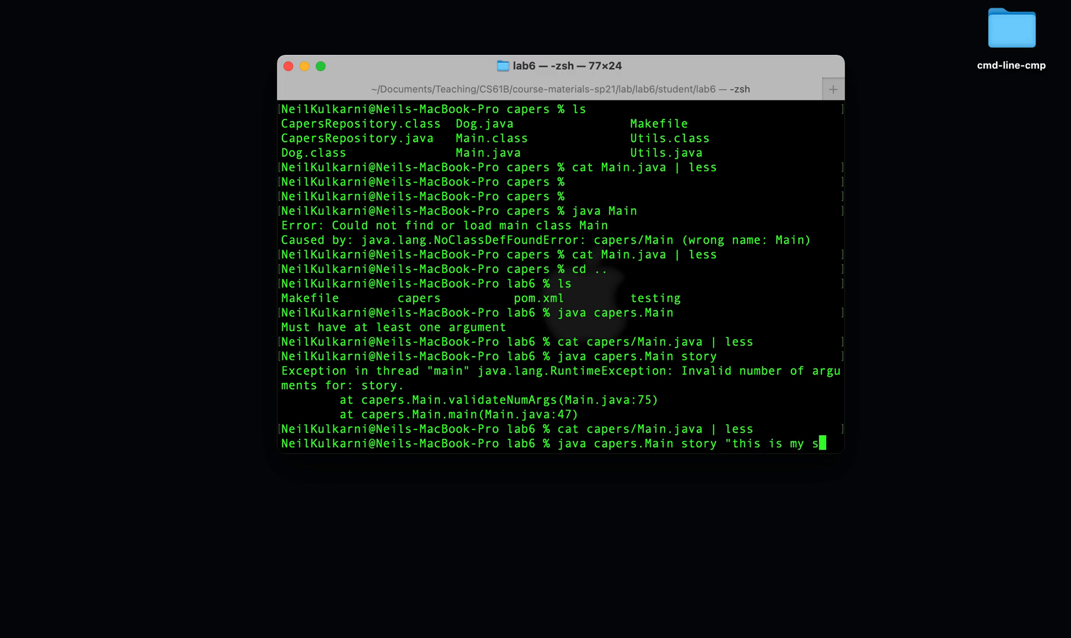
text(tory")
text(ls)
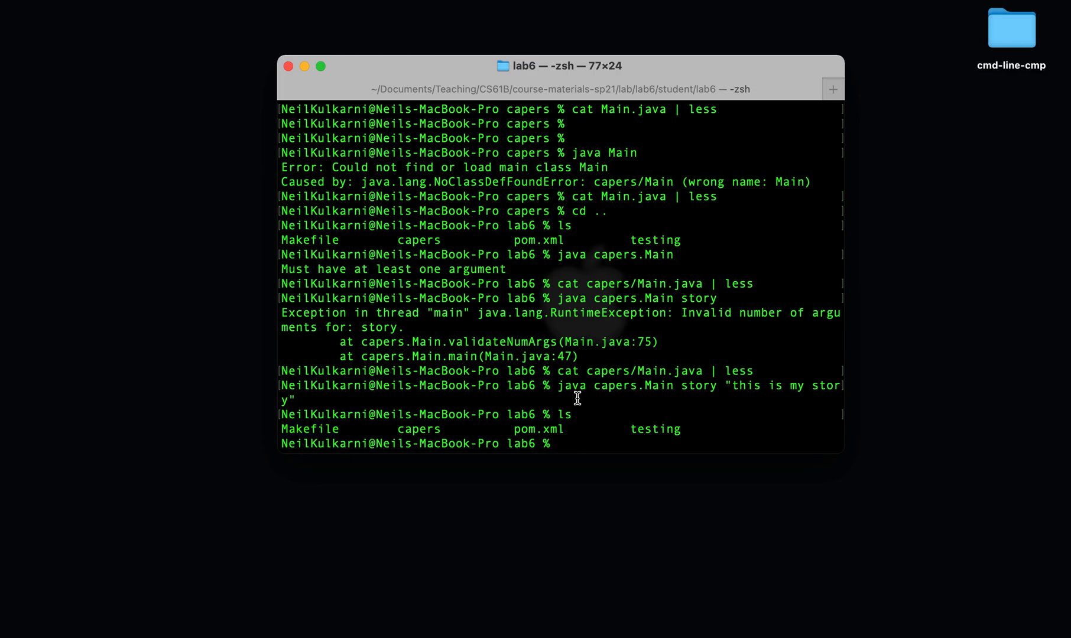
Step: Run make, then list capers to see the new .class files and sentinel
text(make)
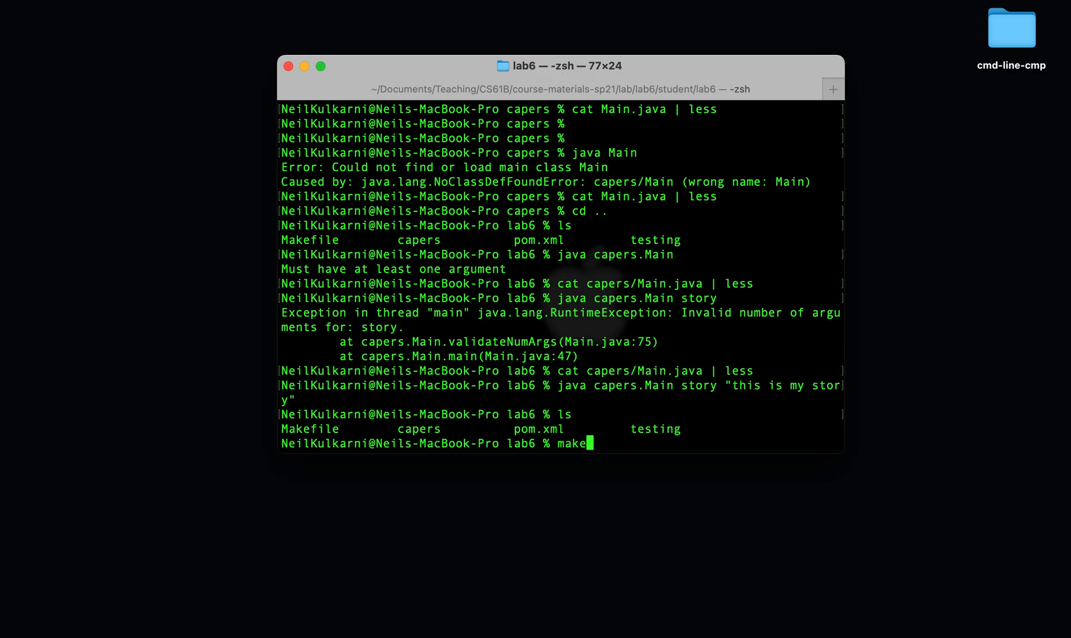
key(Return)
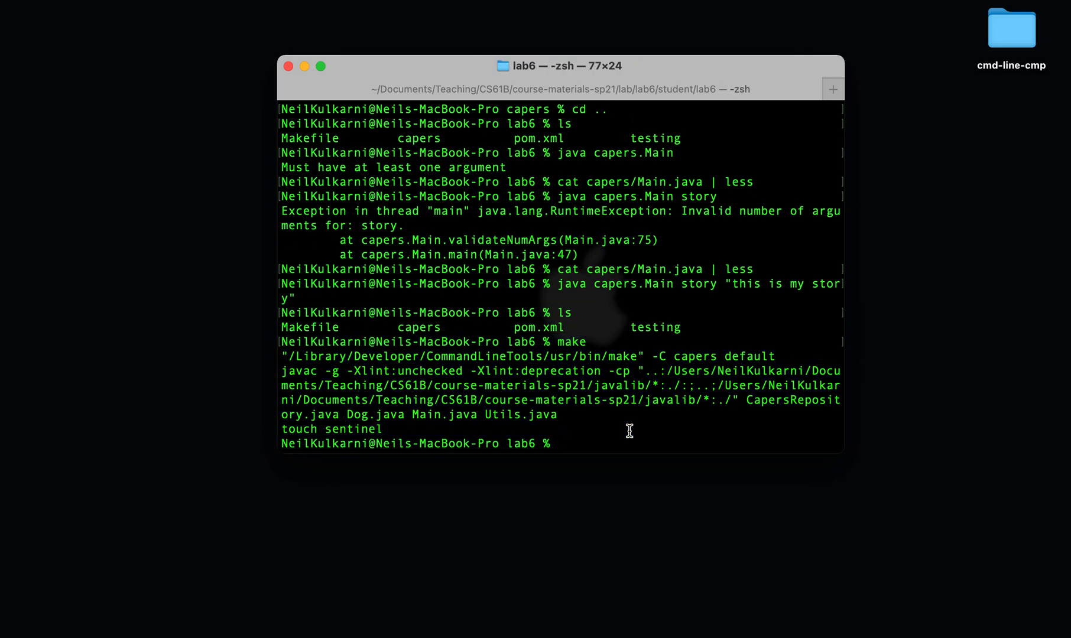
mouse_move(785, 400)
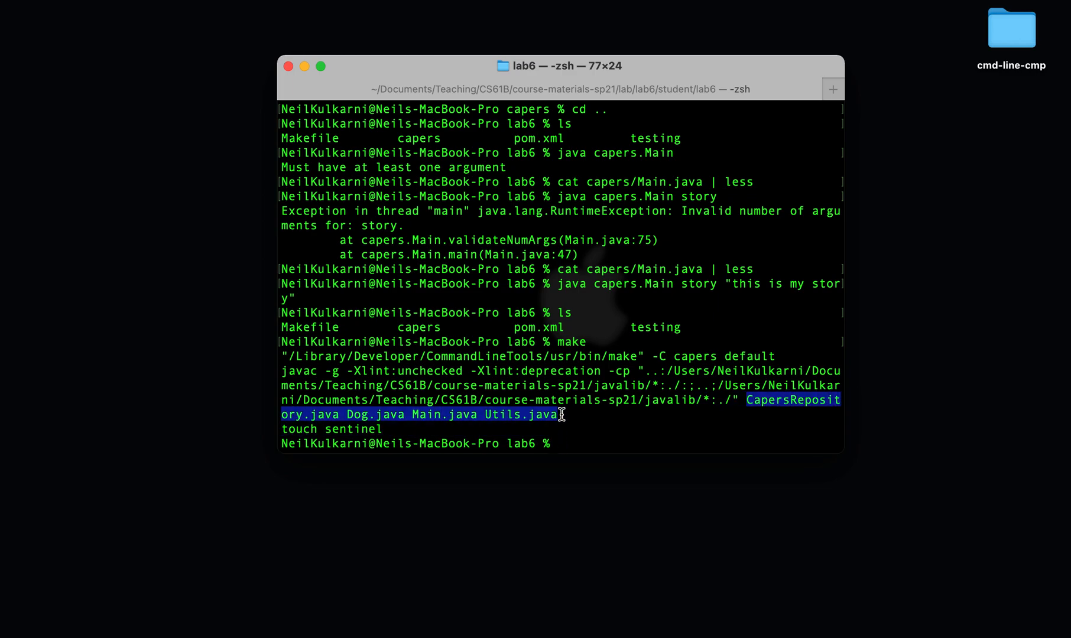
text(ls capers)
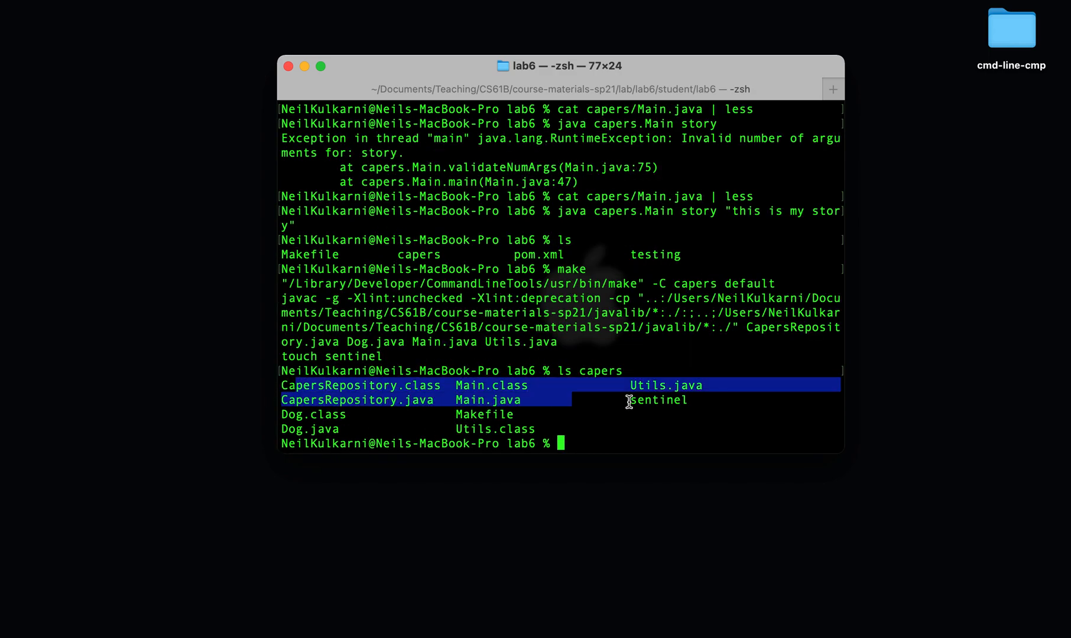
click(648, 423)
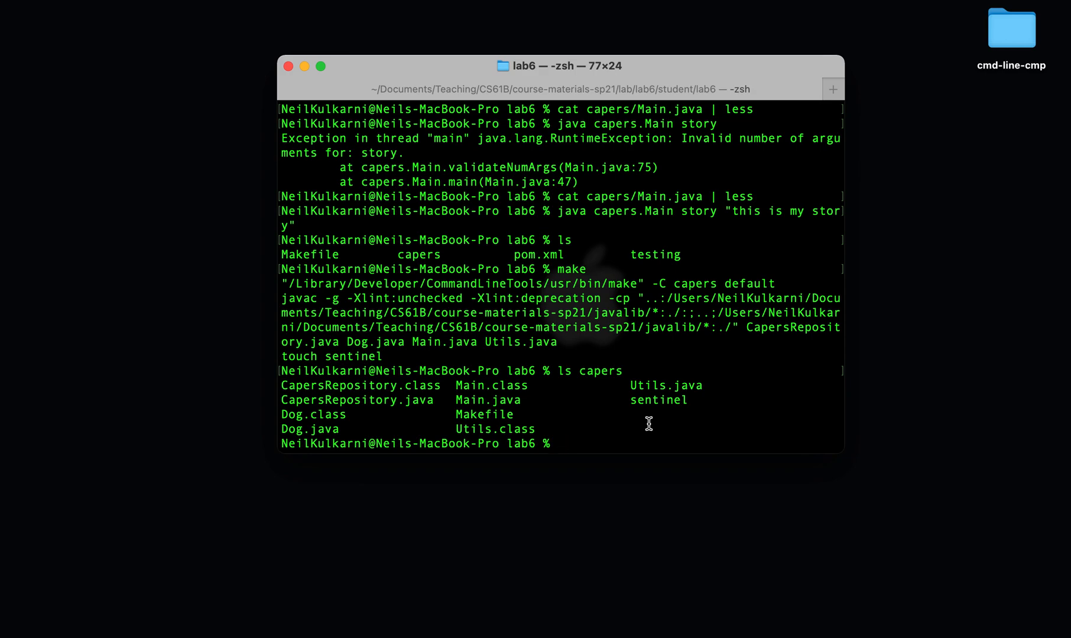
text(make)
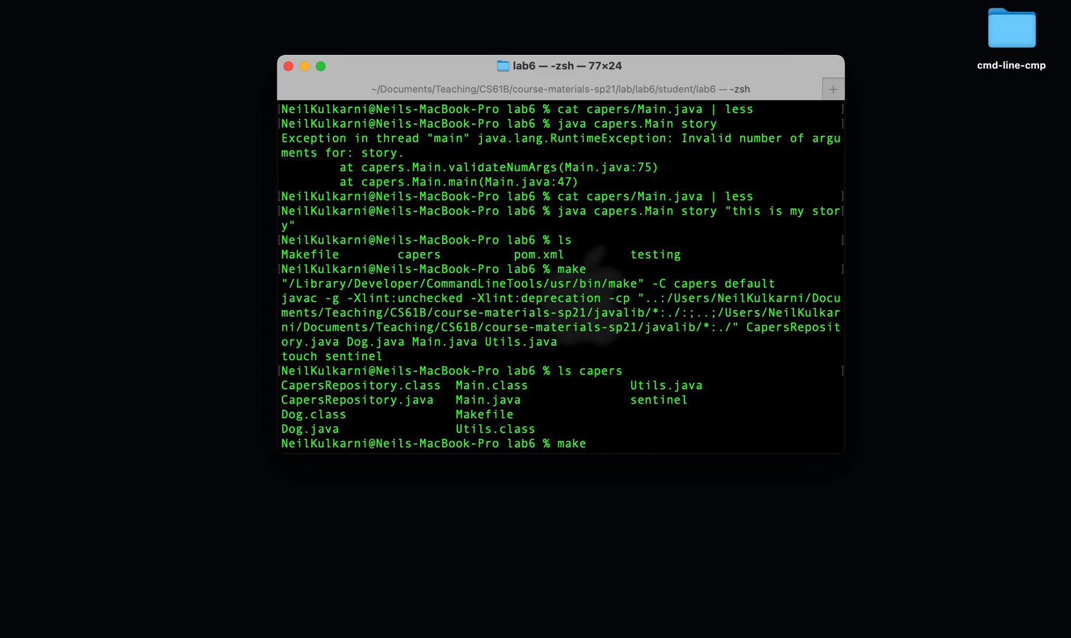
Step: Run make check, whose six capers tests all fail: 0 passed
text(check)
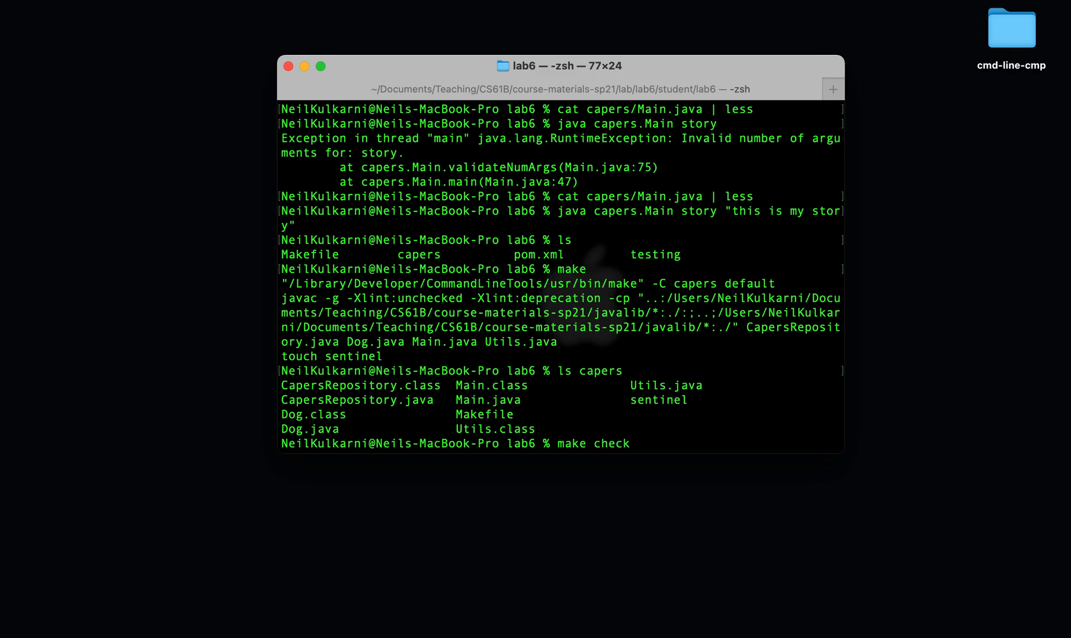
key(Return)
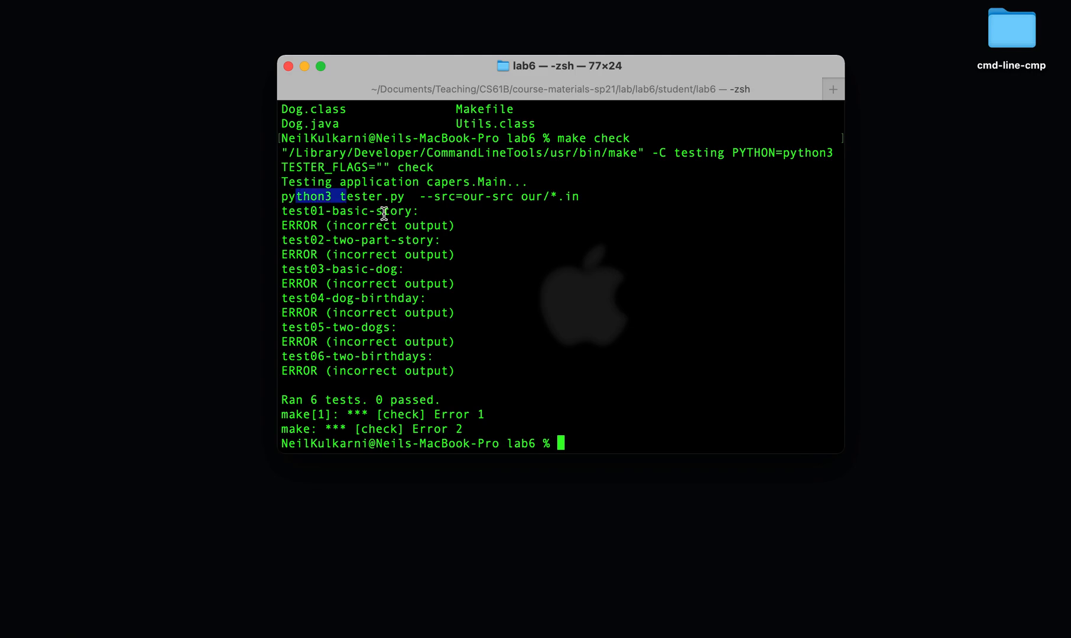
double_click(361, 399)
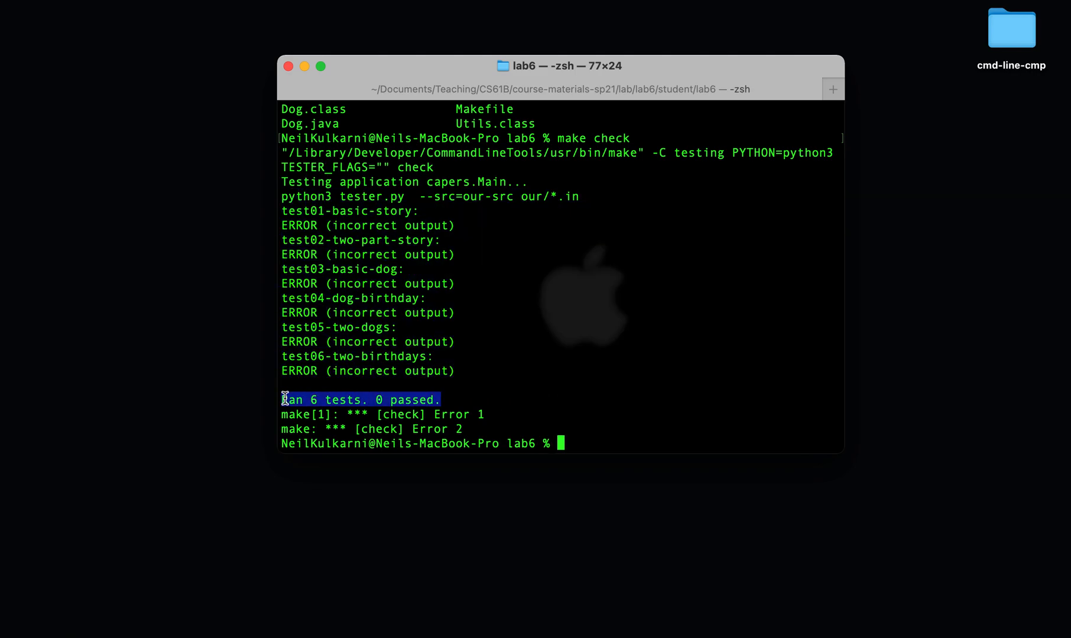
click(616, 388)
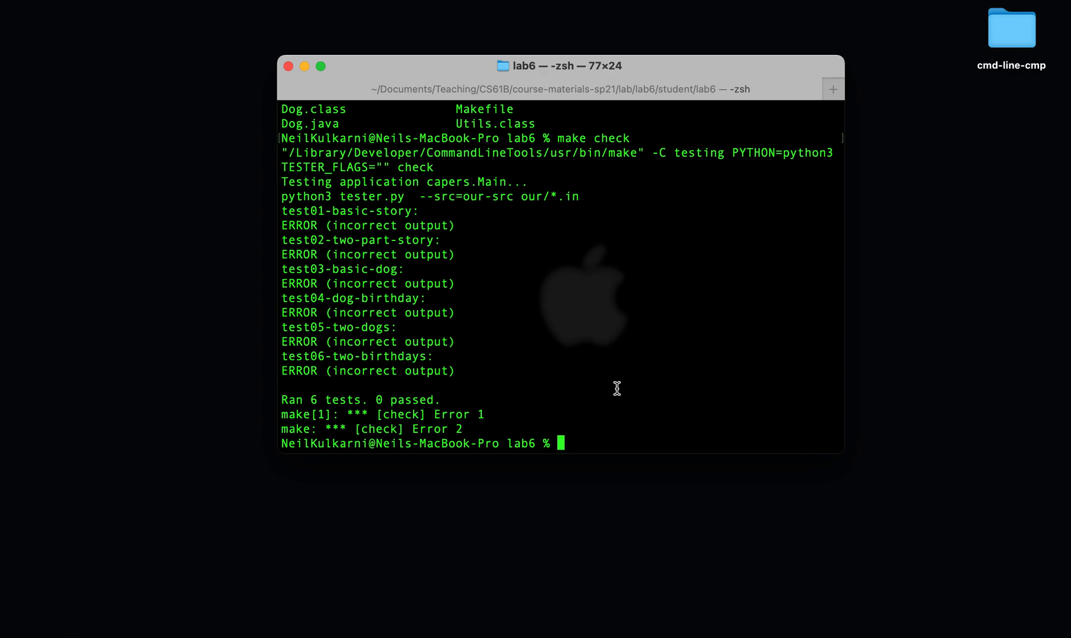
Step: Run make clean and list capers to confirm the compiled files are gone
text(make clean)
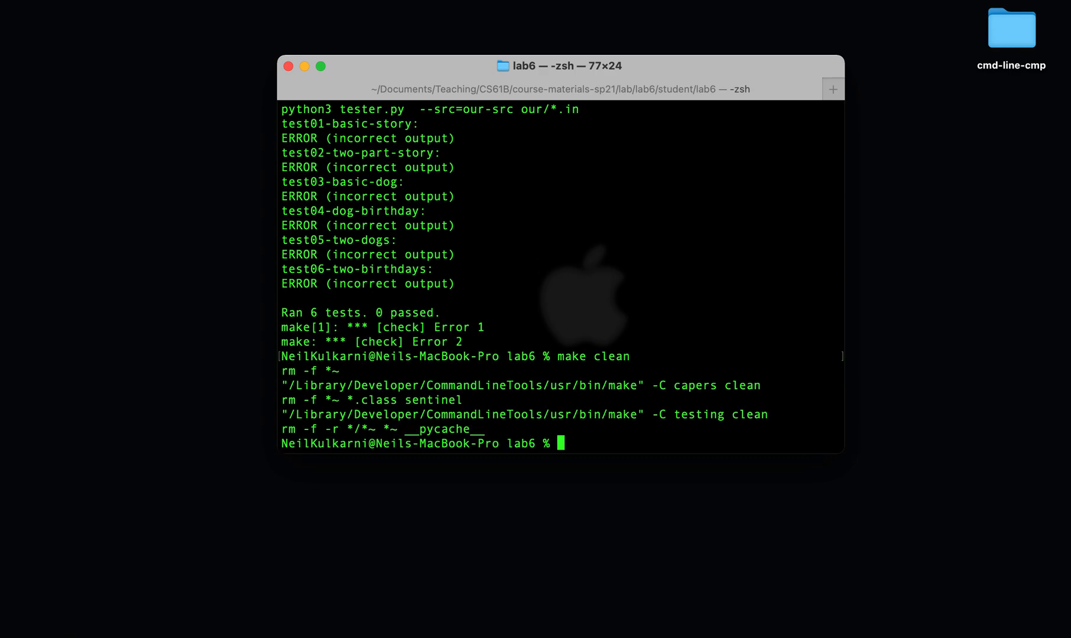
text(ls clea)
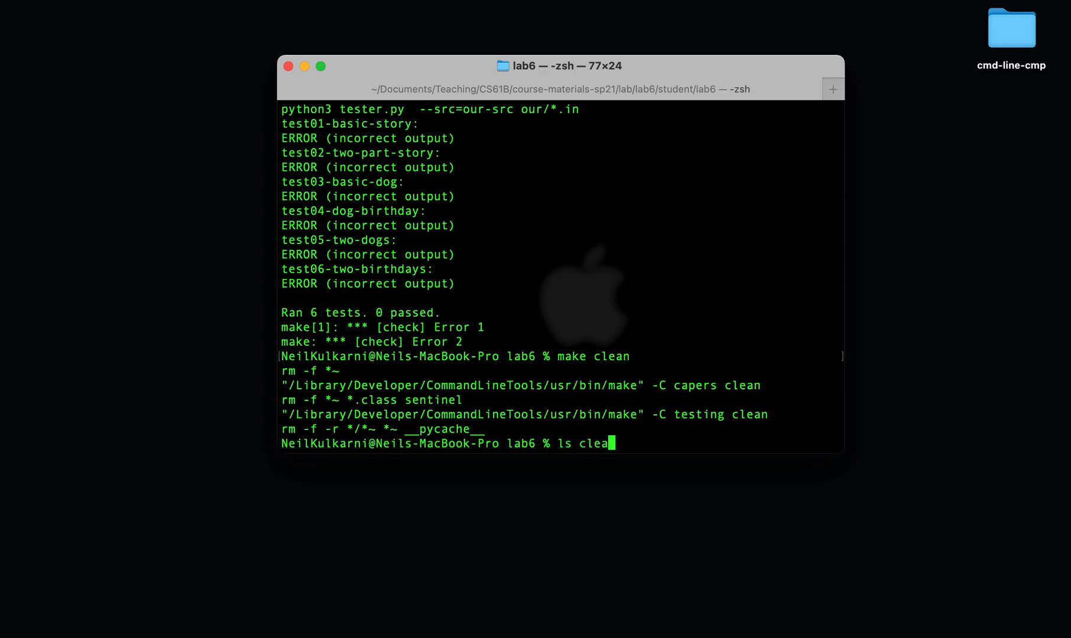
key(backspace)
text(apers)
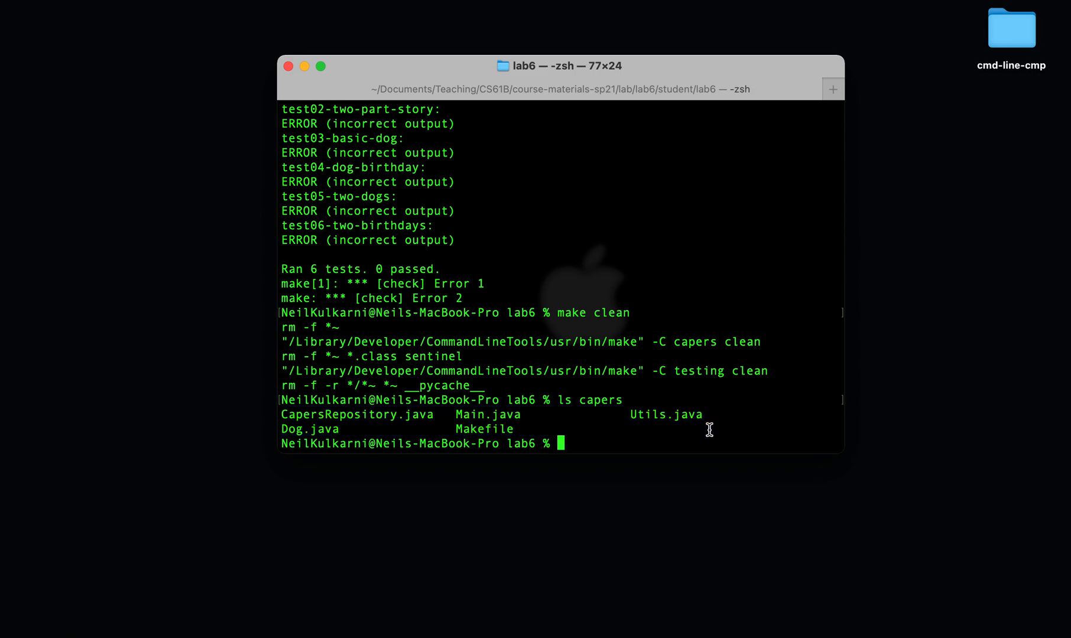
Step: Rebuild with make, clean again, and list capers showing only Java sources and Makefile
text(mak)
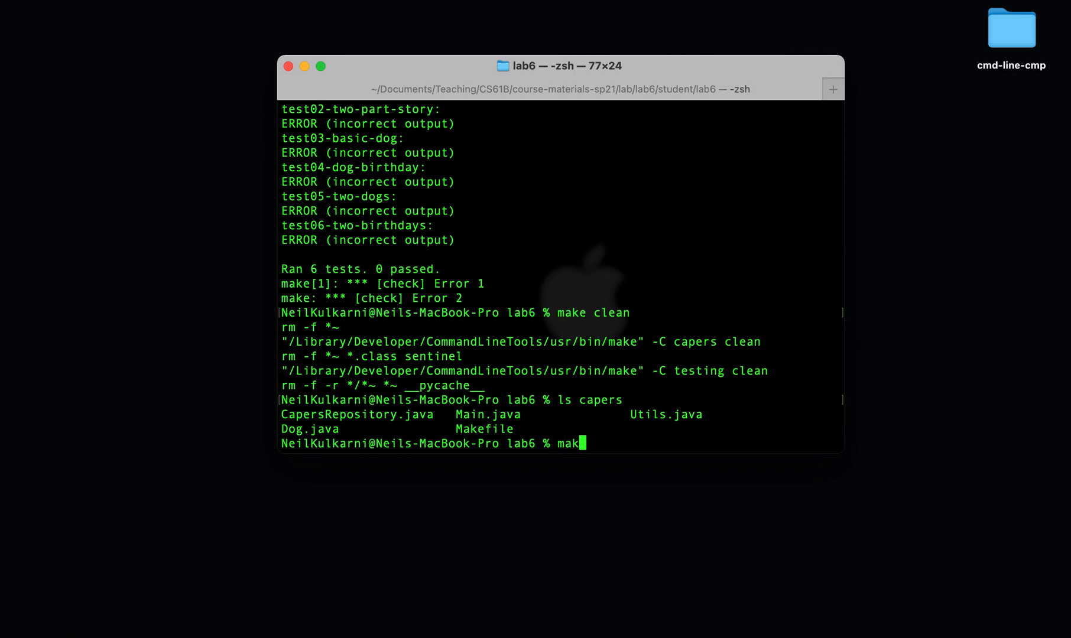
key(Return)
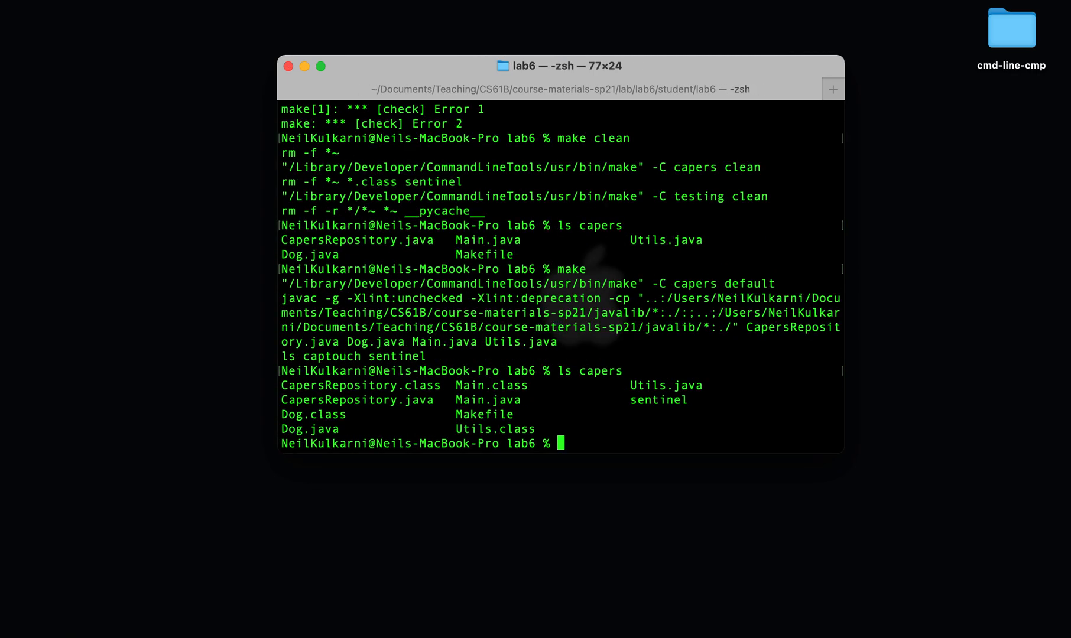
mouse_move(738, 410)
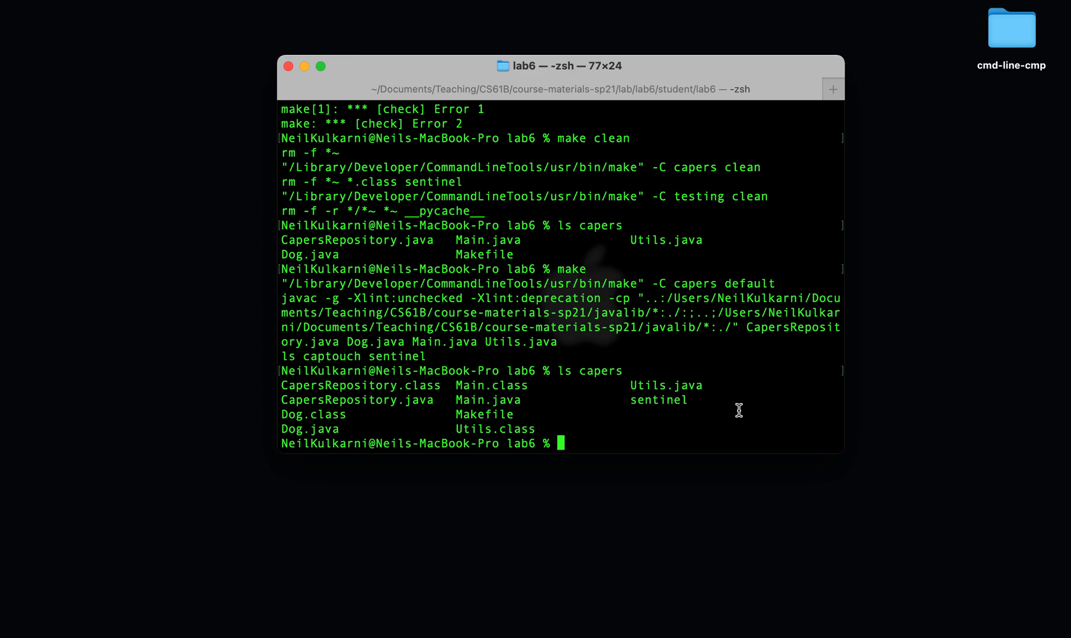
text(make clear)
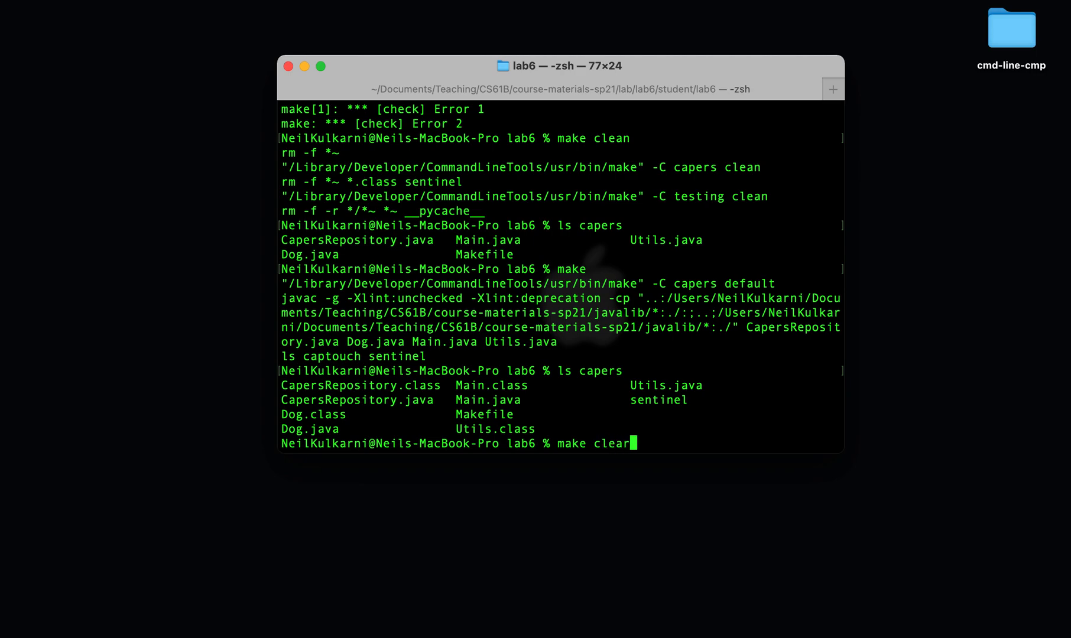
key(Return)
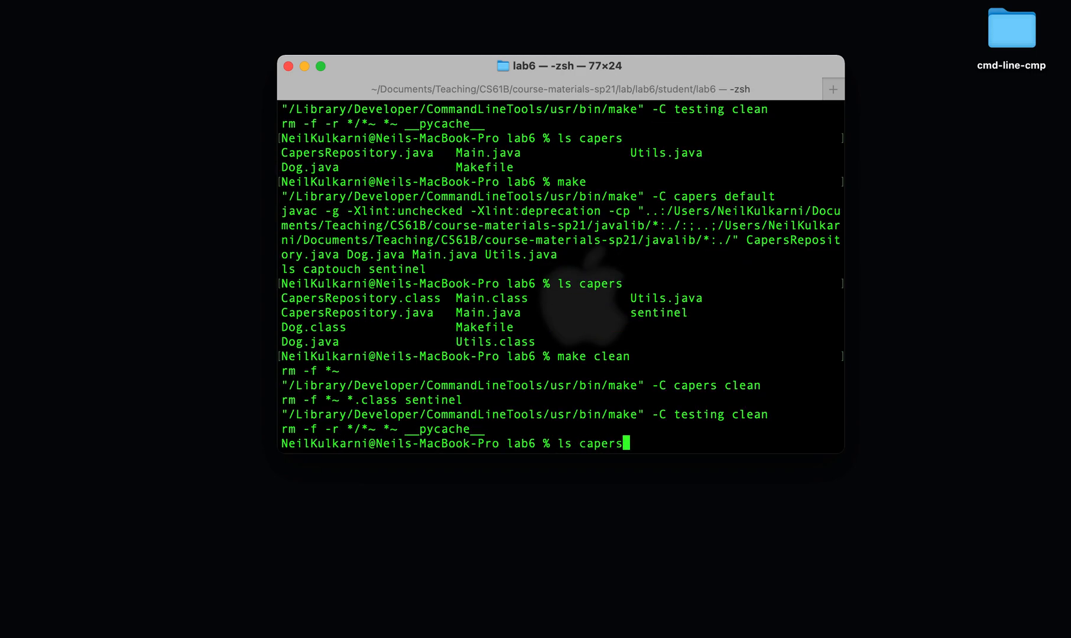
key(Return)
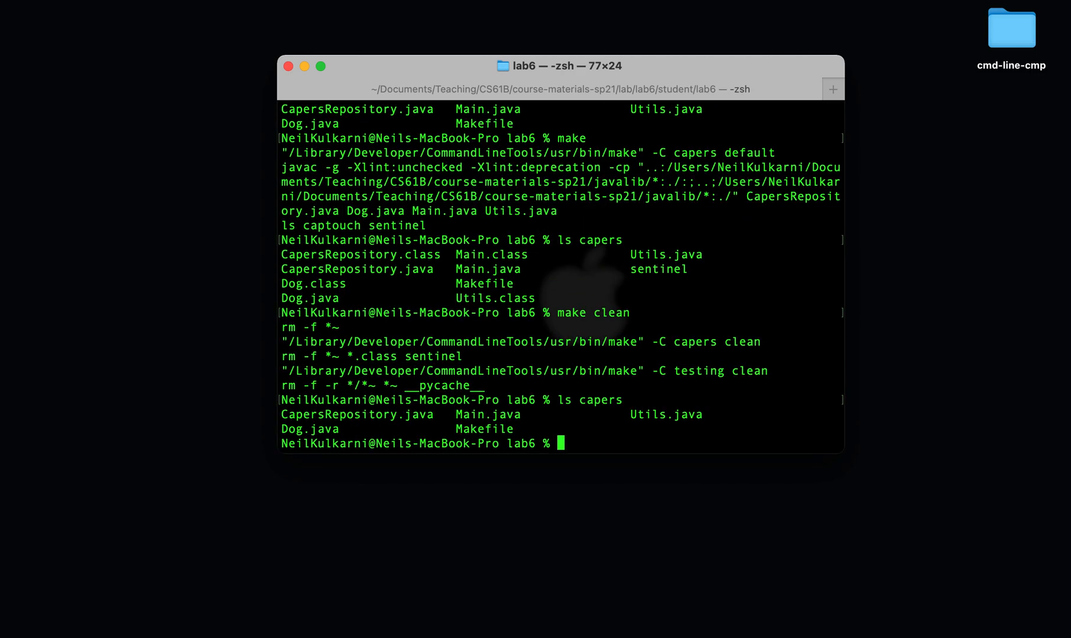